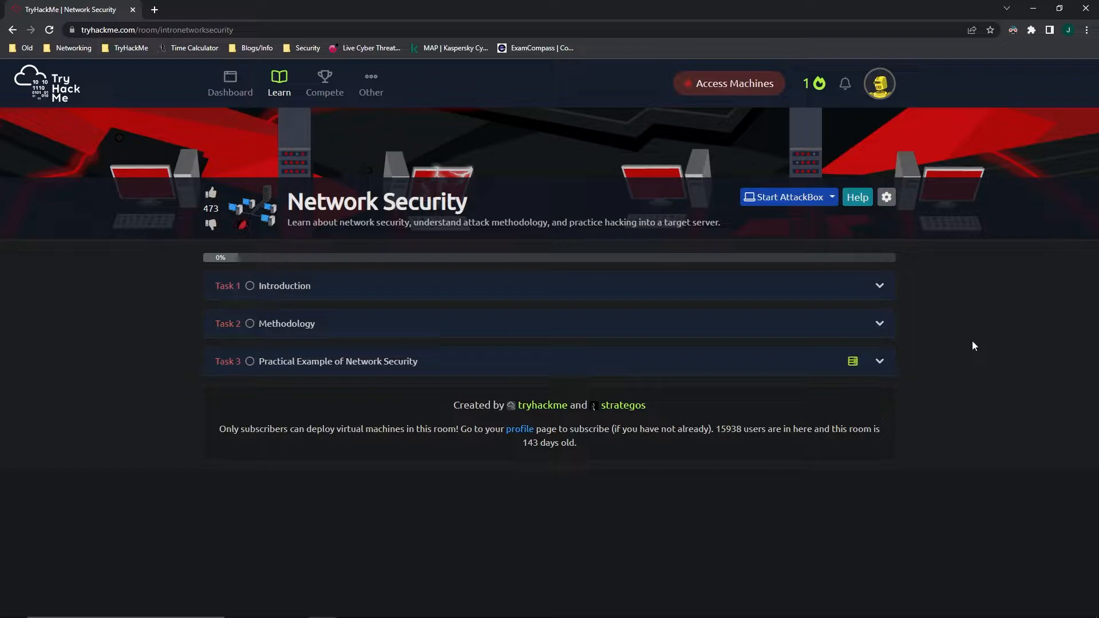
pyautogui.moveTo(442, 292)
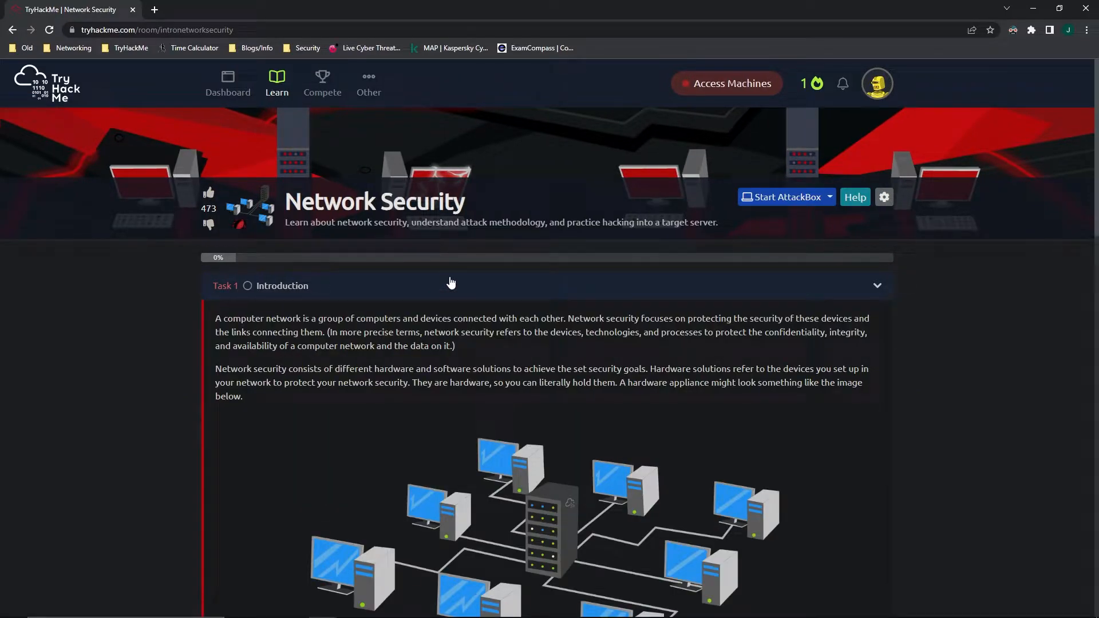
pyautogui.moveTo(622, 351)
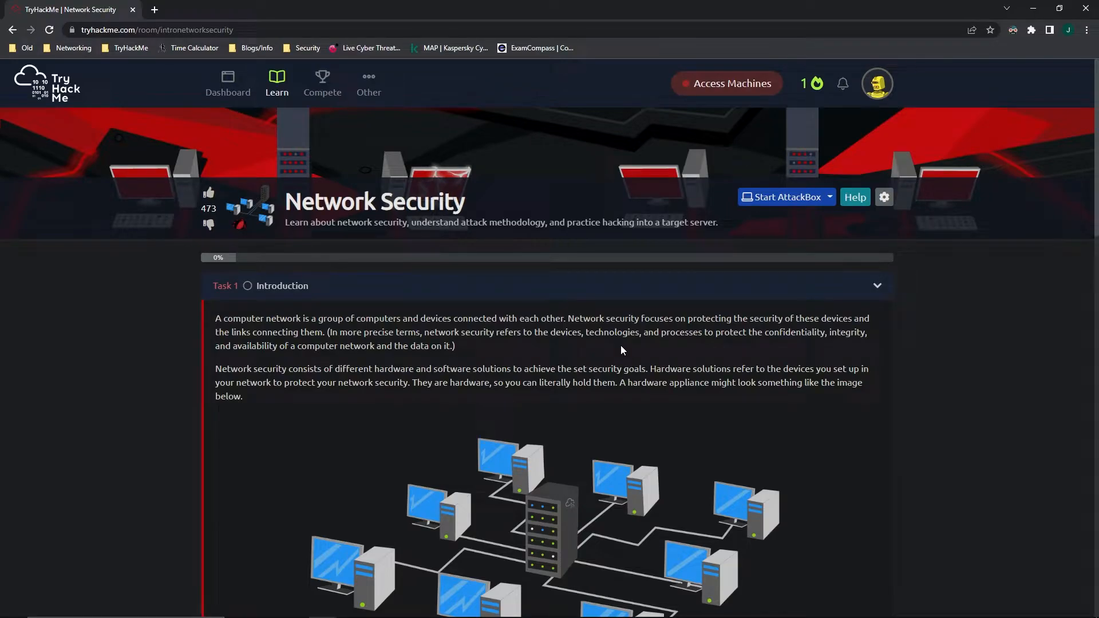
# Scroll through the Task 1 Introduction text on hardware and software security solutions
pyautogui.scroll(-3)
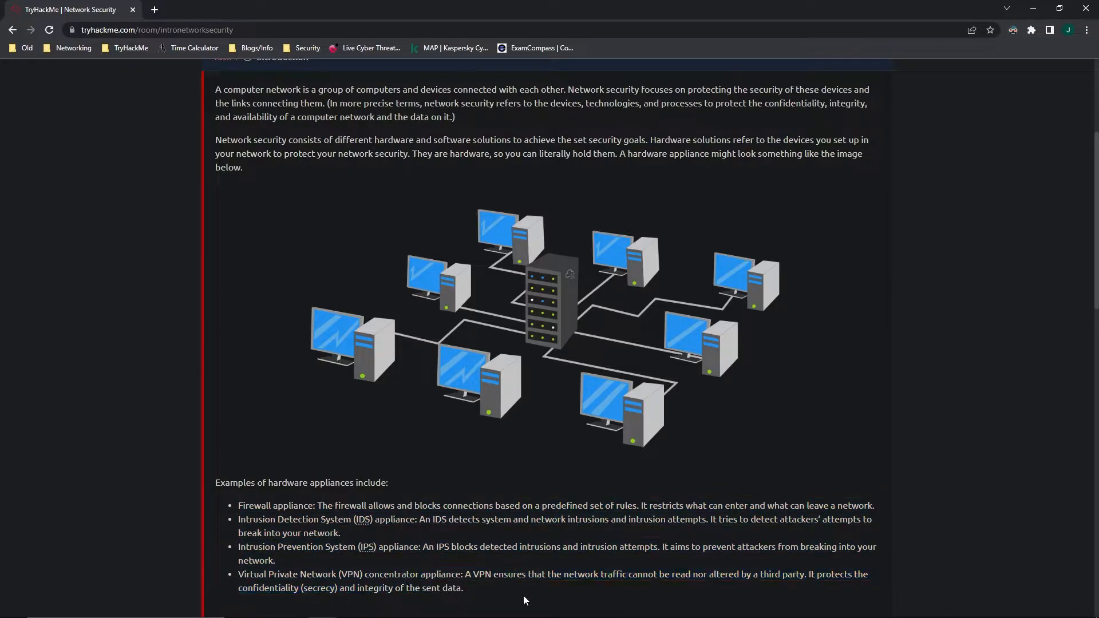
pyautogui.scroll(-3)
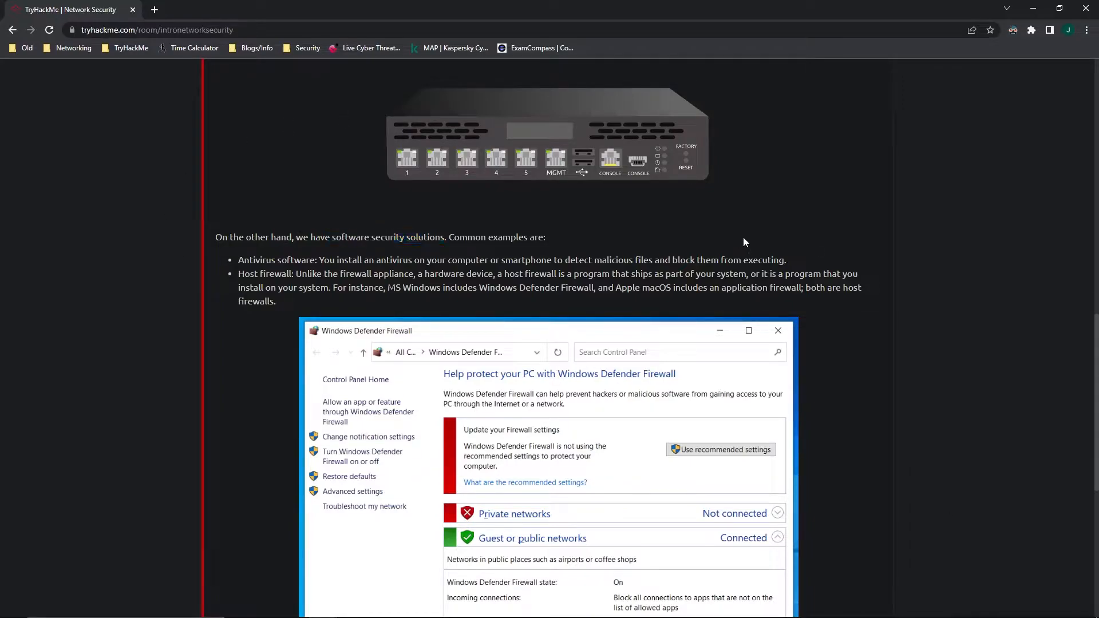
pyautogui.scroll(-3)
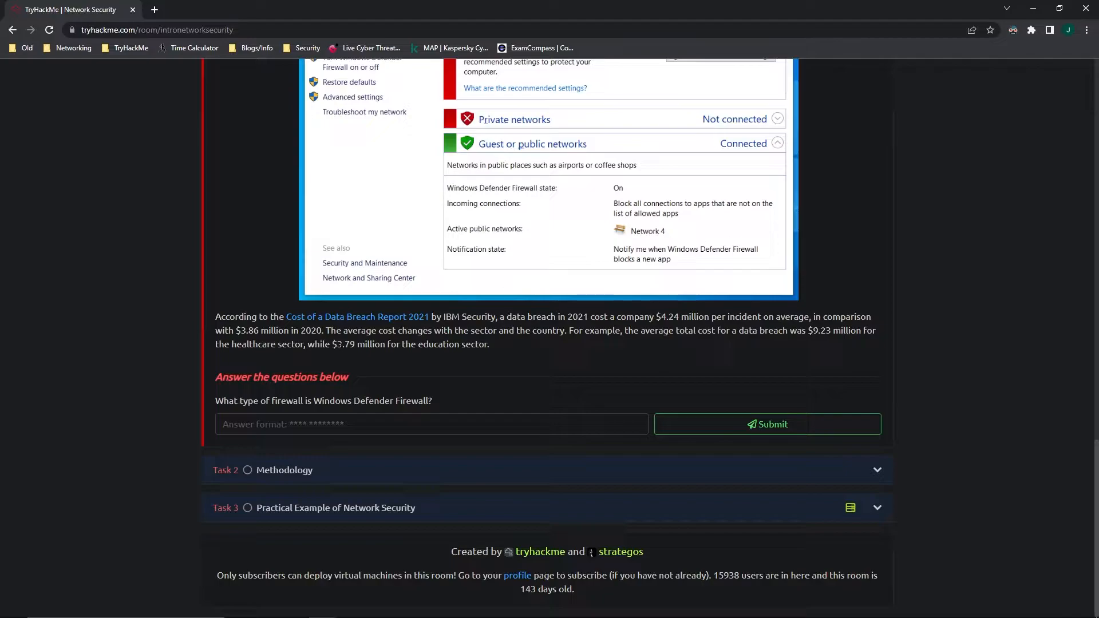
pyautogui.moveTo(565, 354)
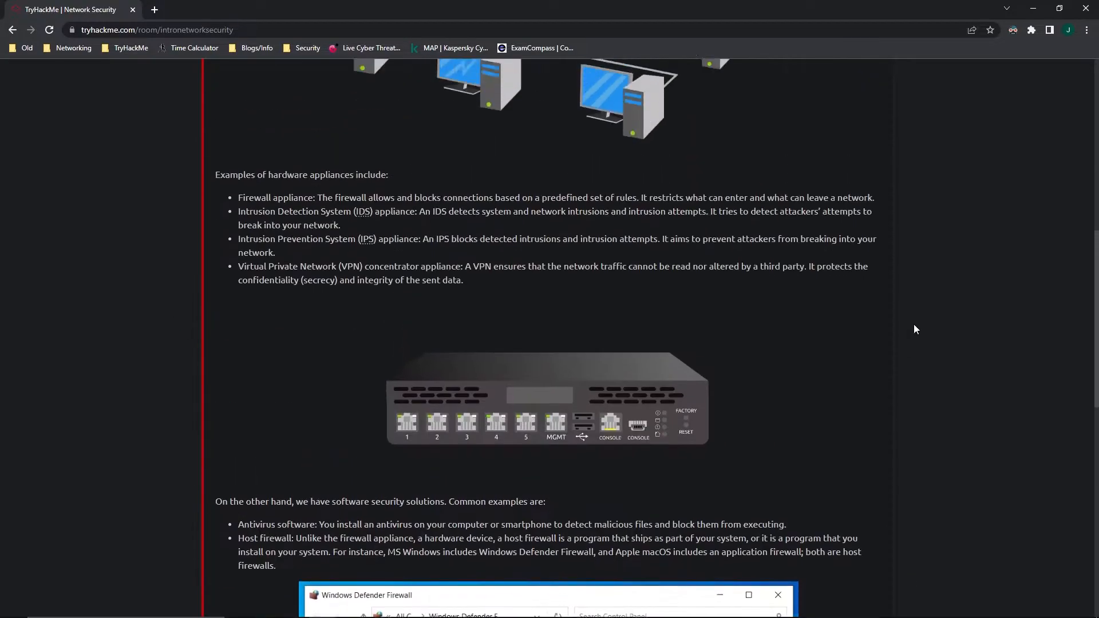
pyautogui.scroll(3)
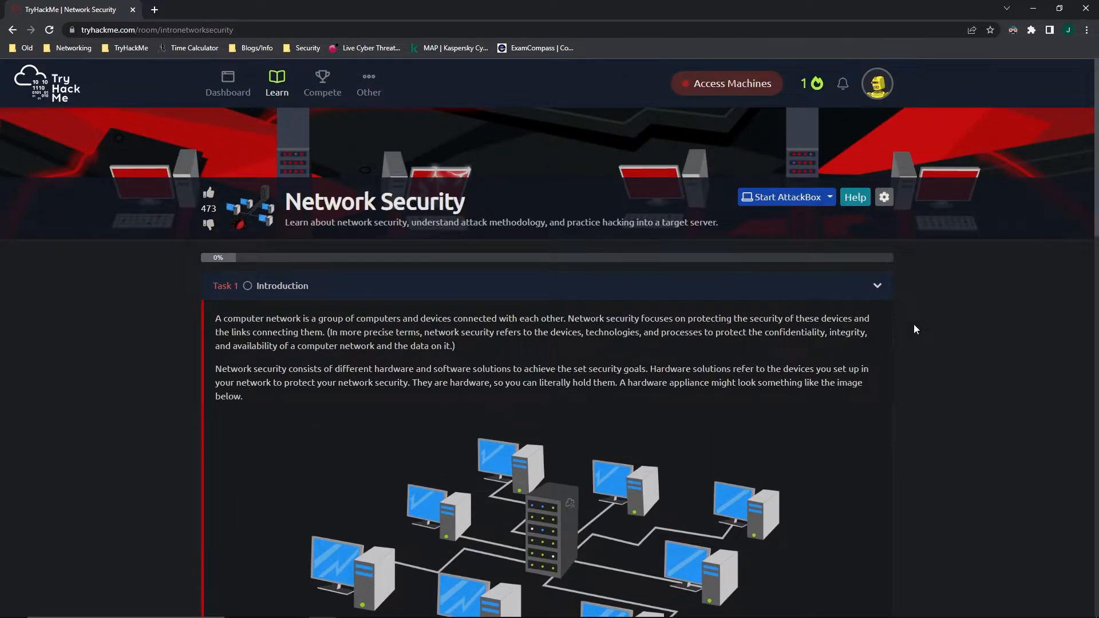
pyautogui.scroll(-3)
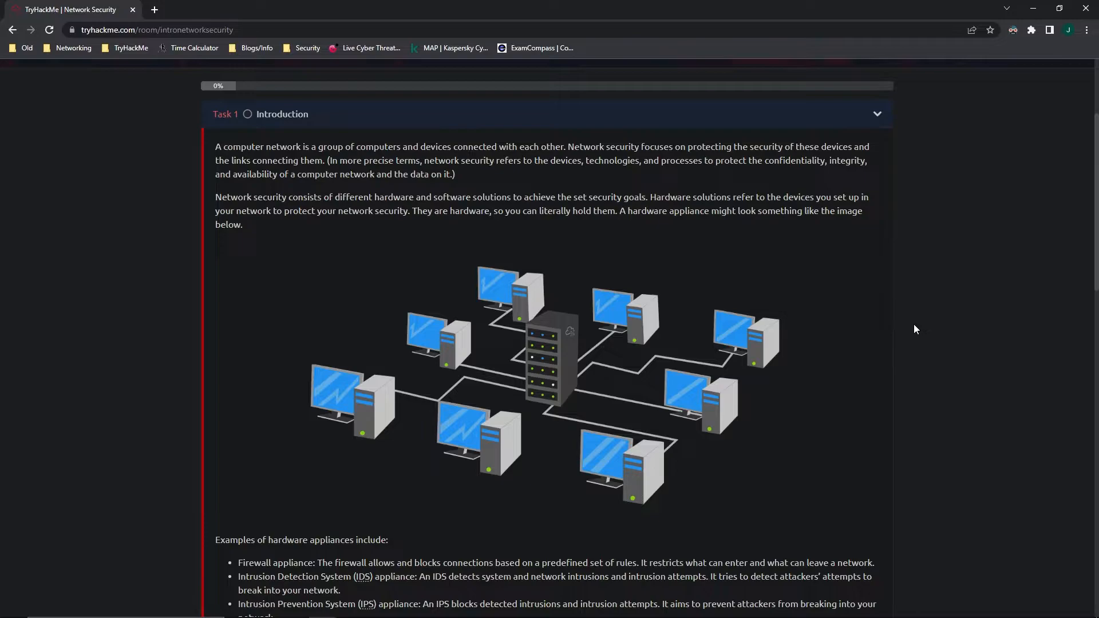
pyautogui.scroll(-3)
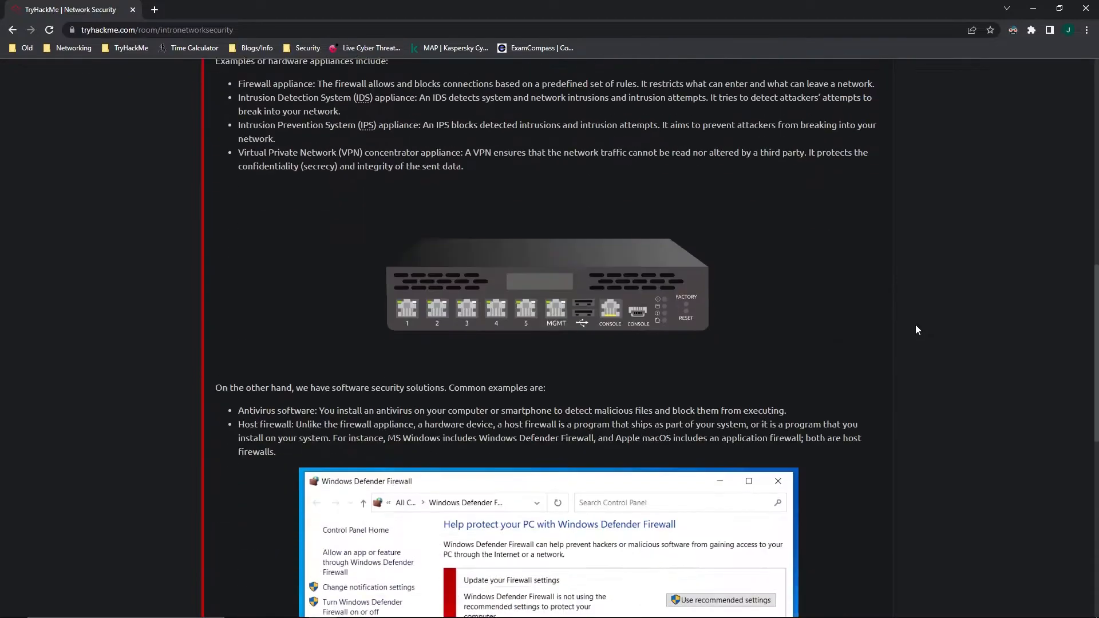
# Submit 'host firewall' as the Task 1 Windows Defender Firewall answer
pyautogui.scroll(-3)
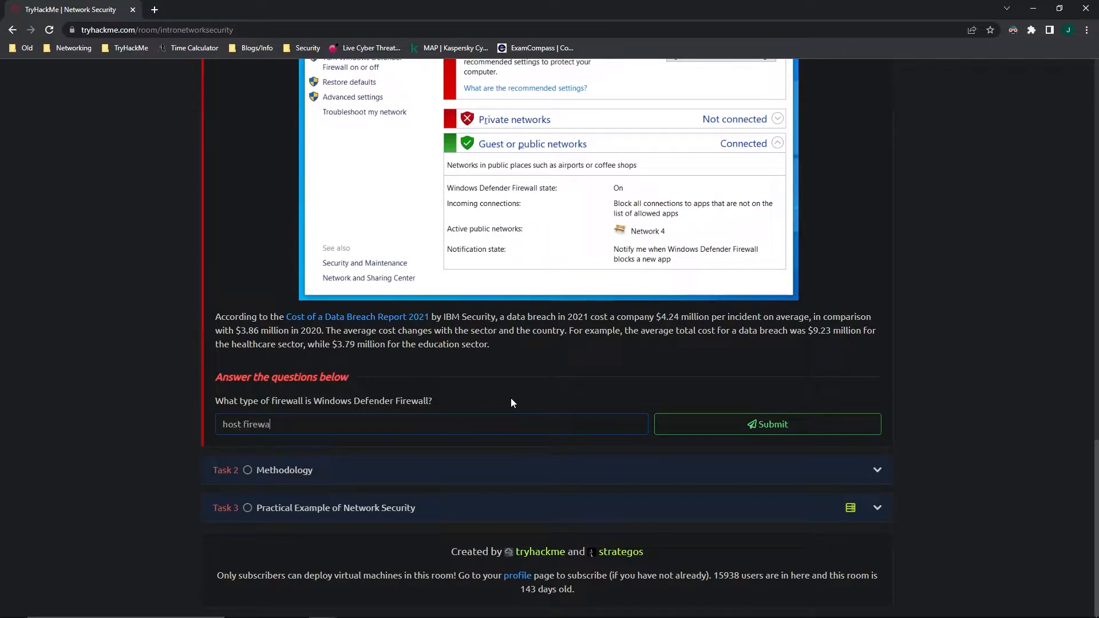
pyautogui.click(766, 424)
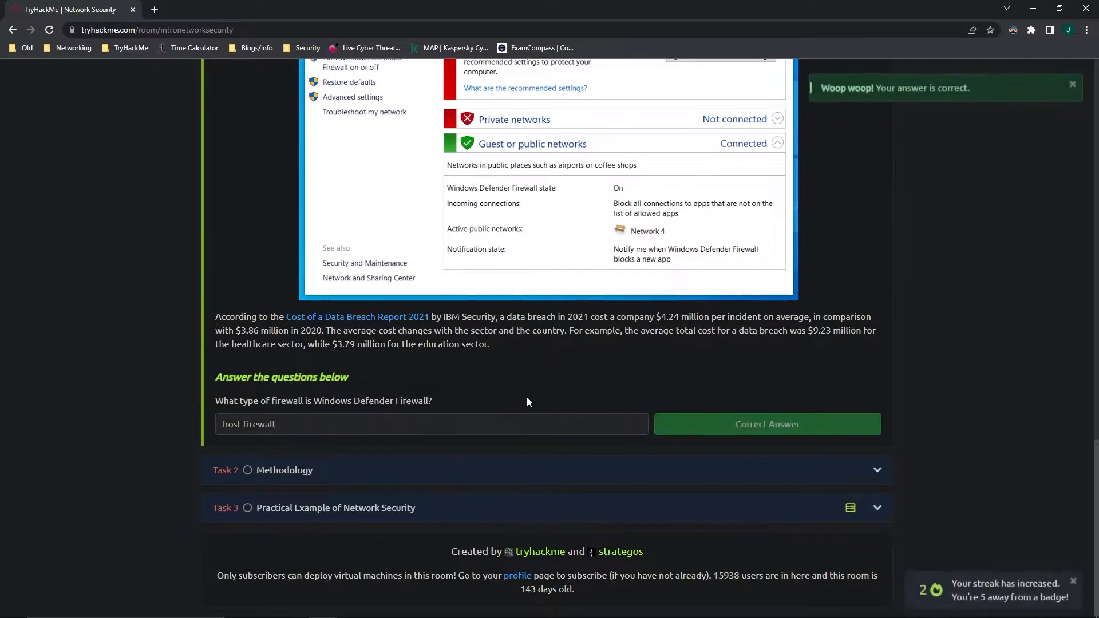
pyautogui.scroll(3)
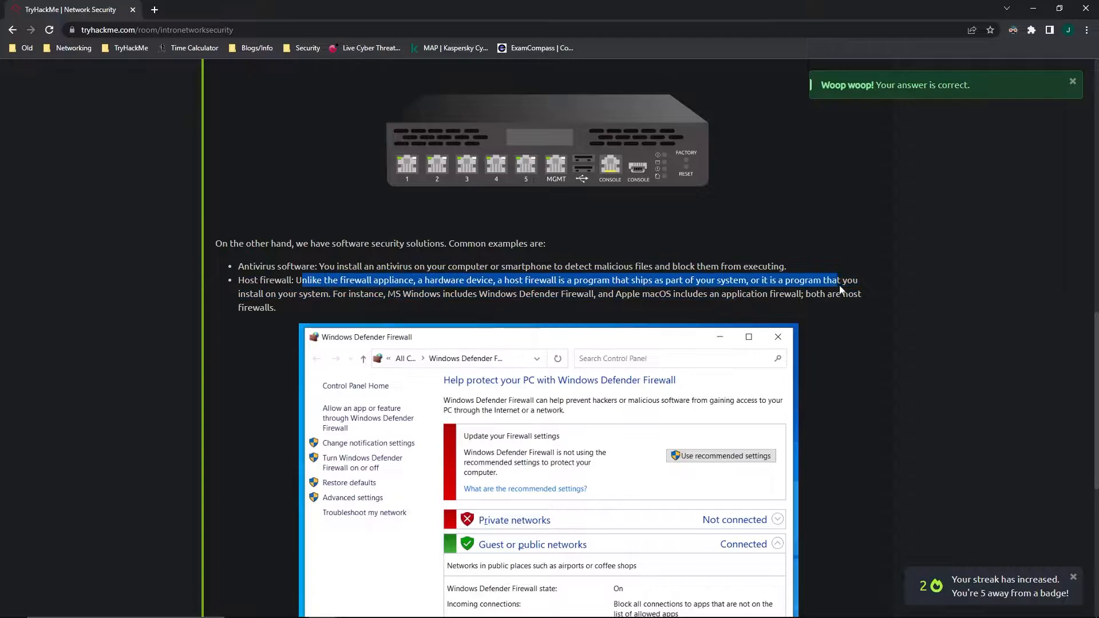
pyautogui.scroll(-3)
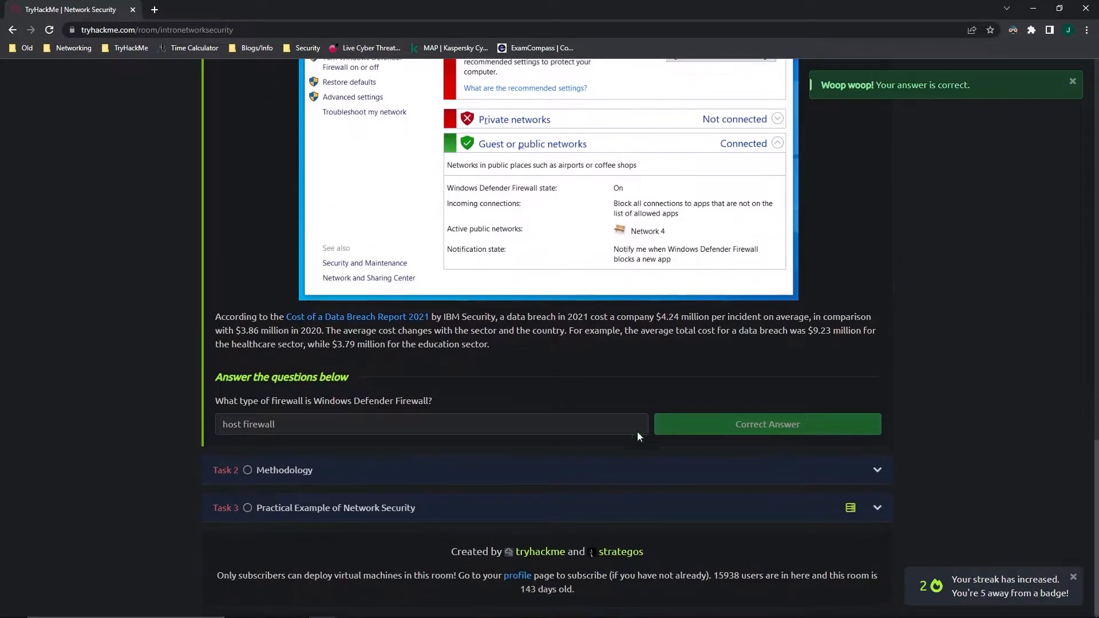
# Expand Task 2 Methodology and submit 'recon' as the Cyber Kill Chain answer
pyautogui.click(284, 469)
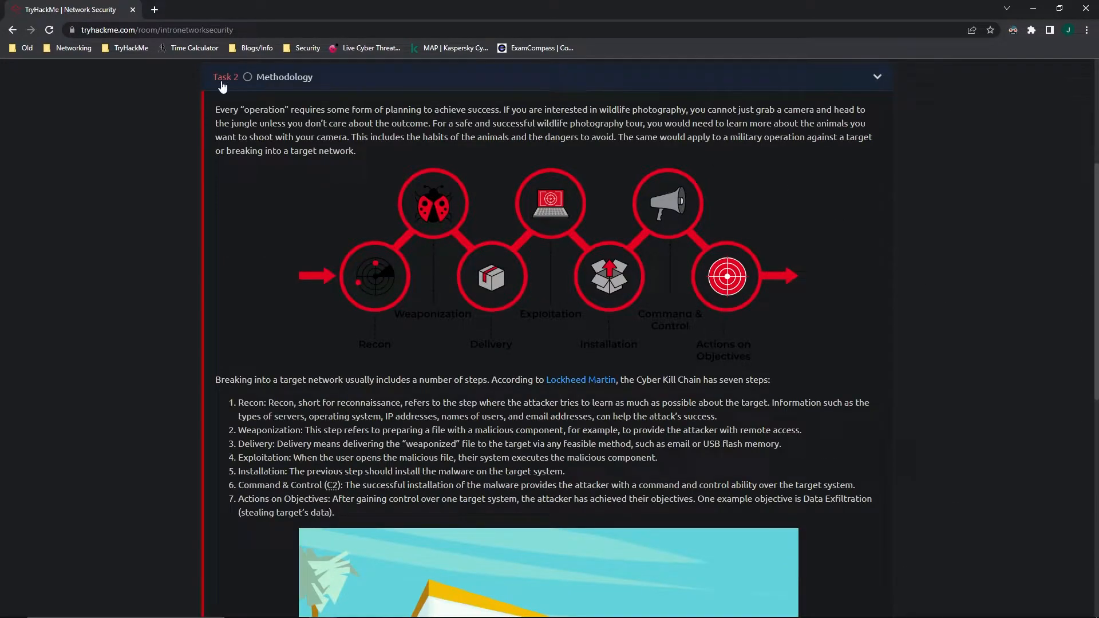
pyautogui.moveTo(496, 366)
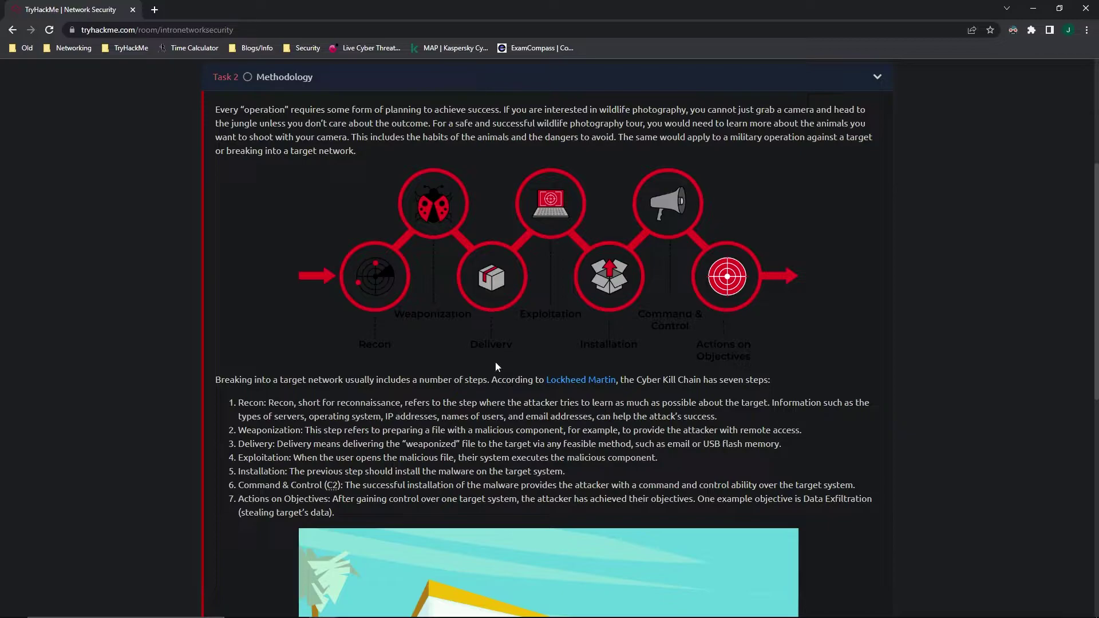
pyautogui.moveTo(549, 328)
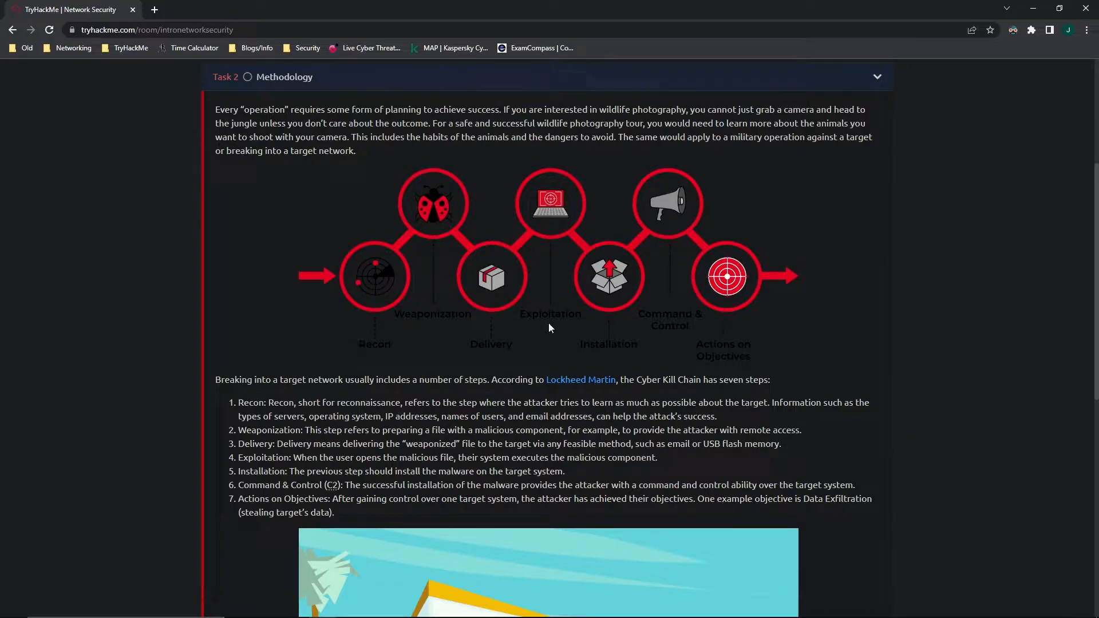
pyautogui.moveTo(965, 231)
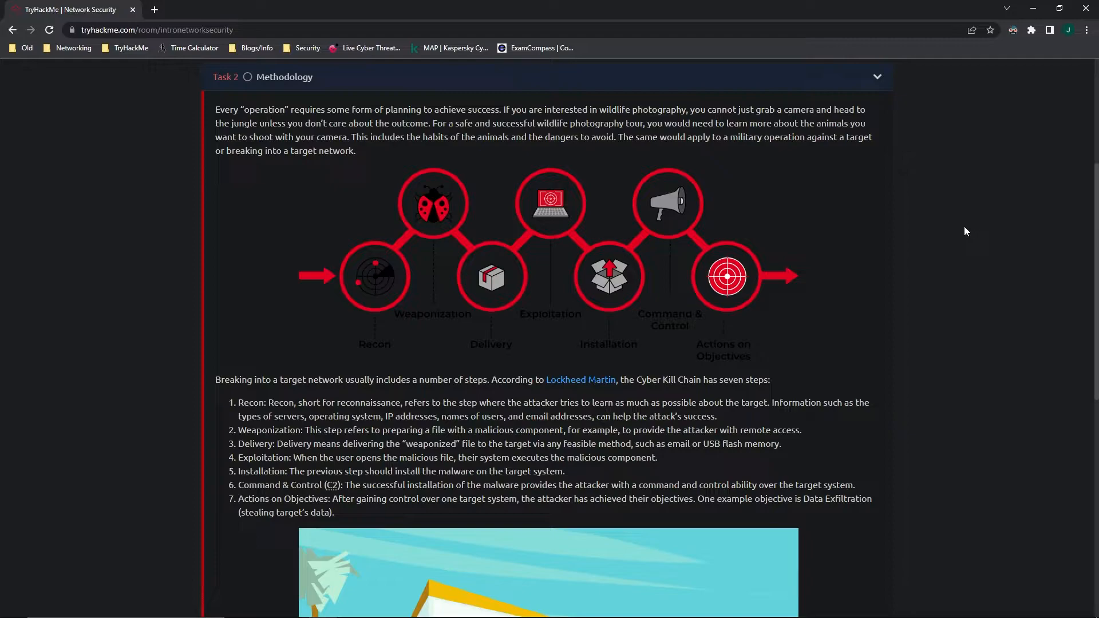
pyautogui.moveTo(947, 242)
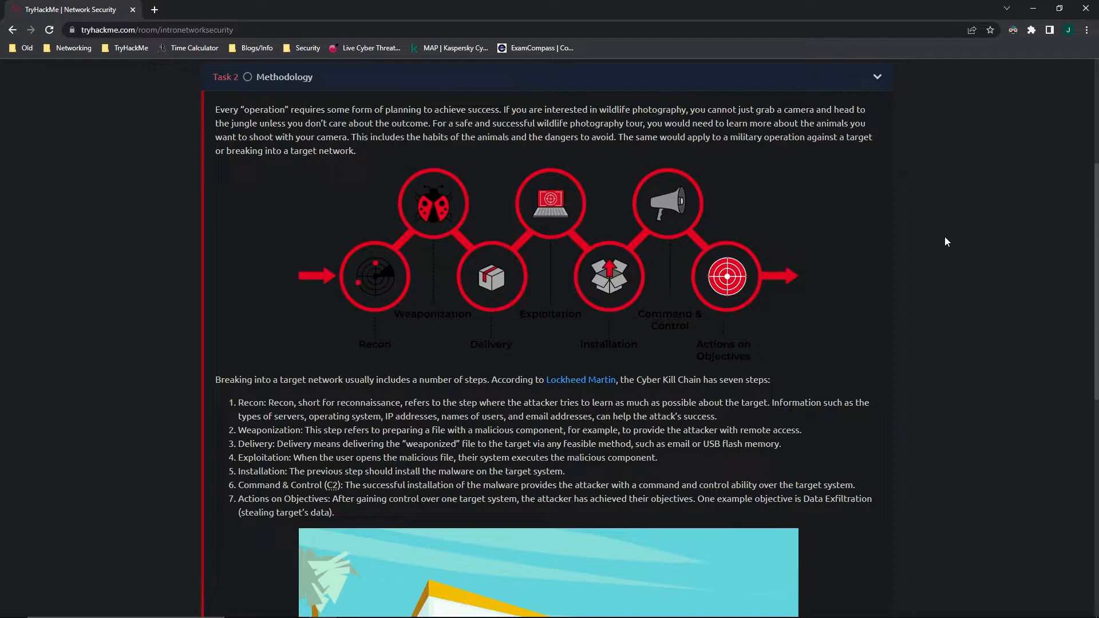
pyautogui.scroll(-3)
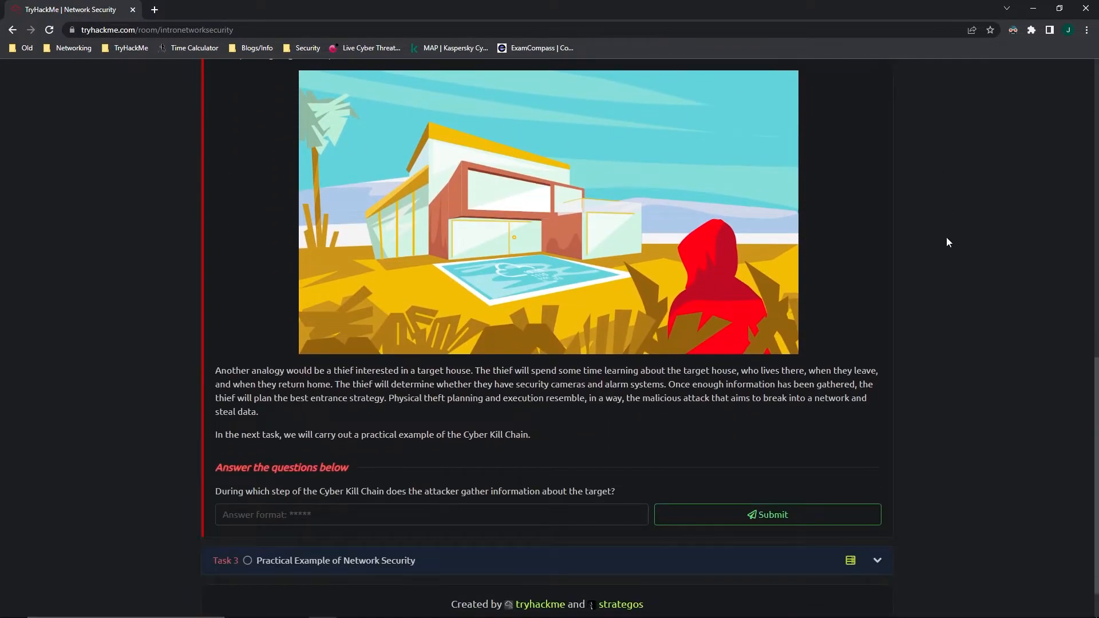
pyautogui.moveTo(216, 505)
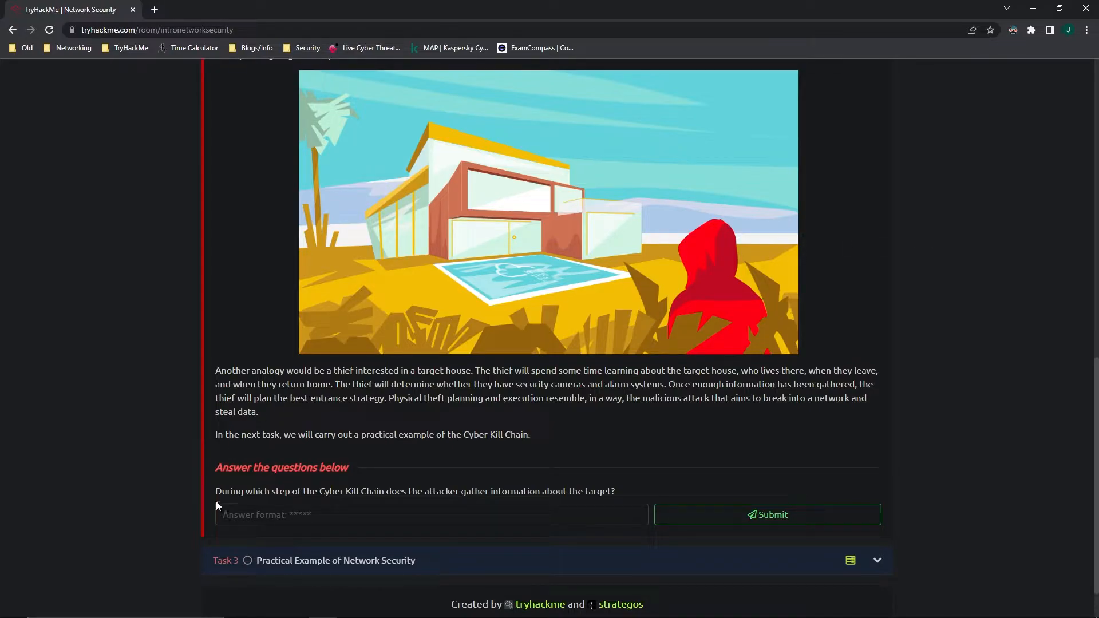
pyautogui.moveTo(458, 458)
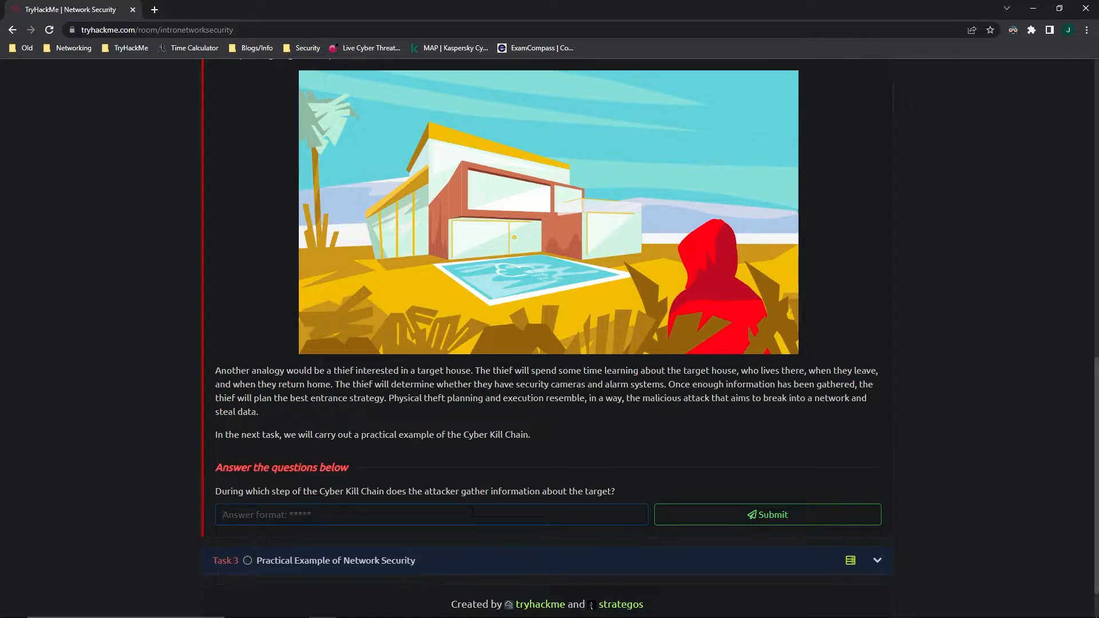
pyautogui.click(766, 514)
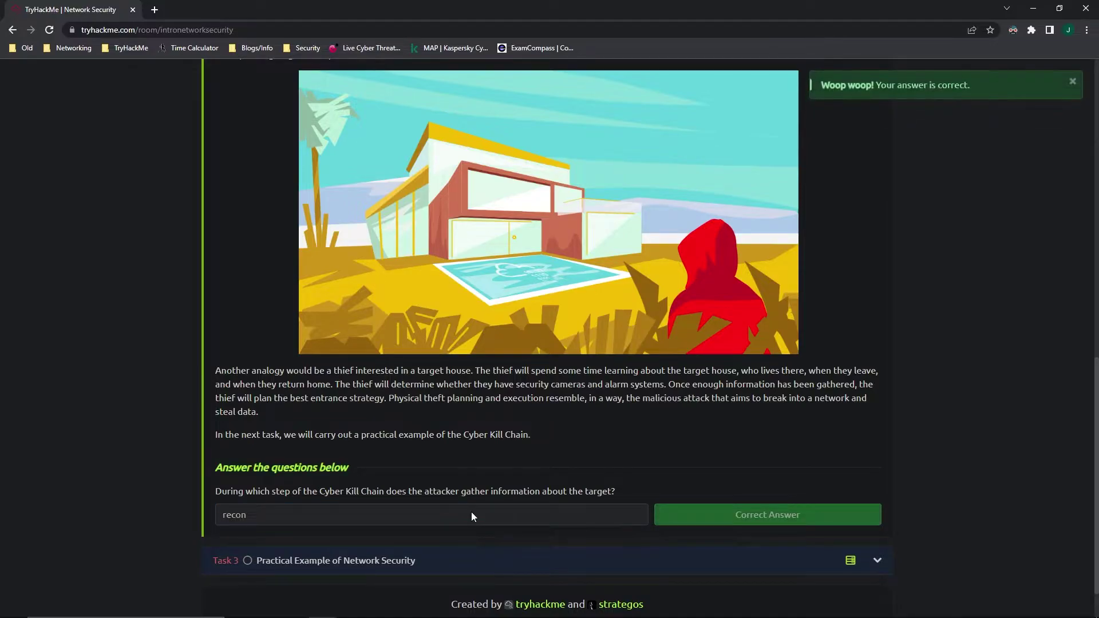
pyautogui.moveTo(429, 560)
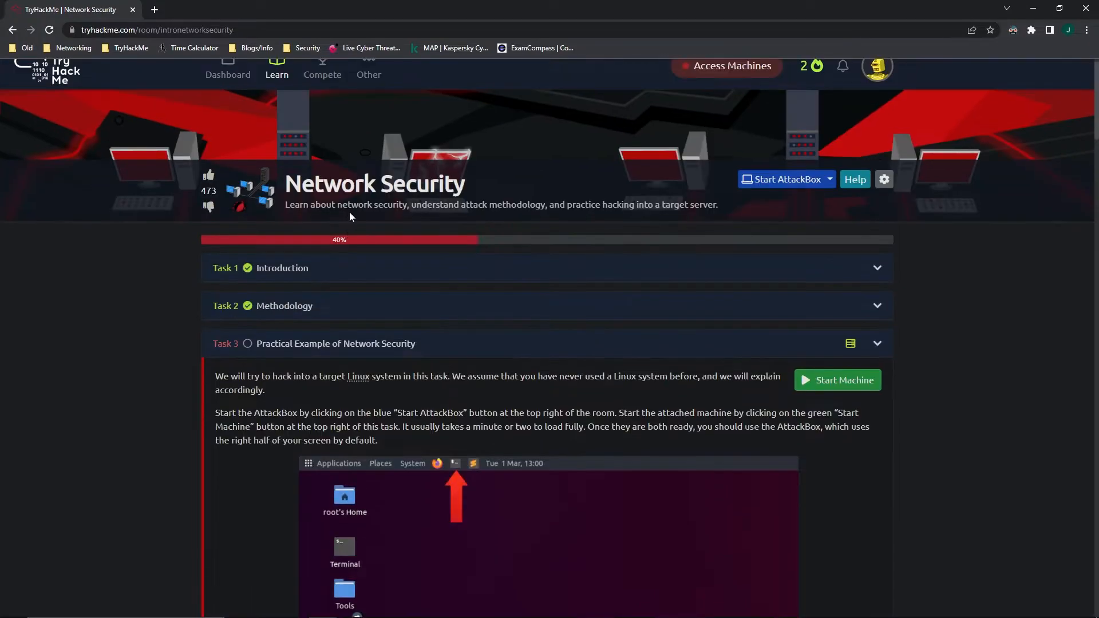
pyautogui.moveTo(837, 380)
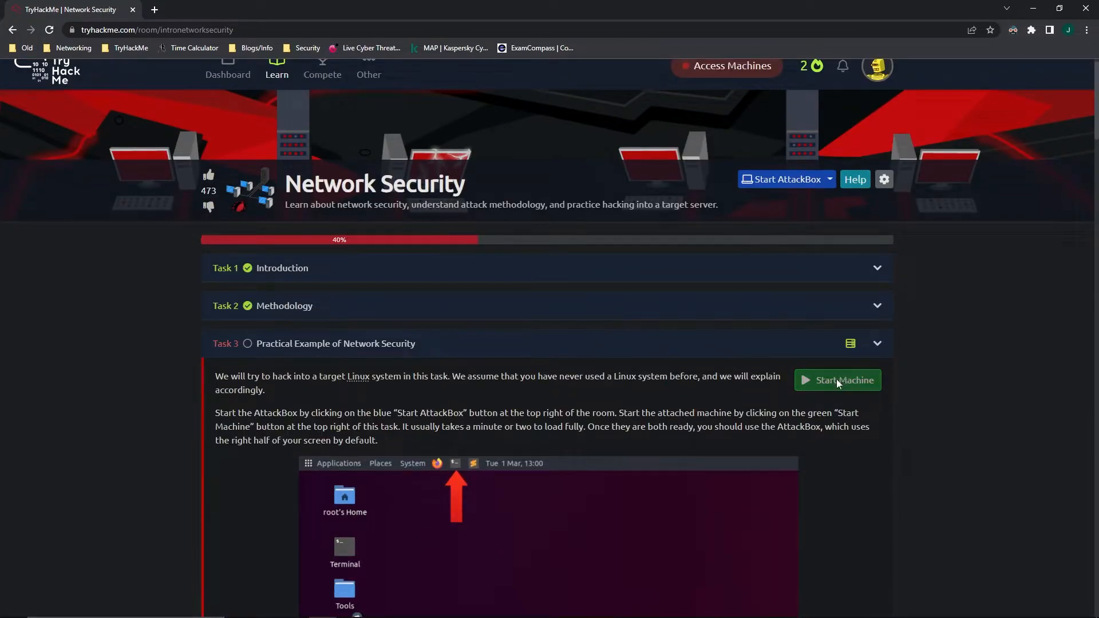
# Start the target machine and launch the AttackBox for Task 3
pyautogui.click(837, 380)
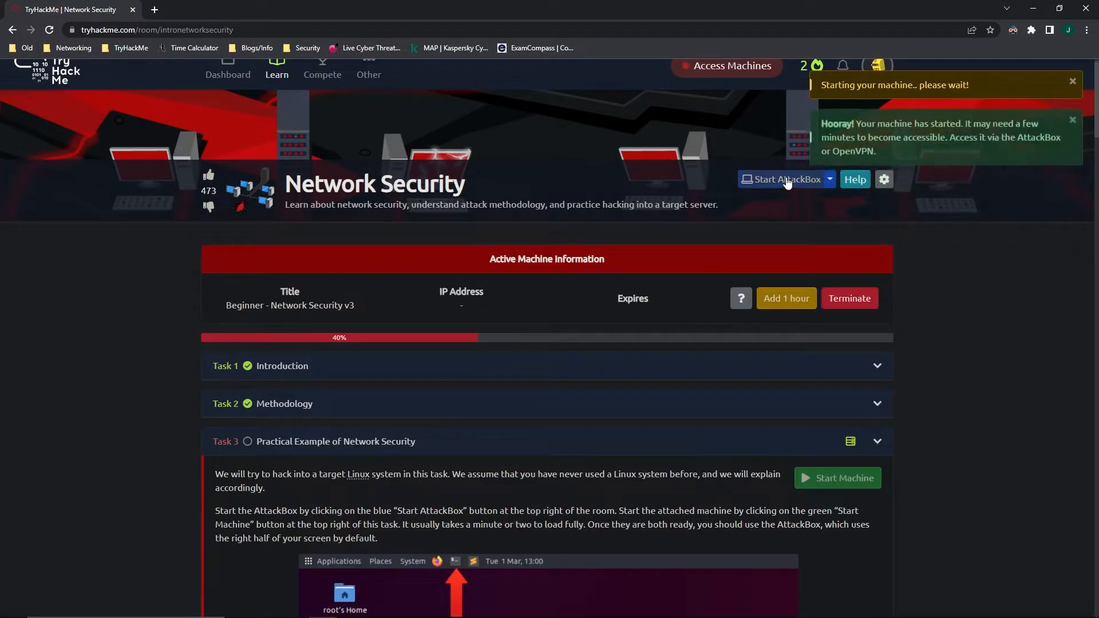
pyautogui.click(786, 180)
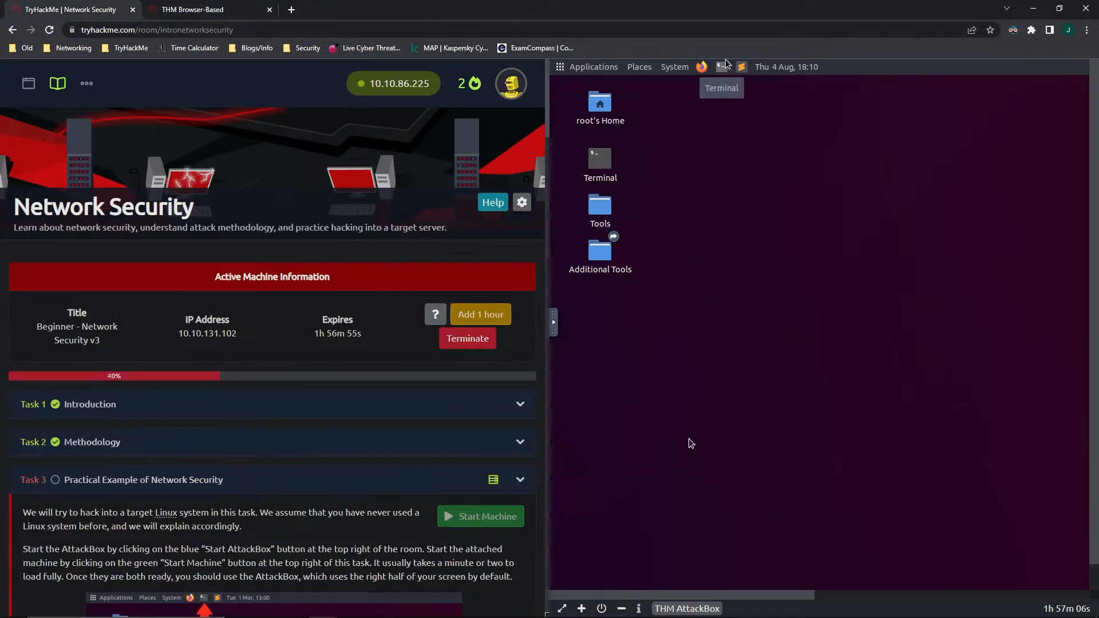
# Read the Task 3 walkthrough down to its 'Answer the questions below' section
pyautogui.scroll(-3)
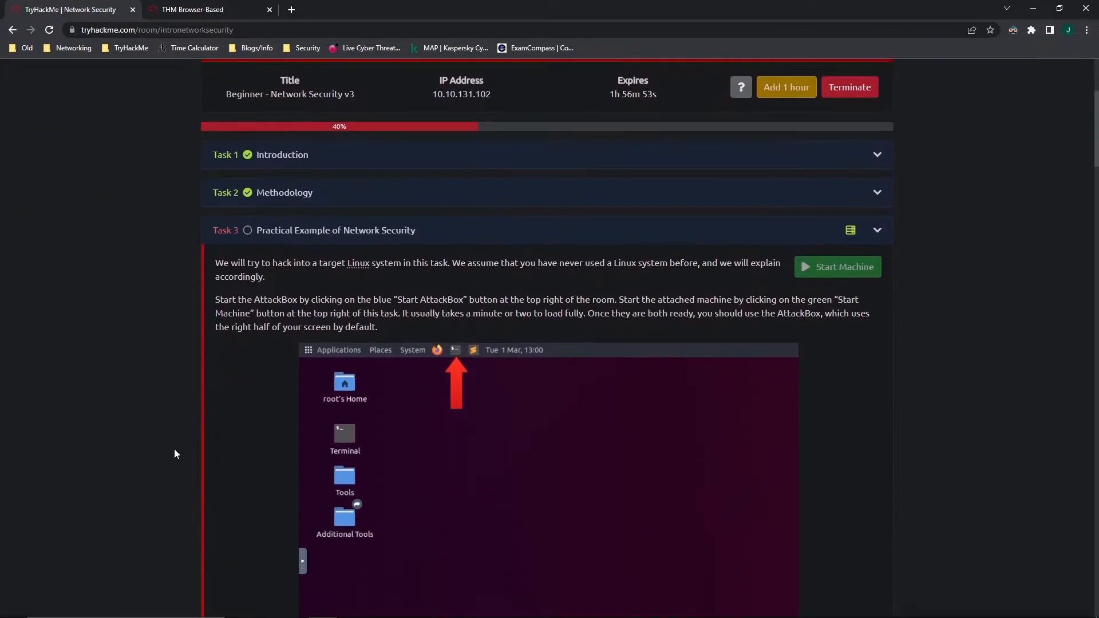
pyautogui.scroll(-3)
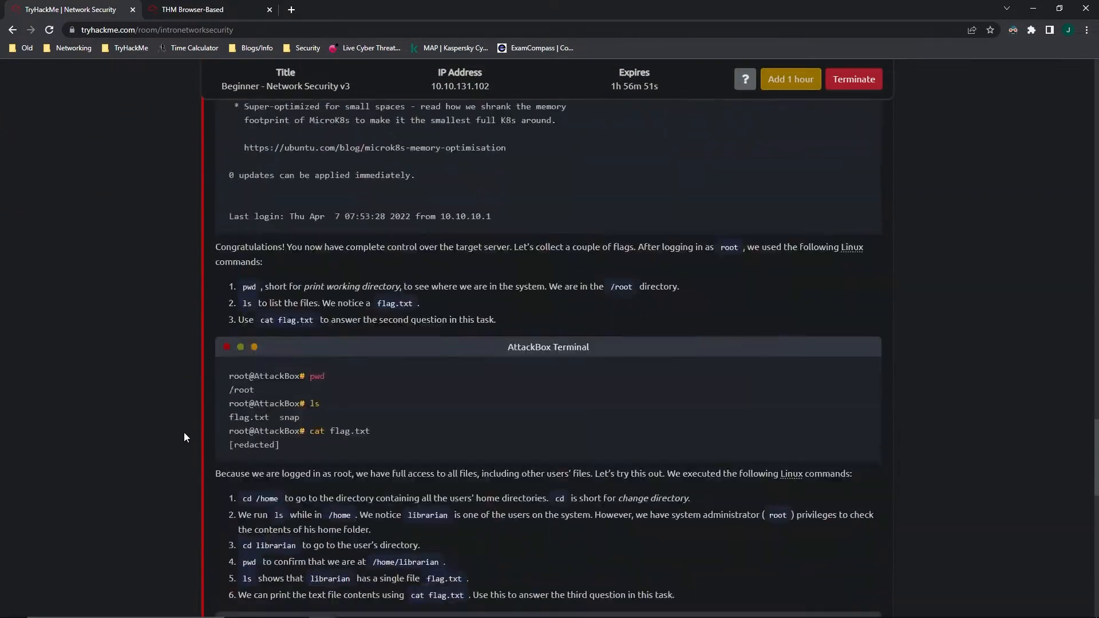
pyautogui.scroll(3)
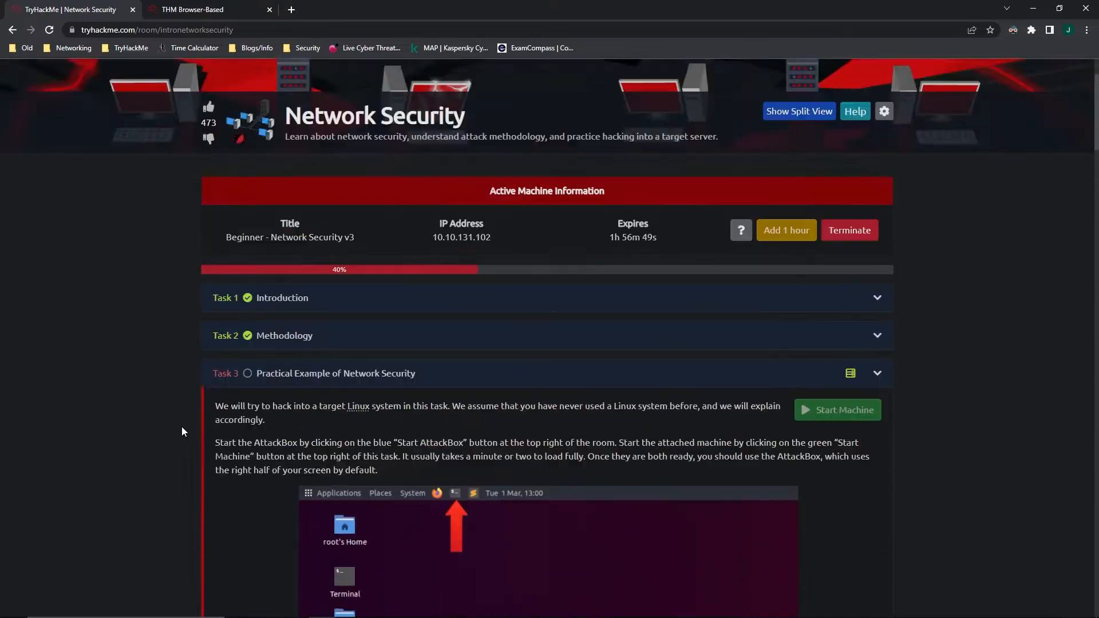
pyautogui.scroll(-3)
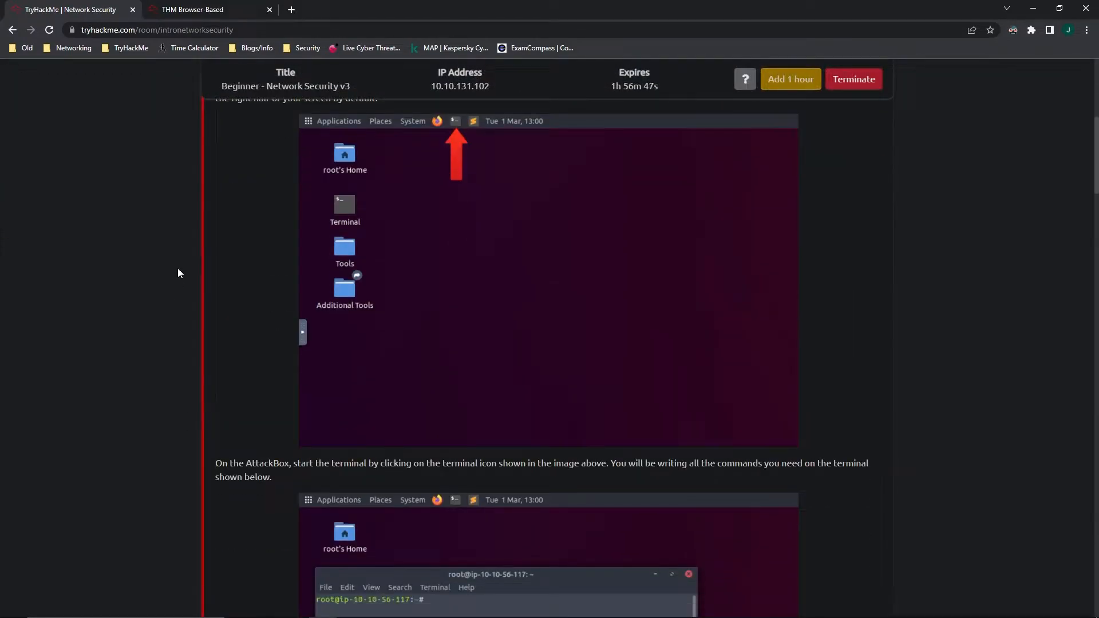
pyautogui.scroll(-3)
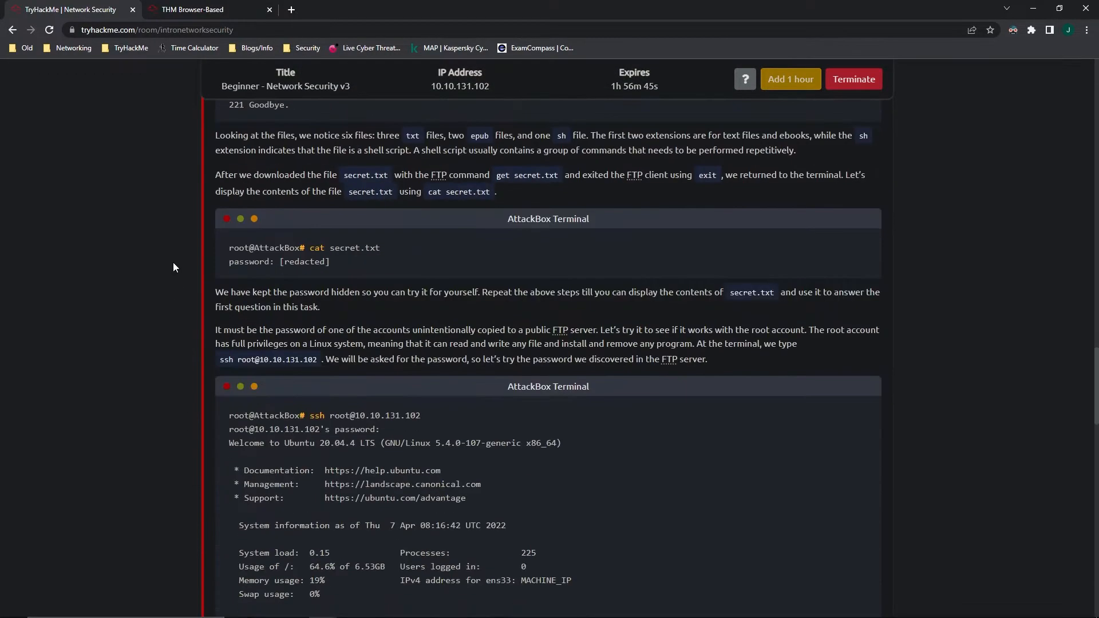
pyautogui.scroll(-3)
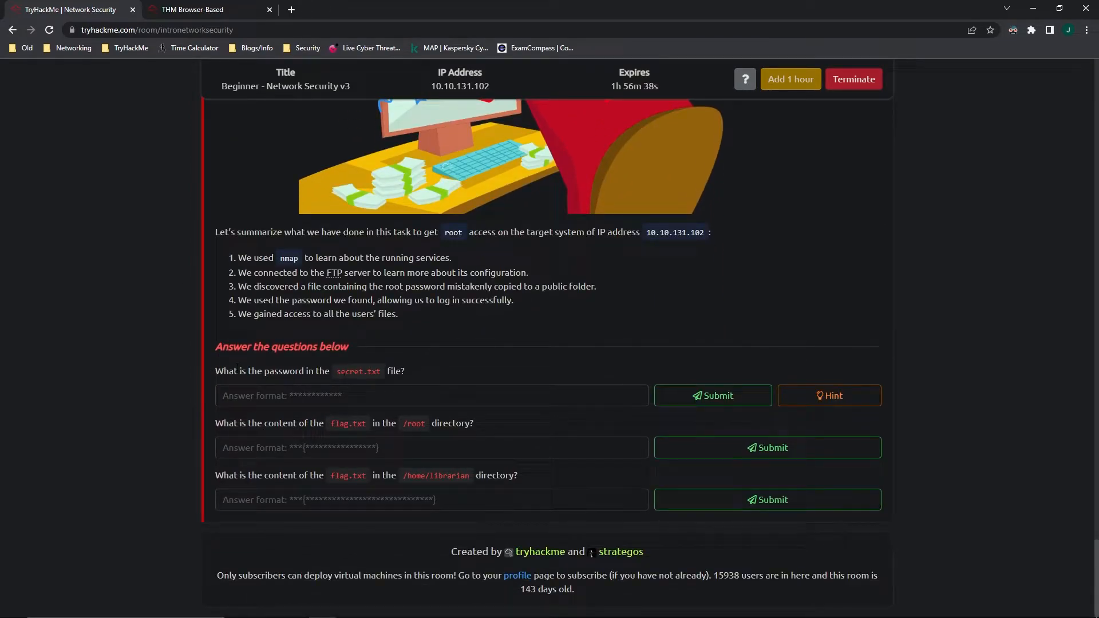
pyautogui.moveTo(414, 371)
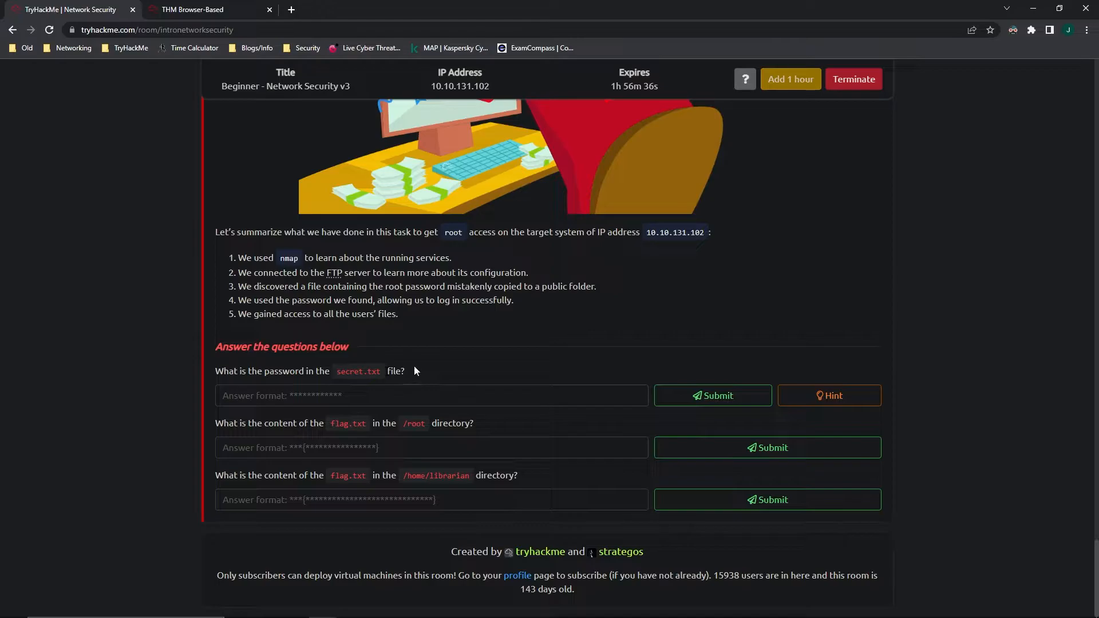
# Open a terminal on the AttackBox desktop and check the target IP on the room page
pyautogui.click(207, 9)
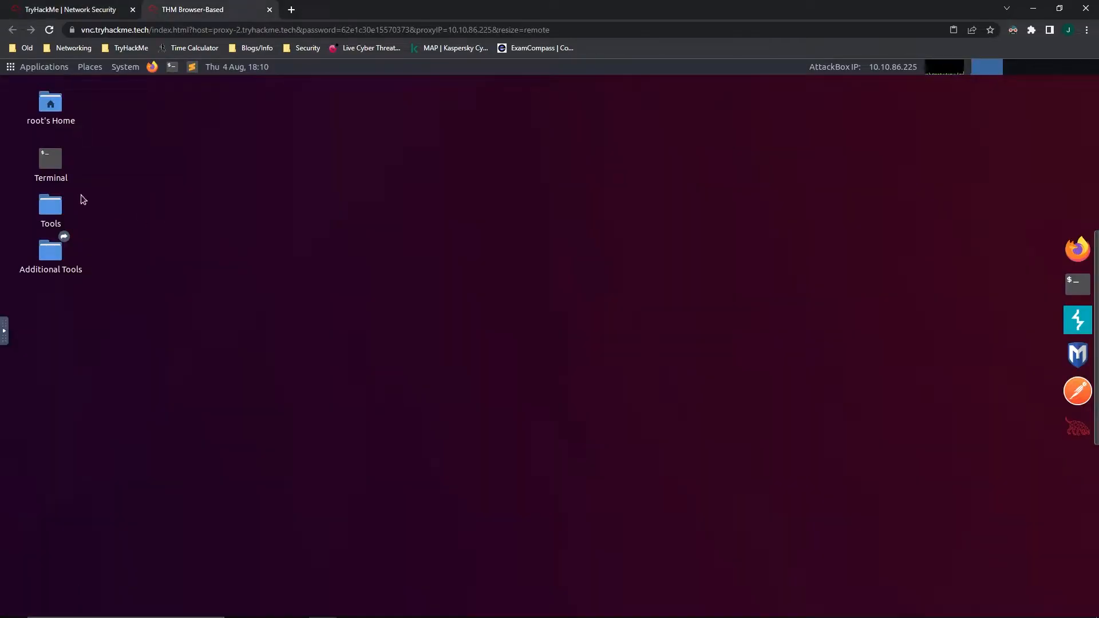
pyautogui.doubleClick(50, 162)
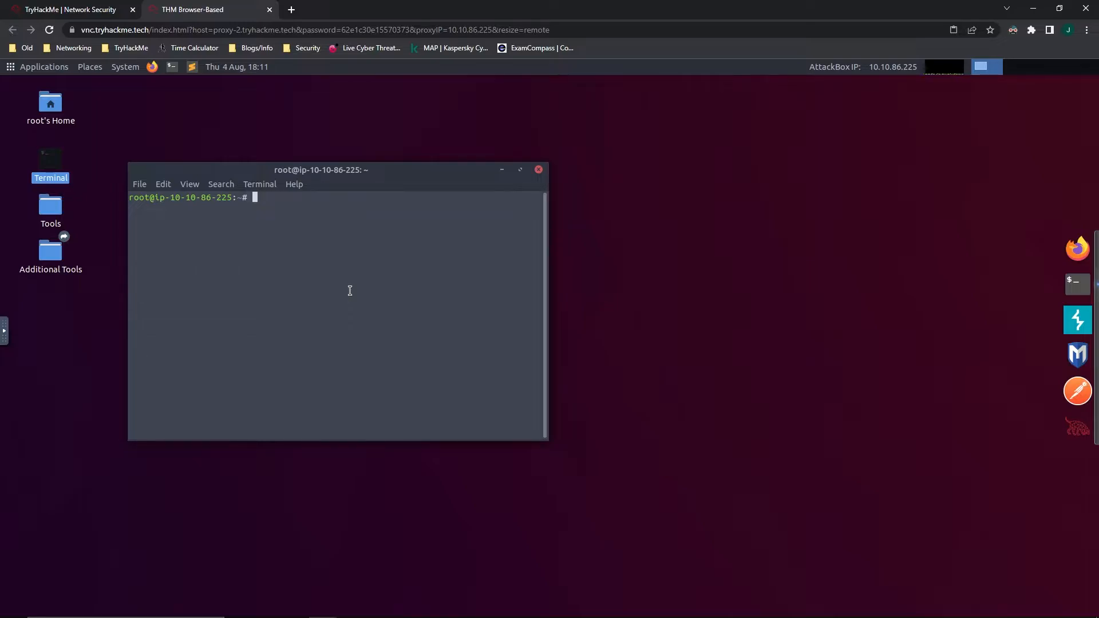
pyautogui.click(67, 9)
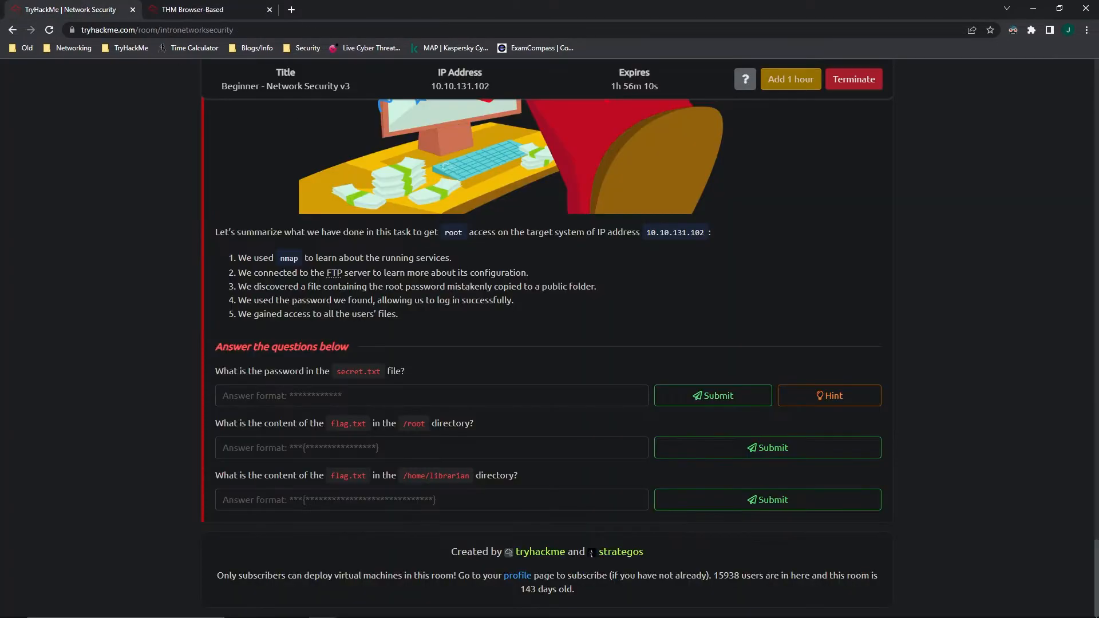
pyautogui.scroll(3)
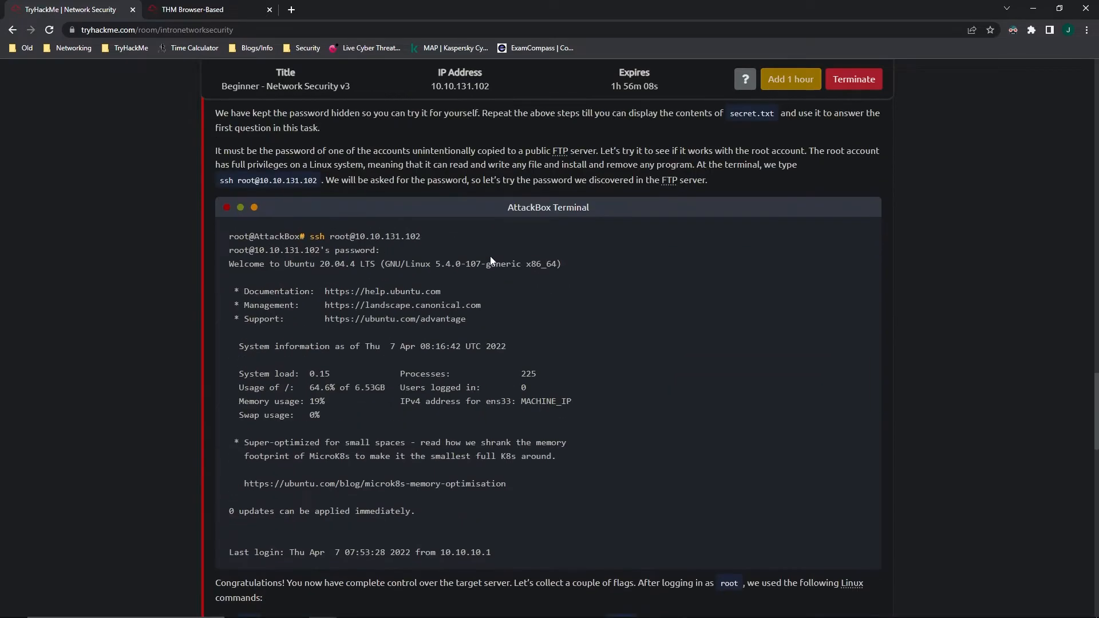
pyautogui.scroll(3)
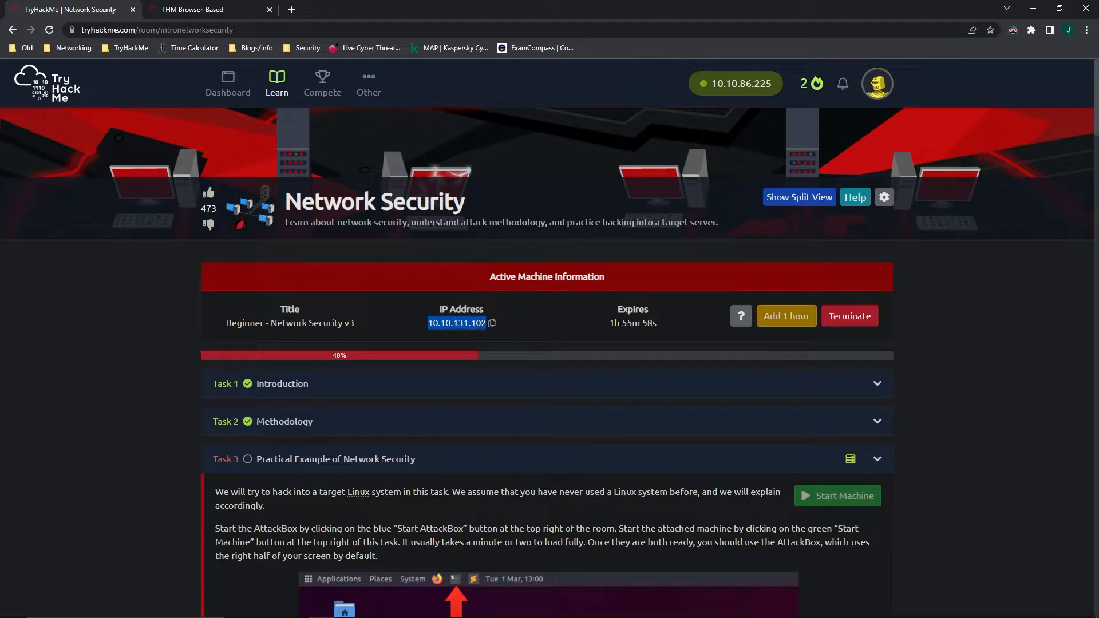
pyautogui.click(192, 9)
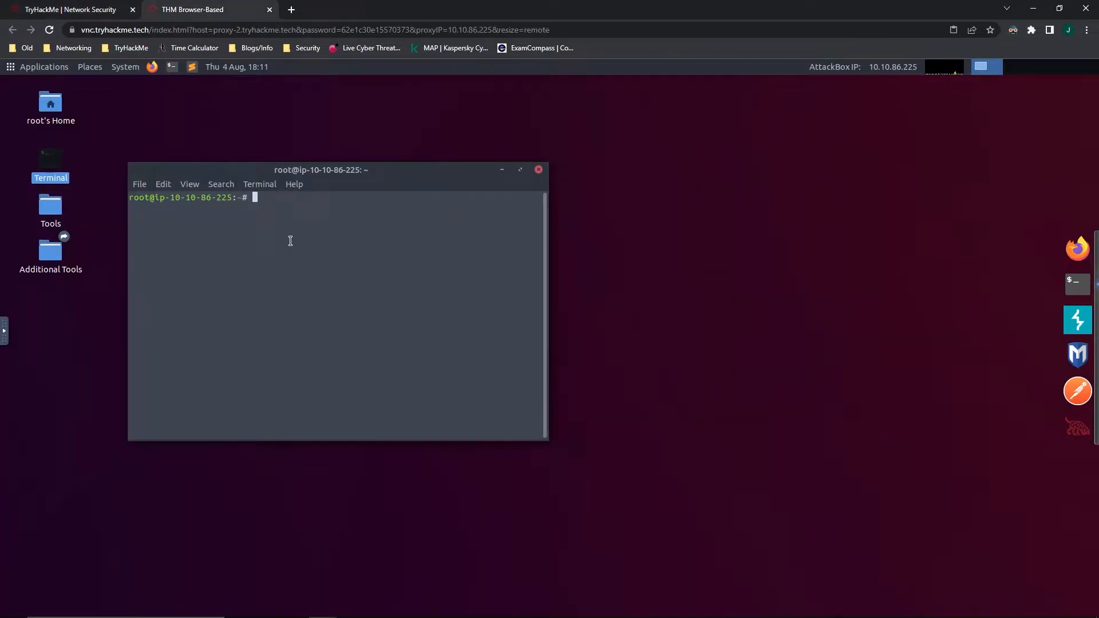
# Run an Nmap scan against the target 10.10.131.102
pyautogui.write('nmap')
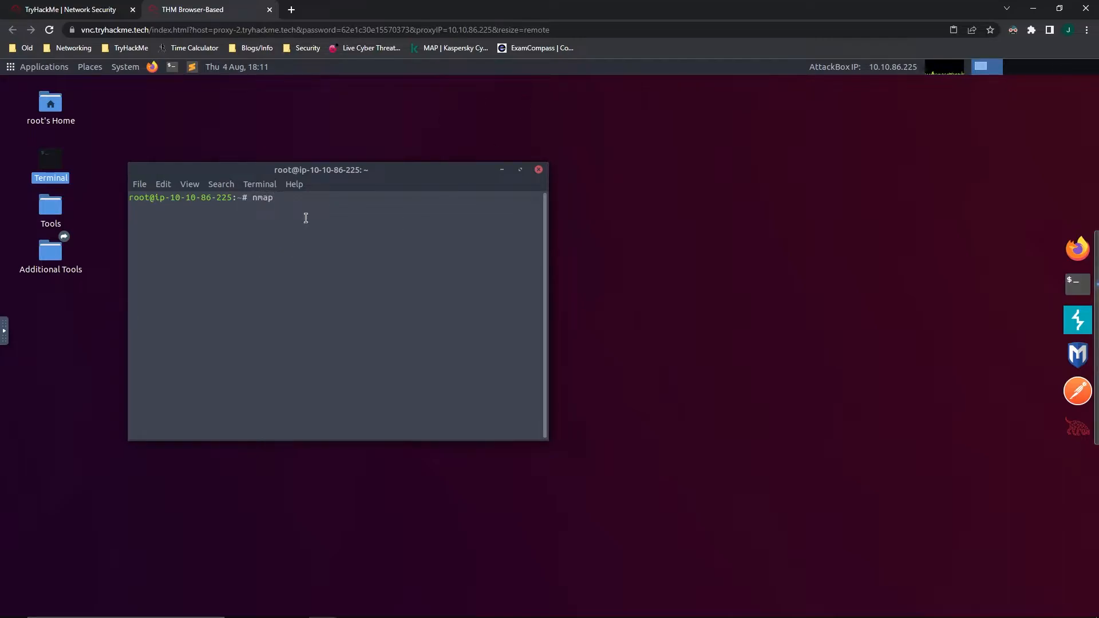
pyautogui.write('10.10.131.102')
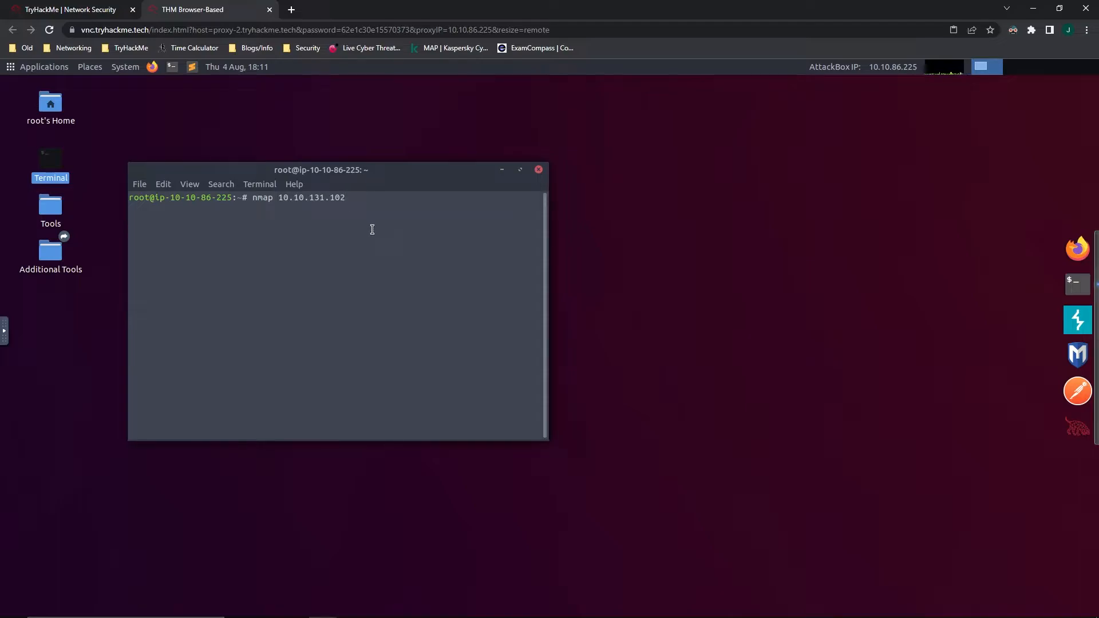
pyautogui.press('Return')
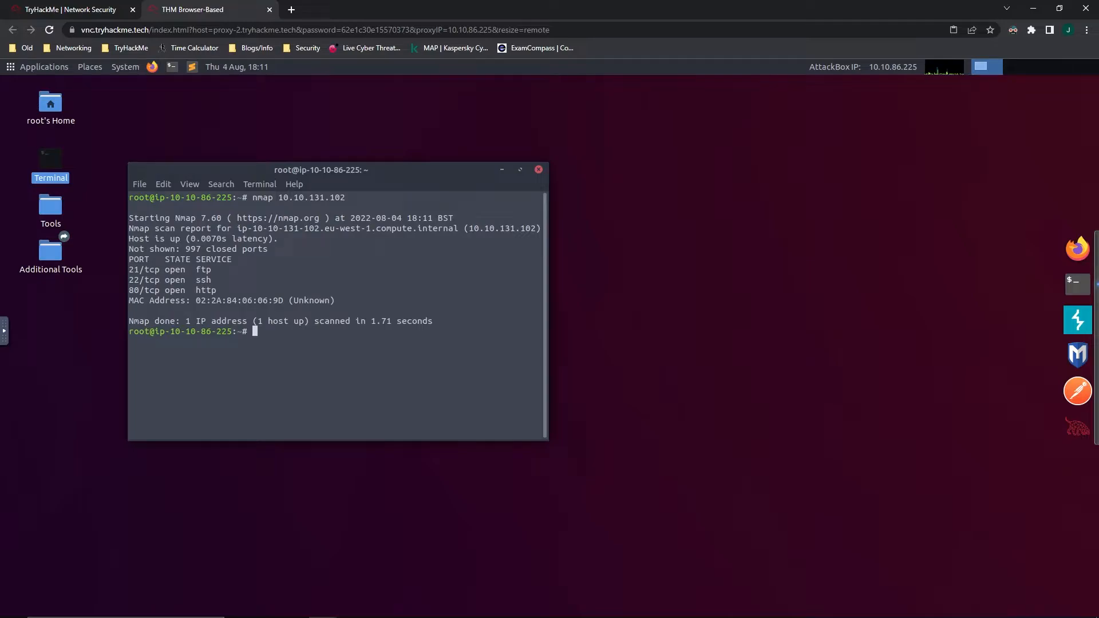
pyautogui.moveTo(137, 270)
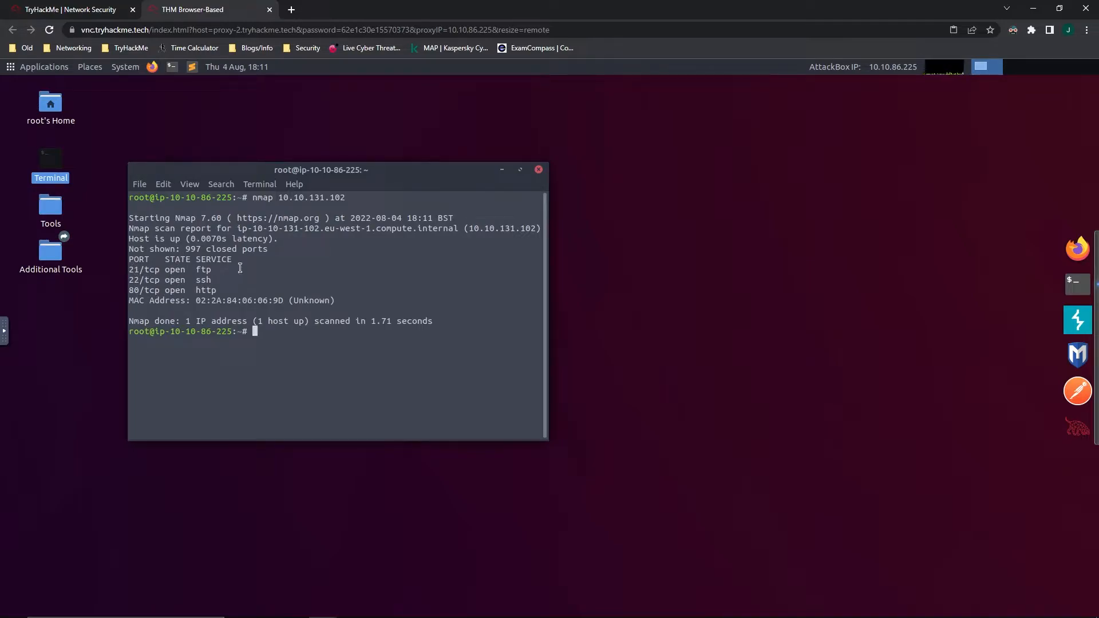
pyautogui.moveTo(129, 290)
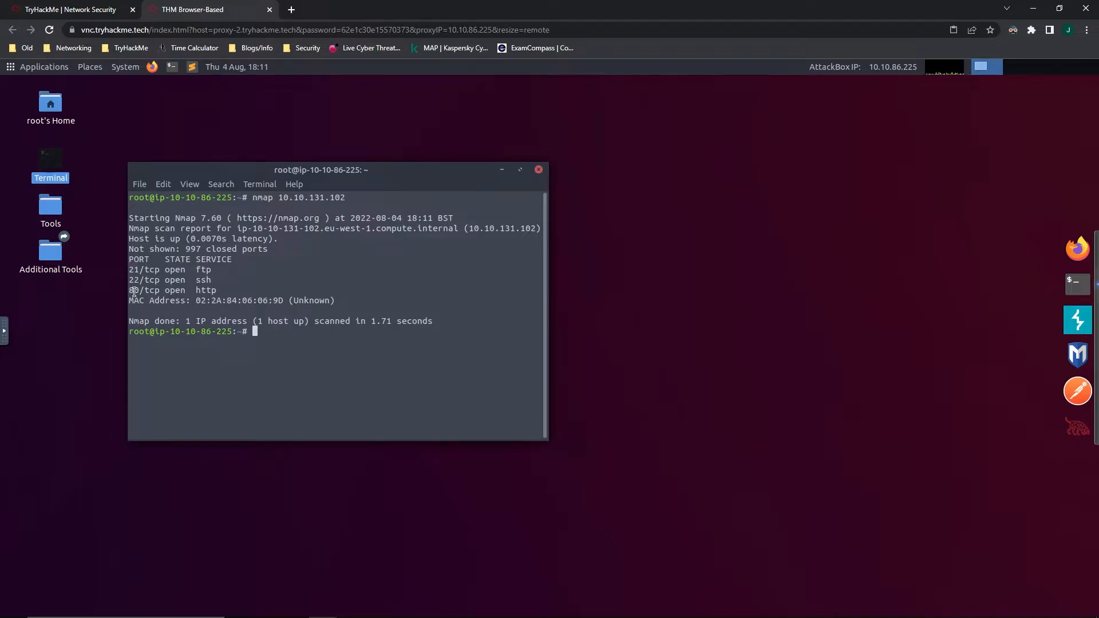
# Highlight the ftp and ssh service lines in the scan results
pyautogui.doubleClick(204, 269)
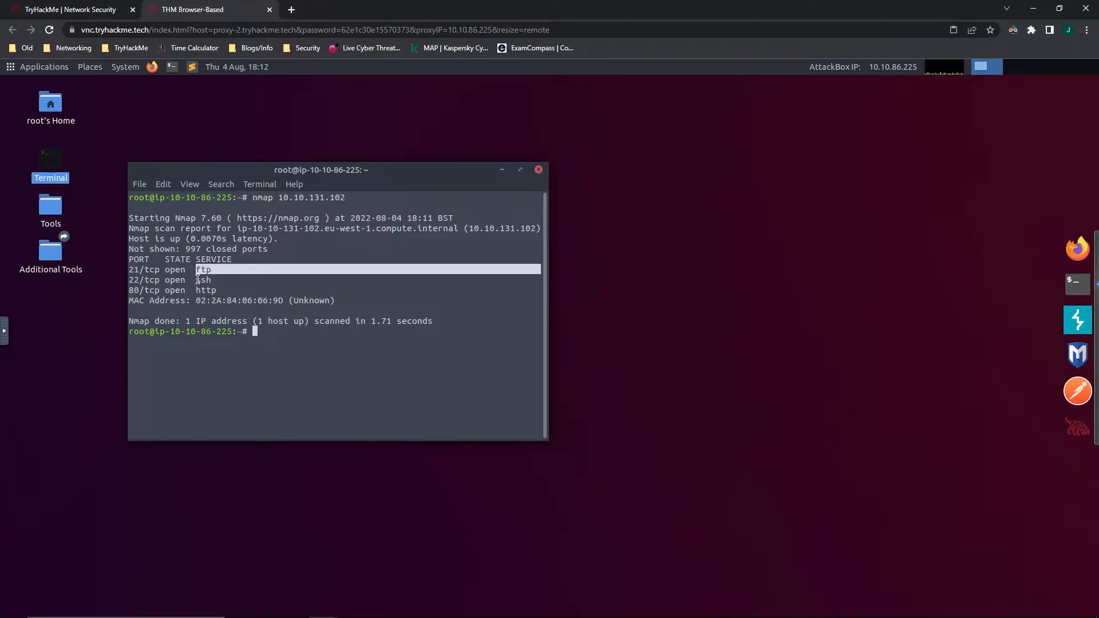
pyautogui.click(254, 282)
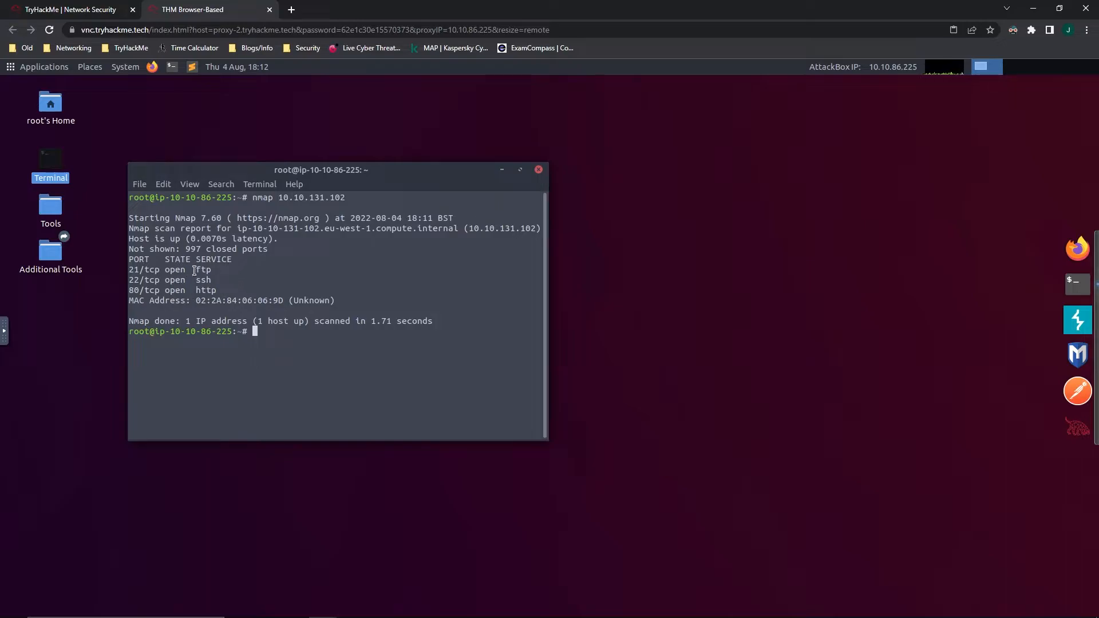
pyautogui.doubleClick(203, 271)
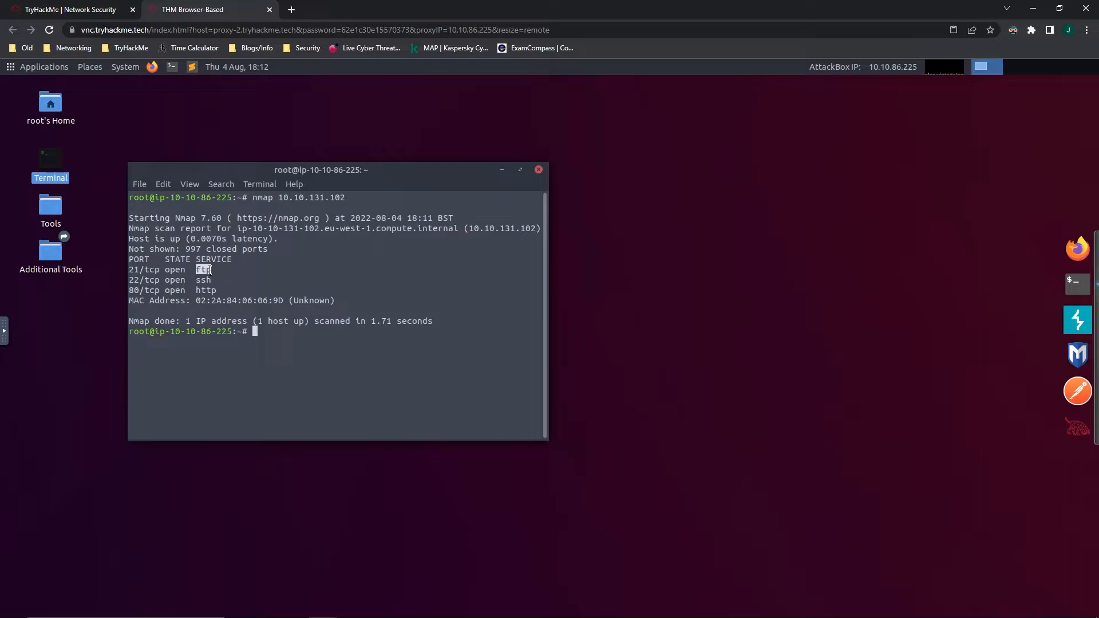
pyautogui.moveTo(261, 271)
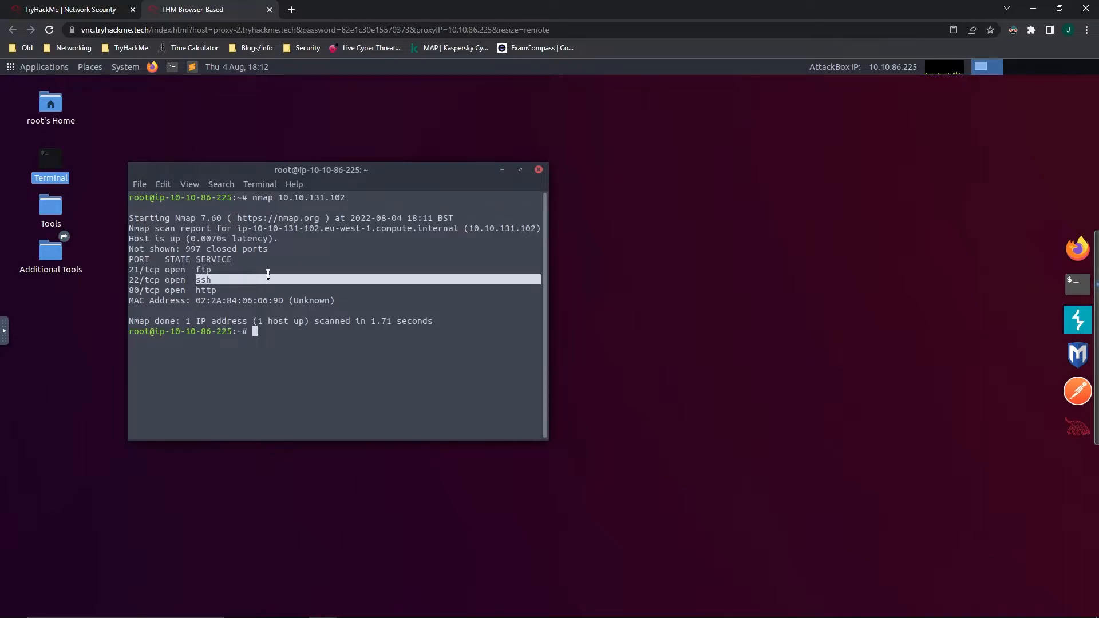
pyautogui.click(254, 280)
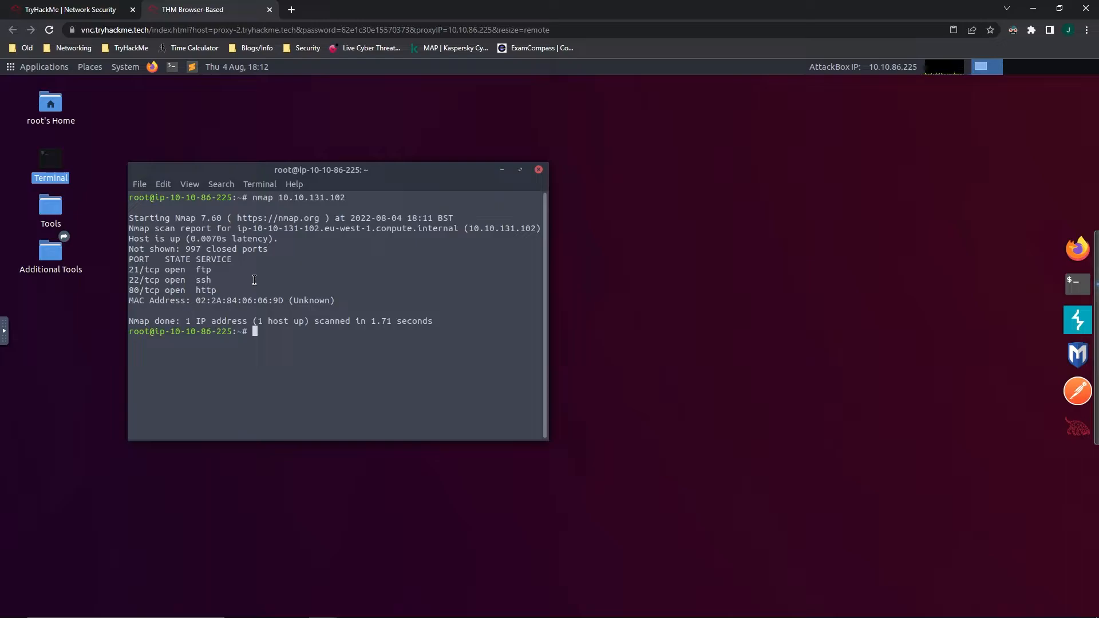
pyautogui.moveTo(205, 290)
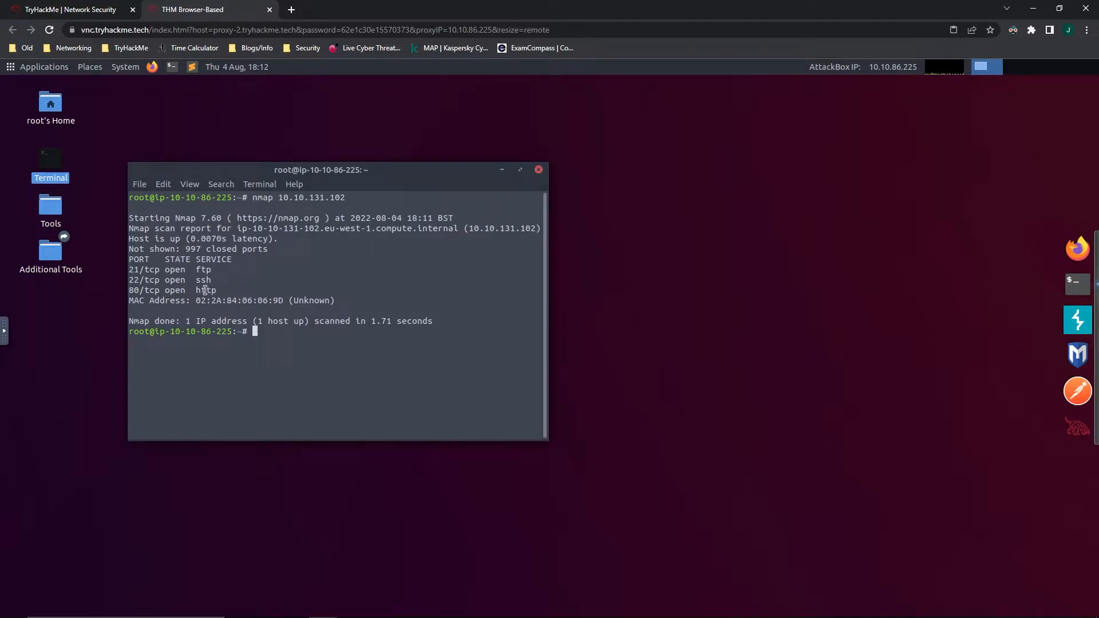
pyautogui.moveTo(272, 287)
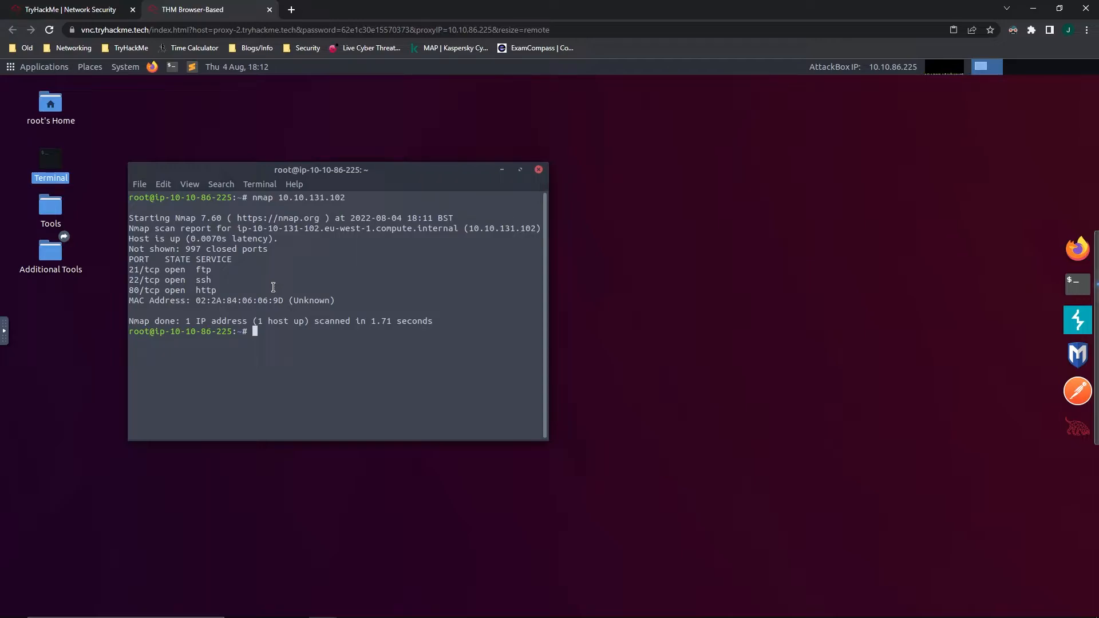
pyautogui.doubleClick(204, 269)
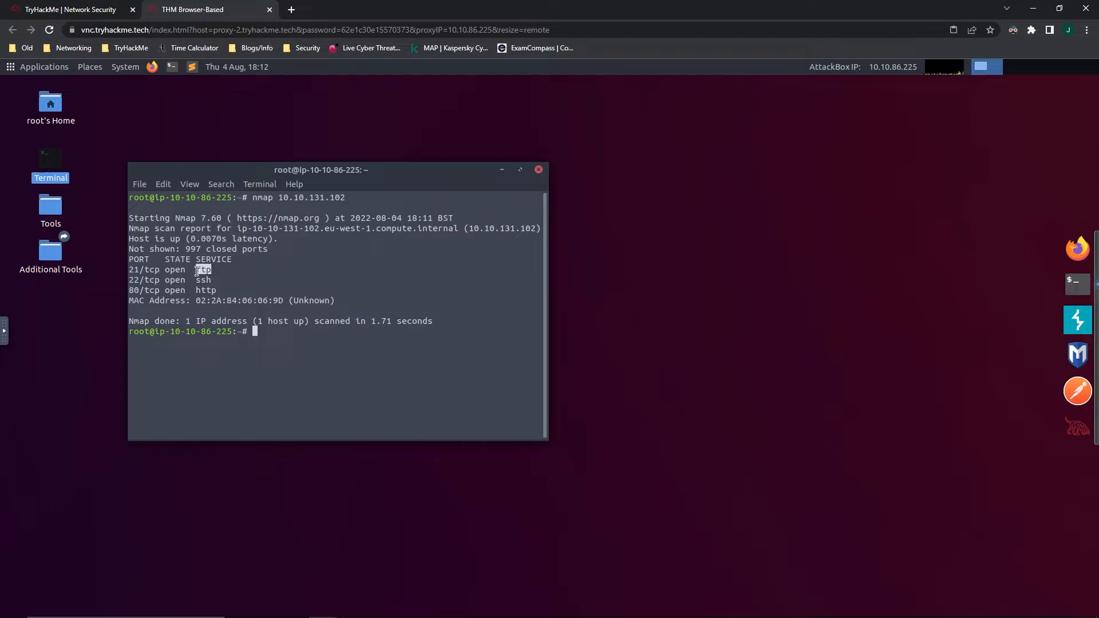
pyautogui.moveTo(1079, 318)
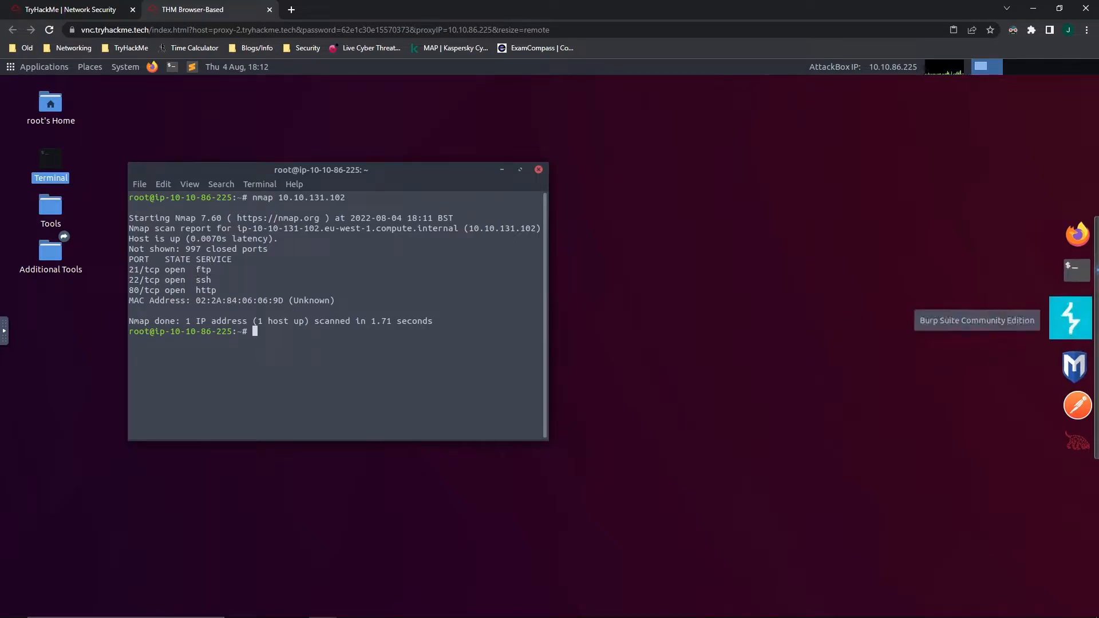
pyautogui.moveTo(376, 320)
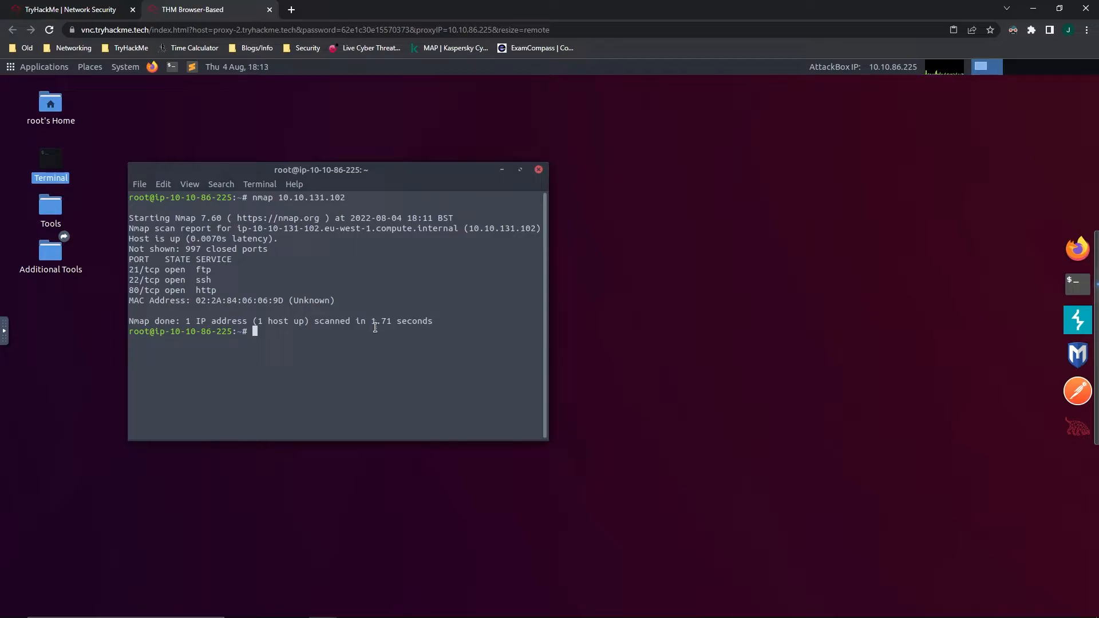
# Connect by FTP to 10.10.131.102 and log in as 'anonymous'
pyautogui.write('ft')
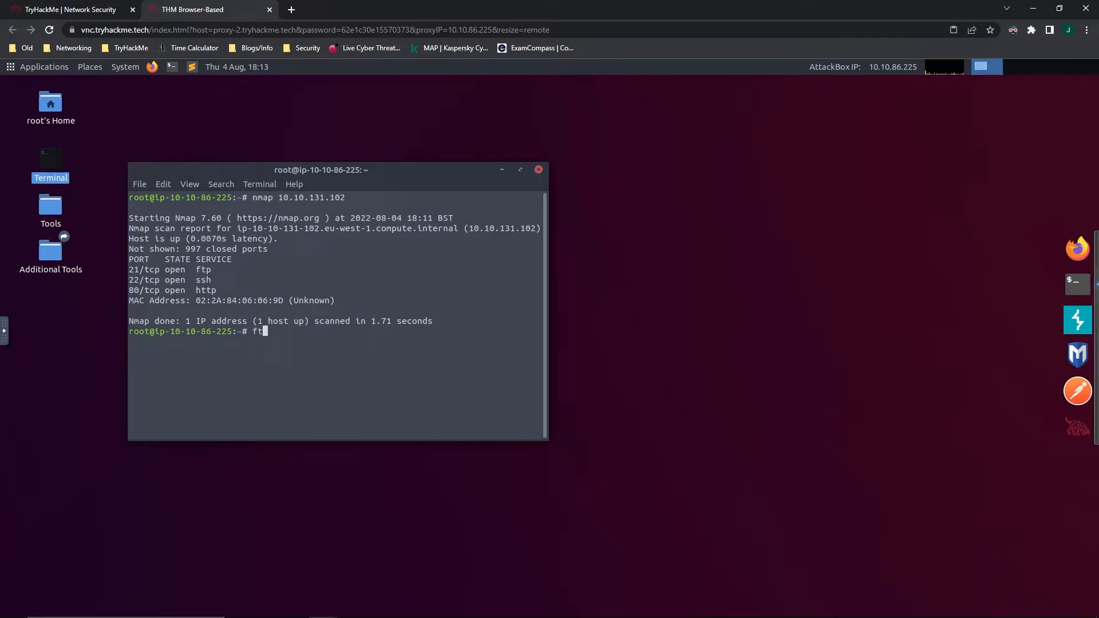
pyautogui.write('p 10.10.131.102')
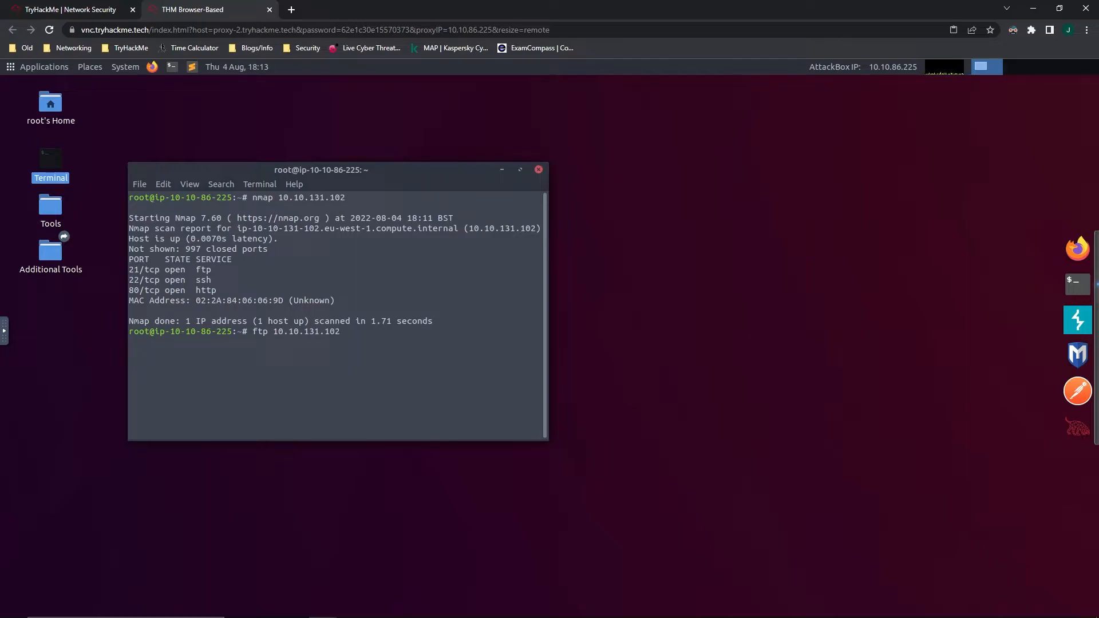
pyautogui.press('Return')
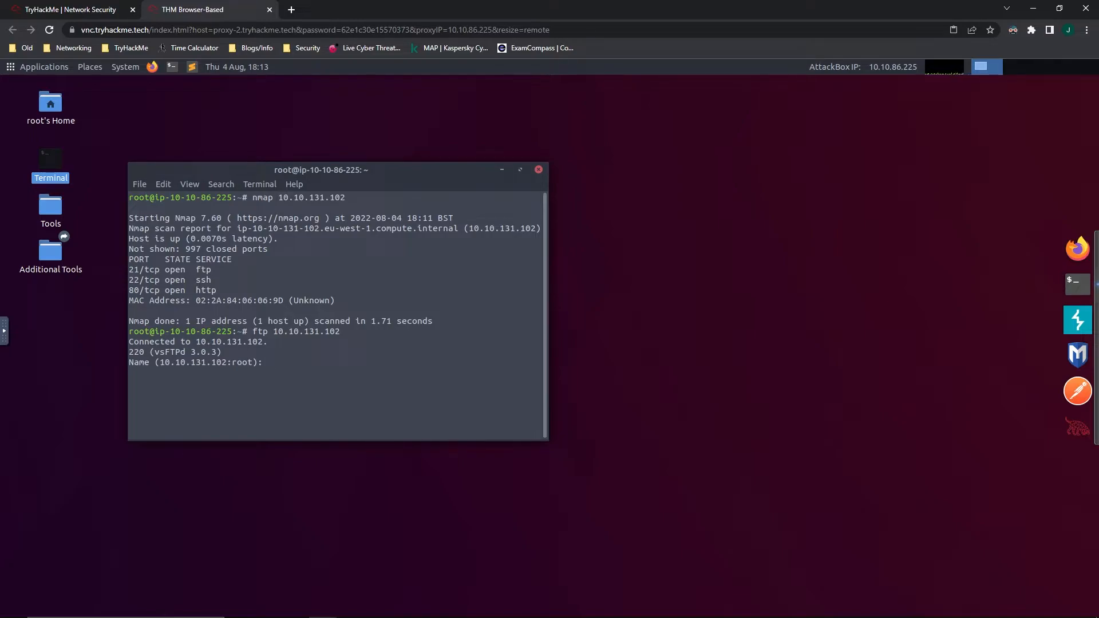
pyautogui.write('anonym')
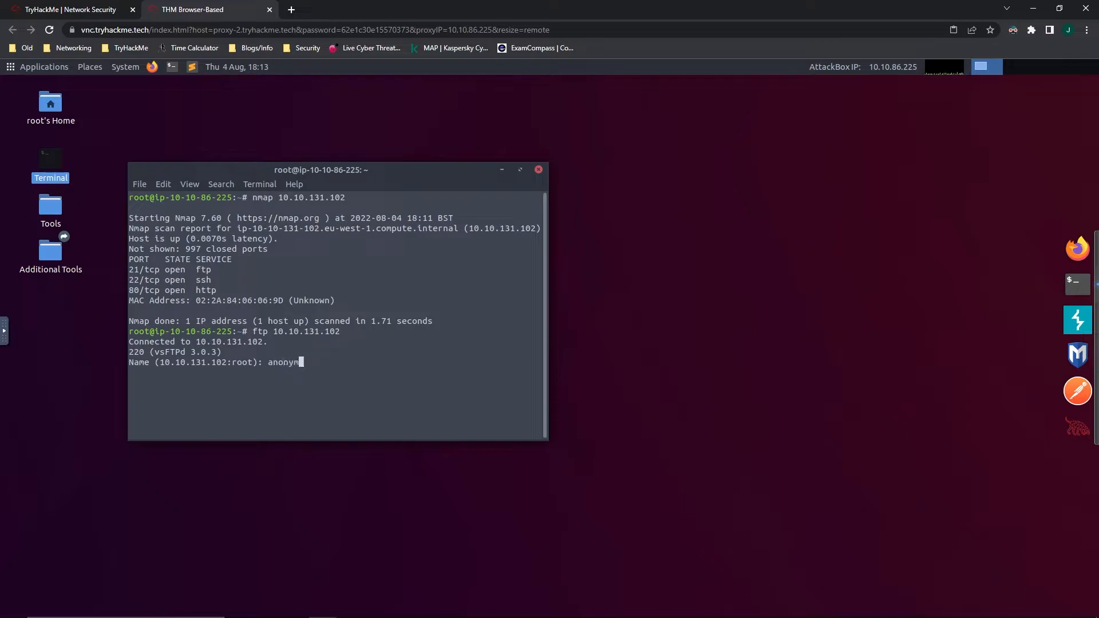
pyautogui.press('Return')
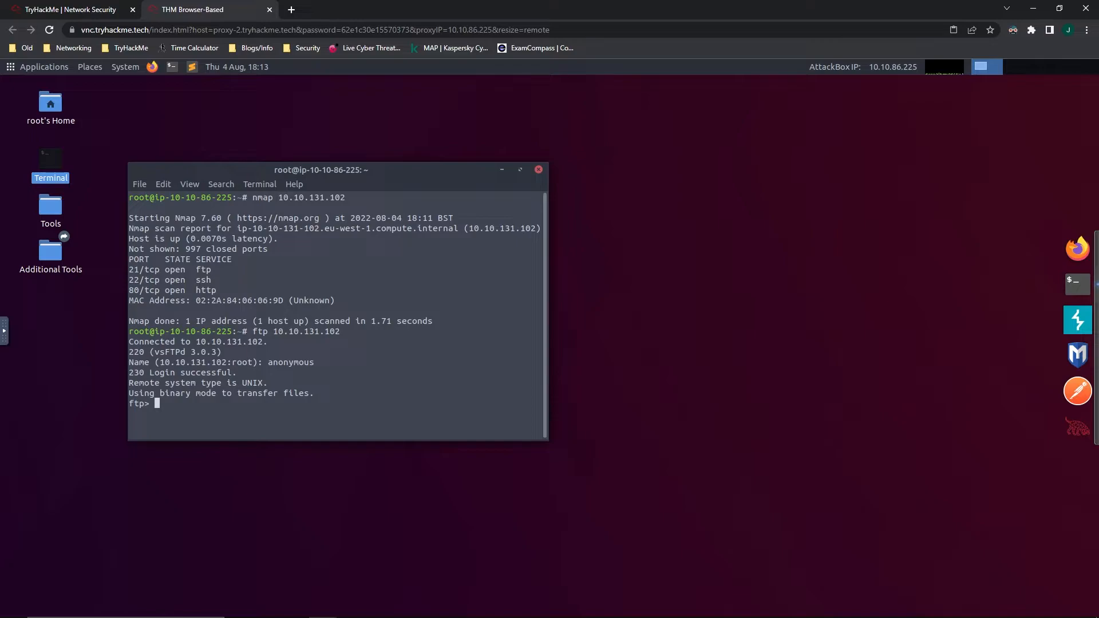
# List the FTP server's files and highlight entries in the listing
pyautogui.write('ls')
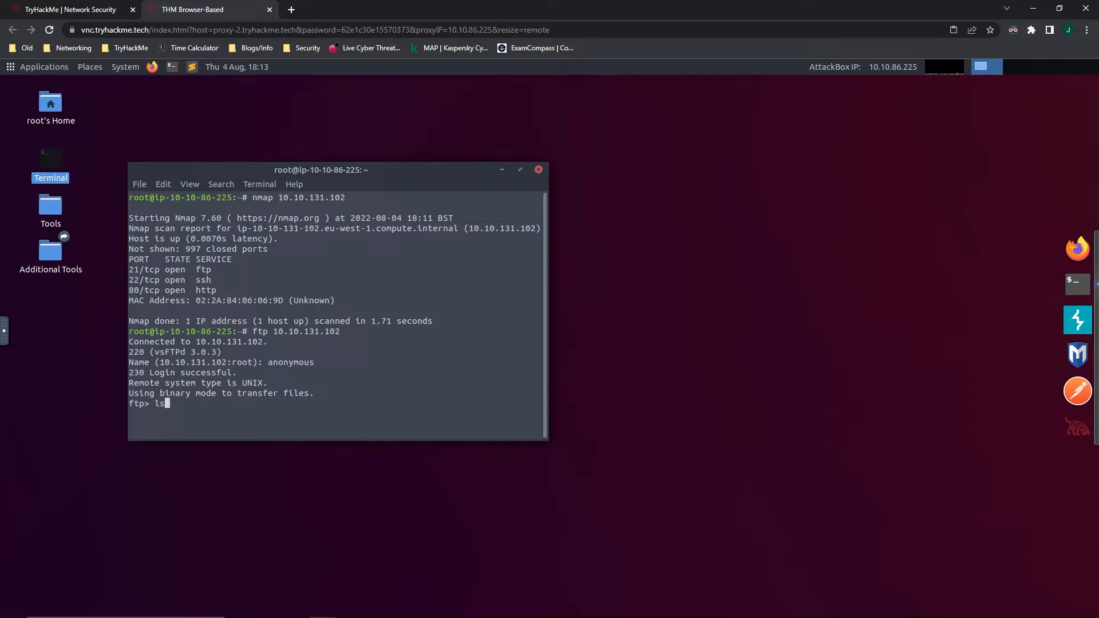
pyautogui.press('Return')
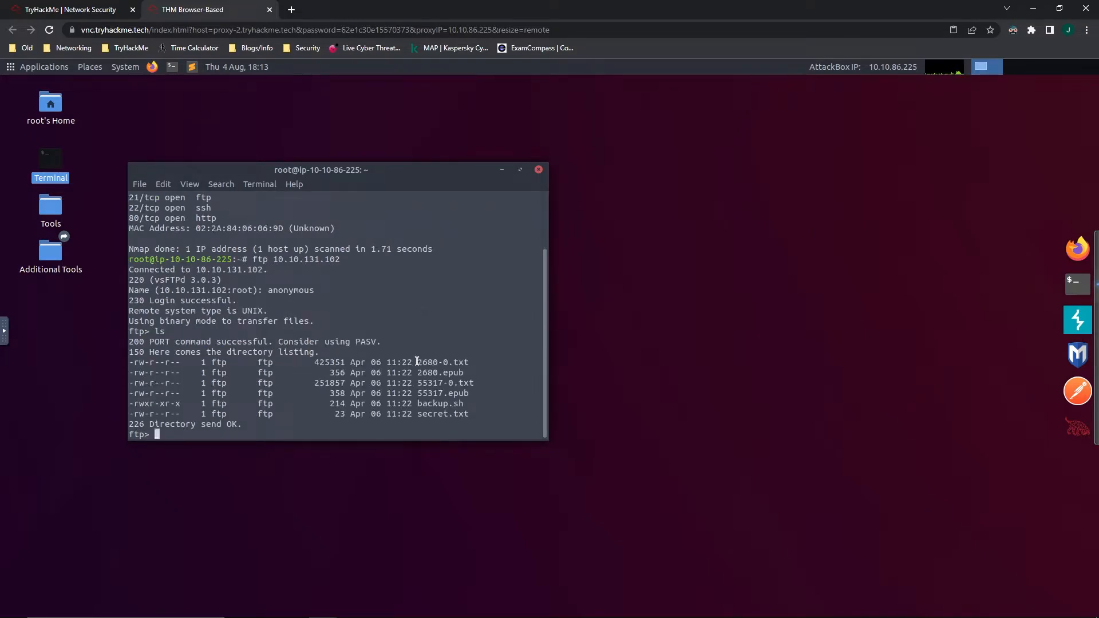
pyautogui.doubleClick(427, 372)
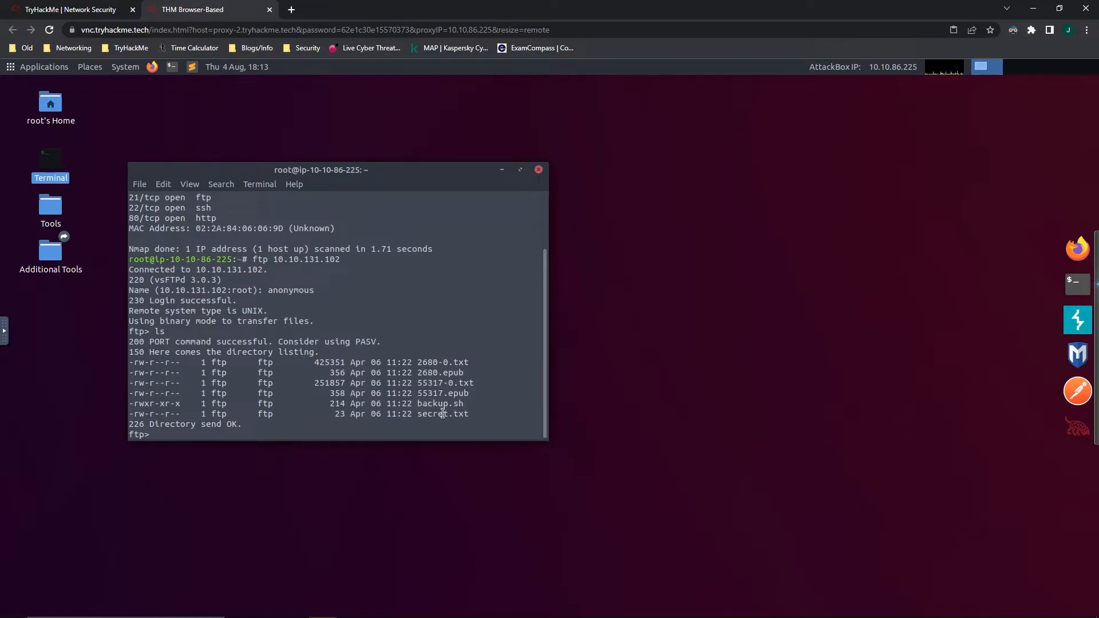
pyautogui.doubleClick(442, 414)
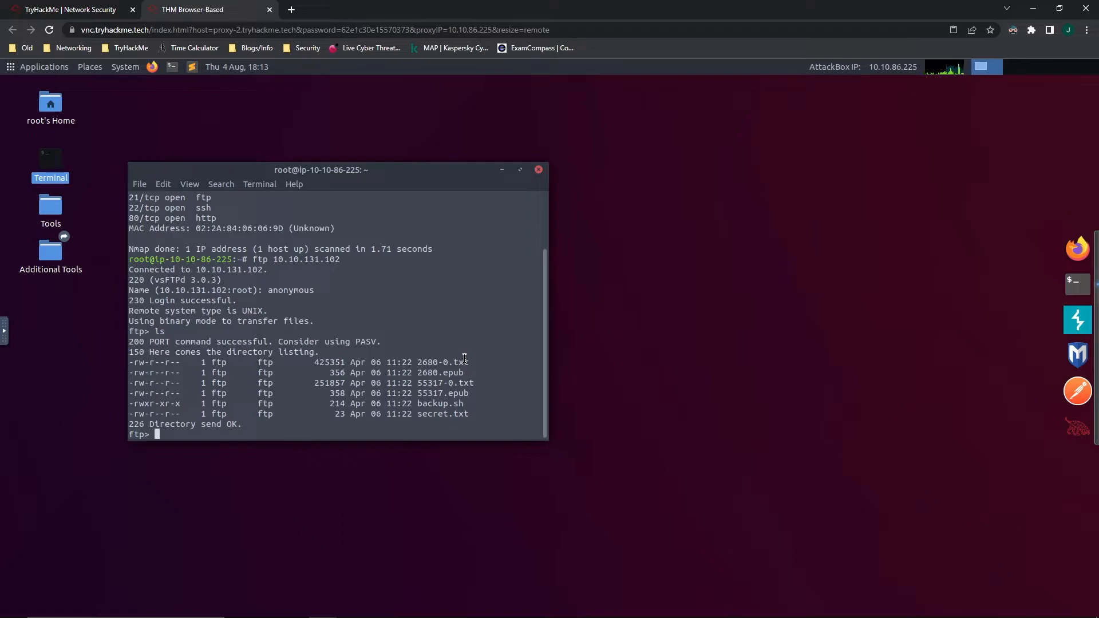
# Download secret.txt with 'get secret.txt' and exit the FTP session
pyautogui.write('get secret')
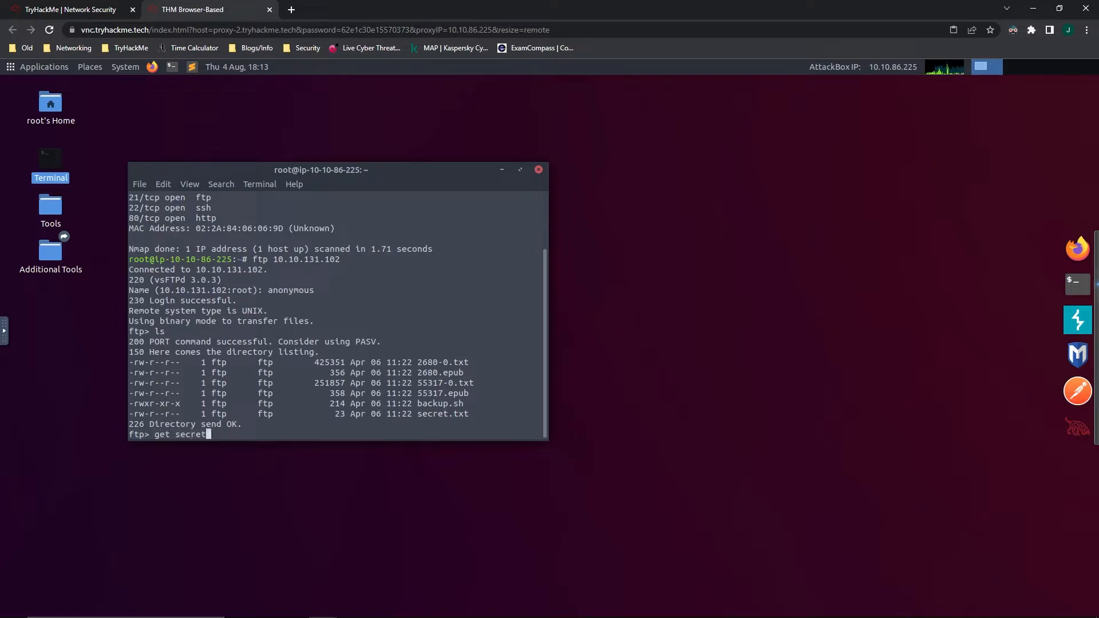
pyautogui.write('.txt')
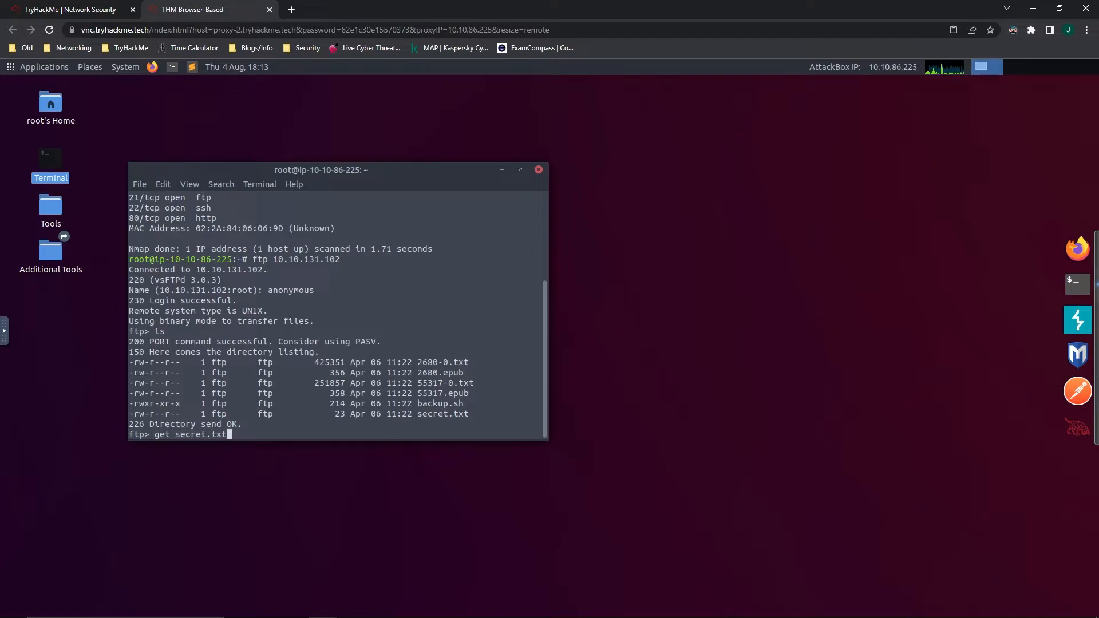
pyautogui.press('Return')
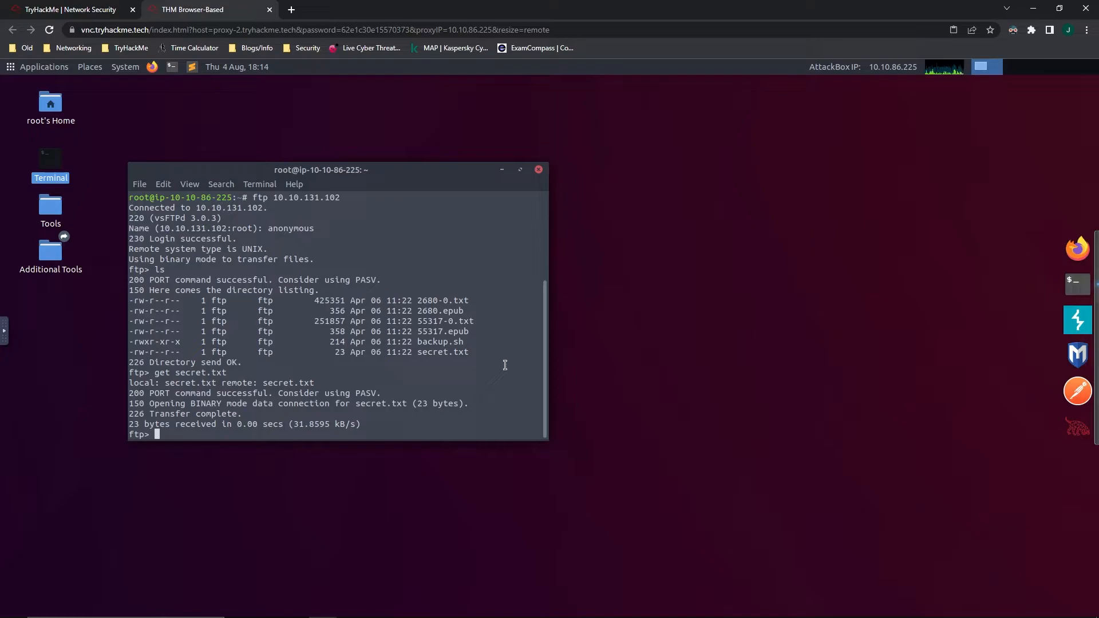
pyautogui.write('exit')
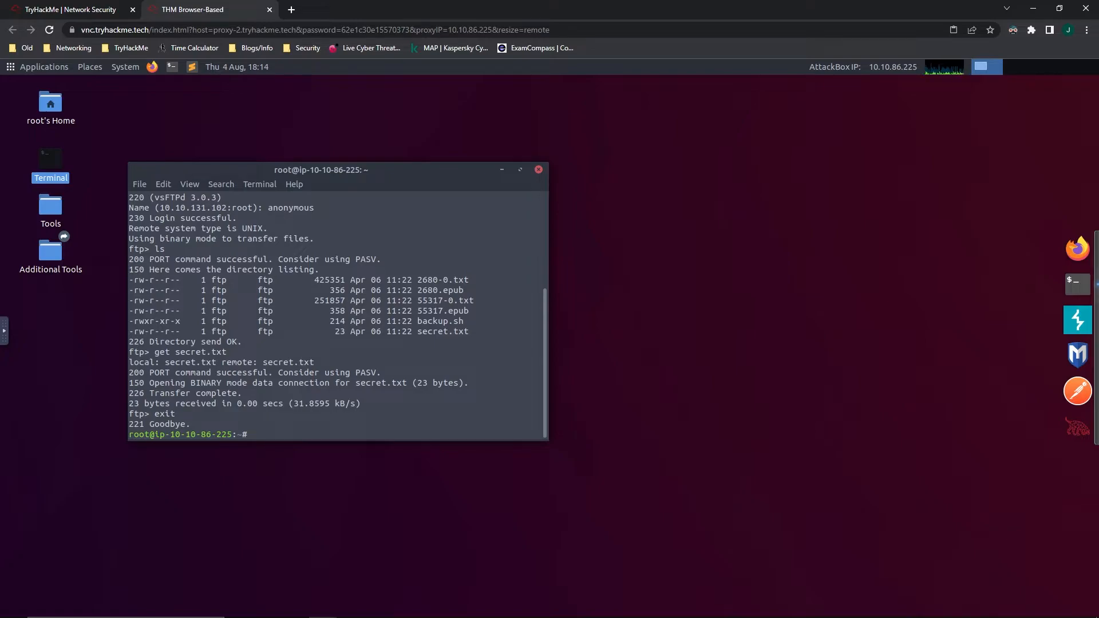
pyautogui.write('ls')
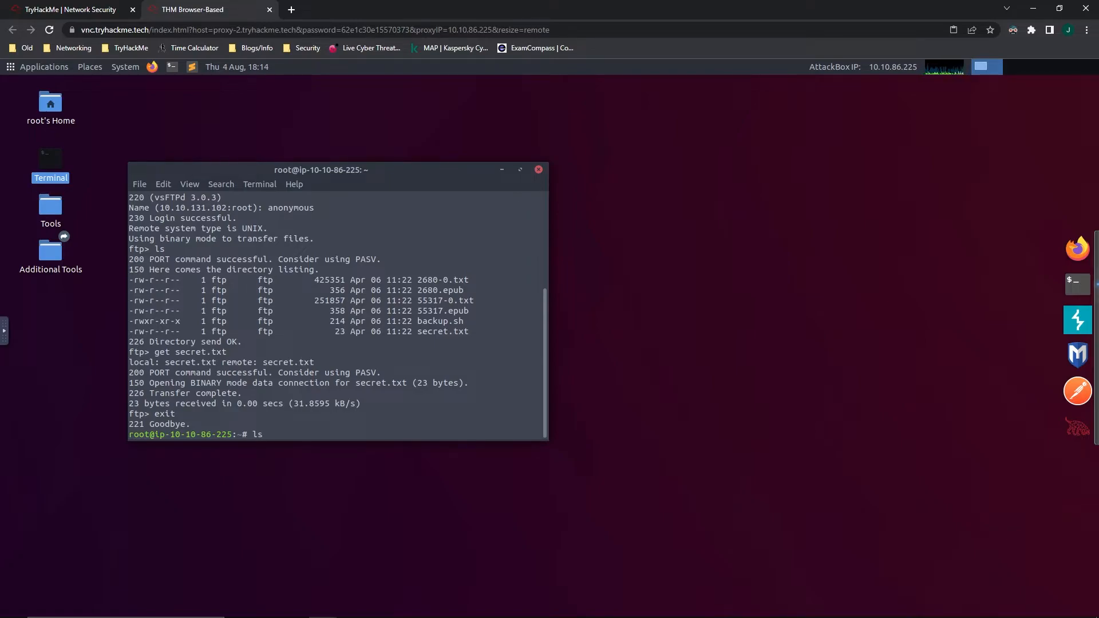
pyautogui.press('Return')
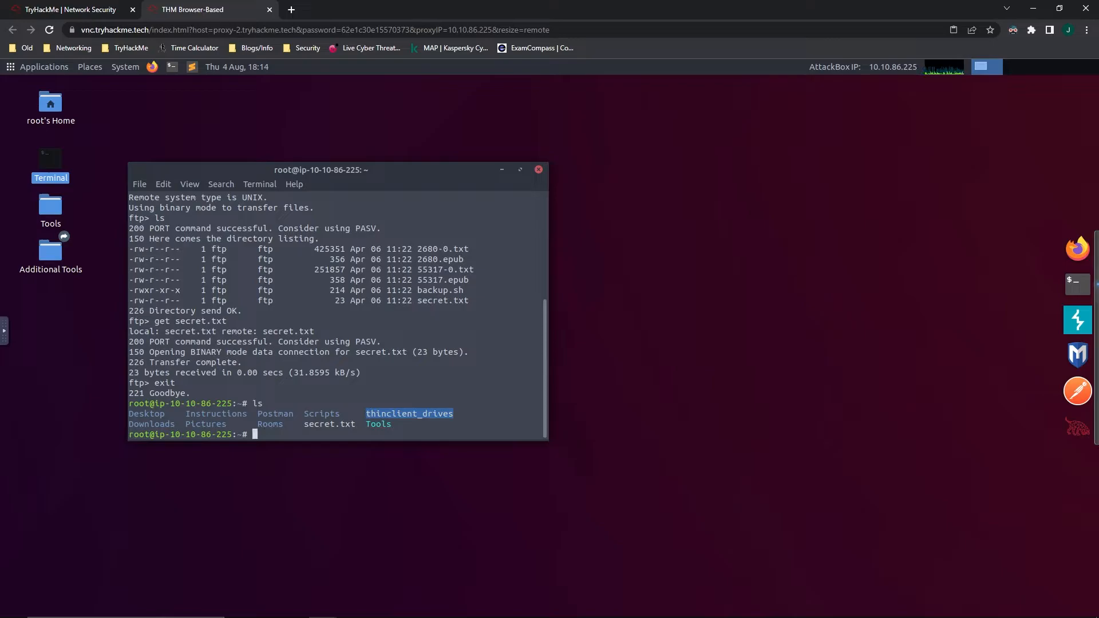
pyautogui.doubleClick(329, 424)
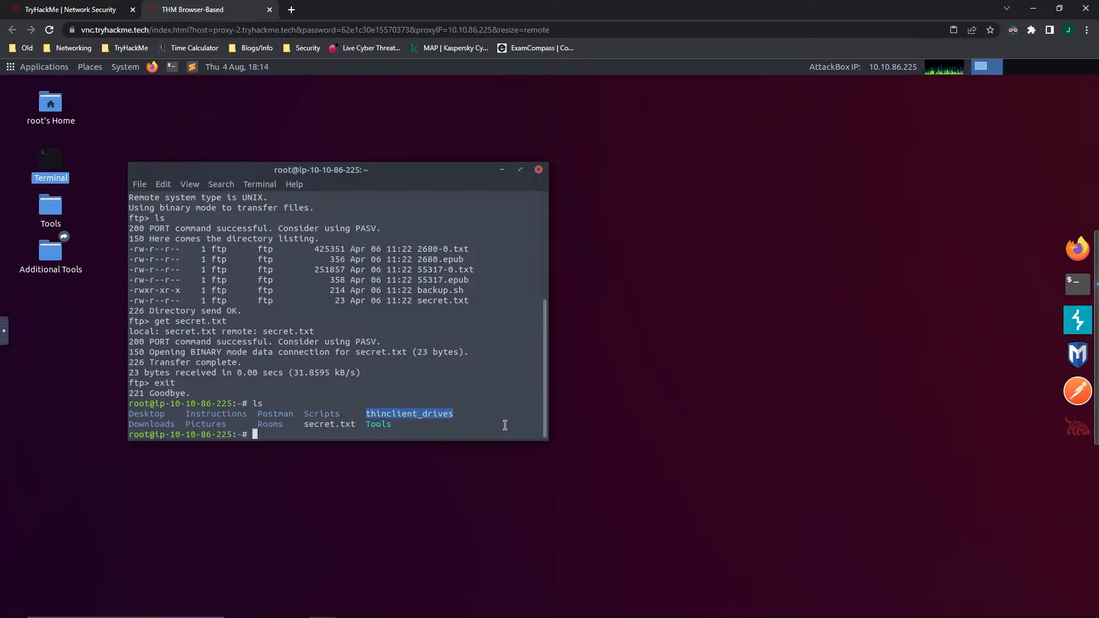
pyautogui.write('cat sec')
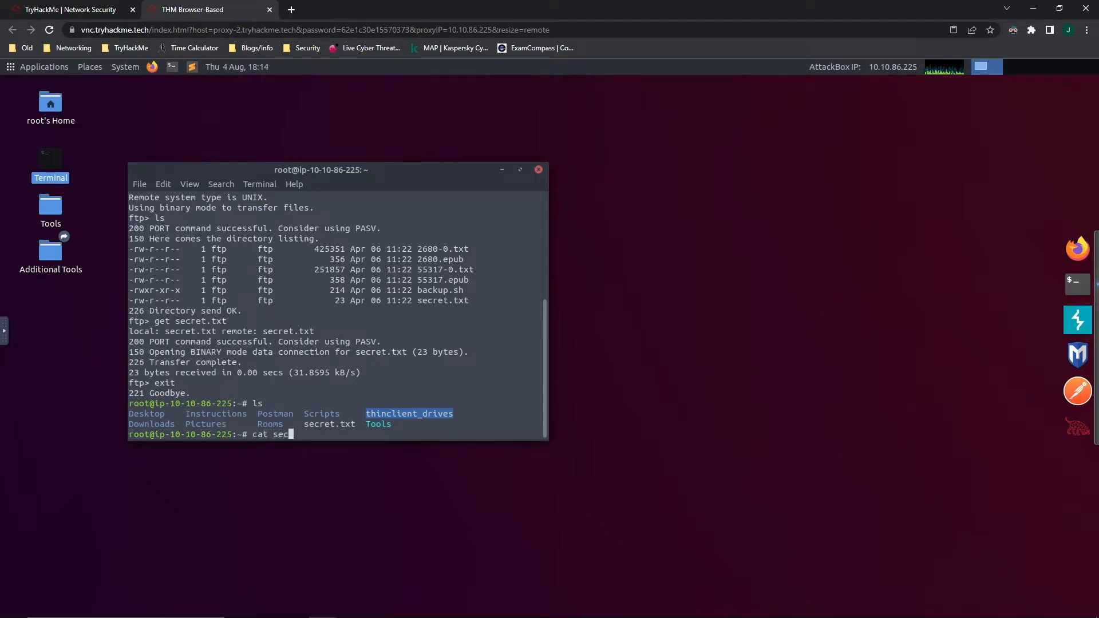
pyautogui.press('Return')
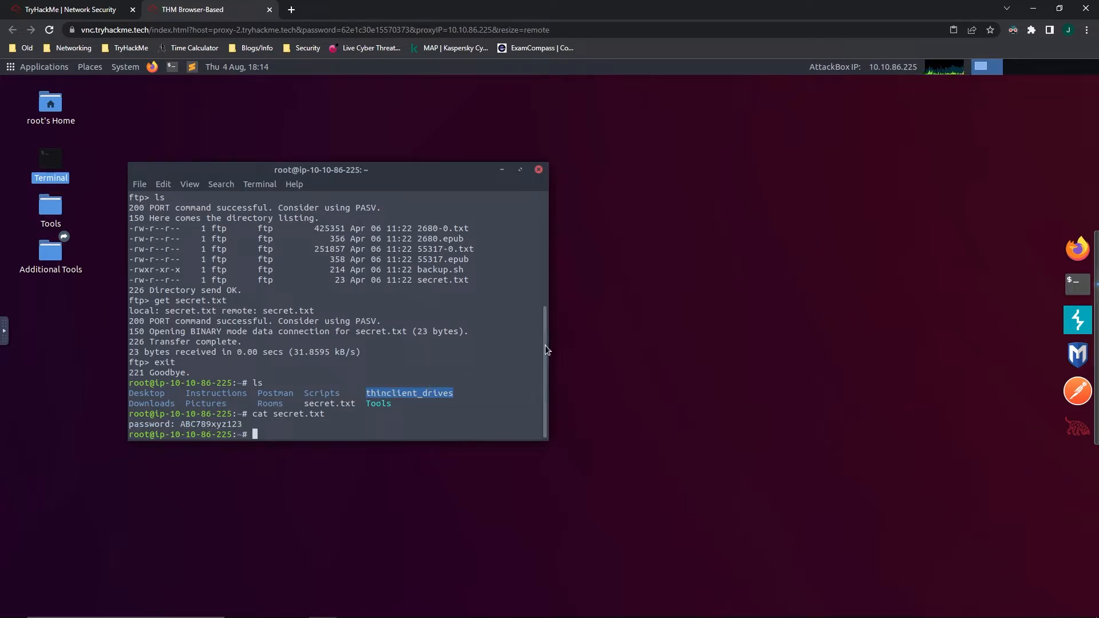
pyautogui.moveTo(539, 209)
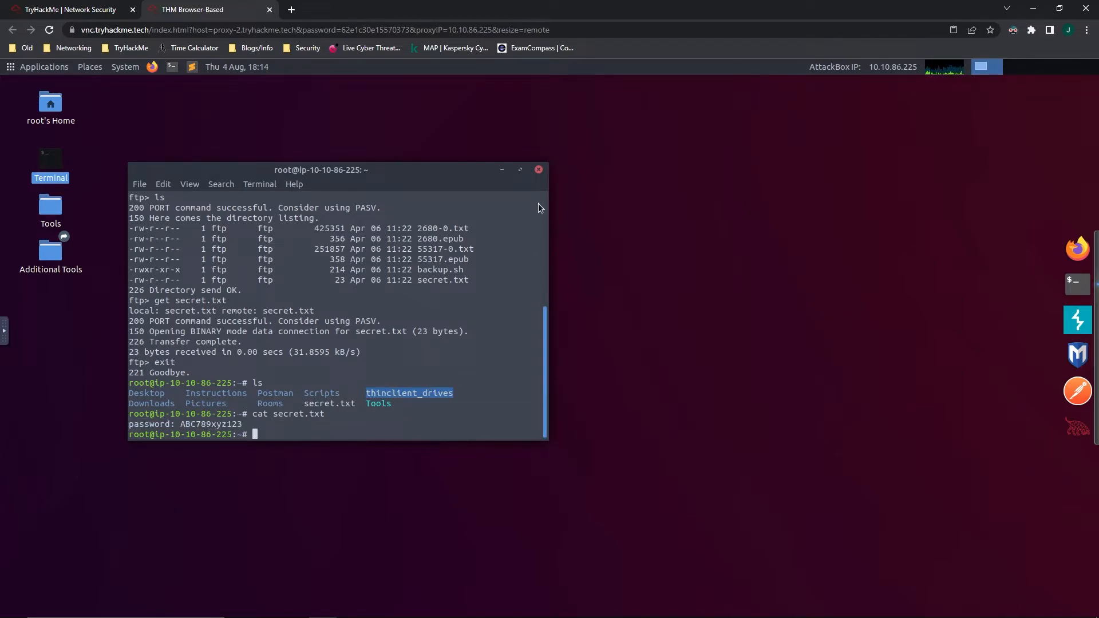
pyautogui.scroll(3)
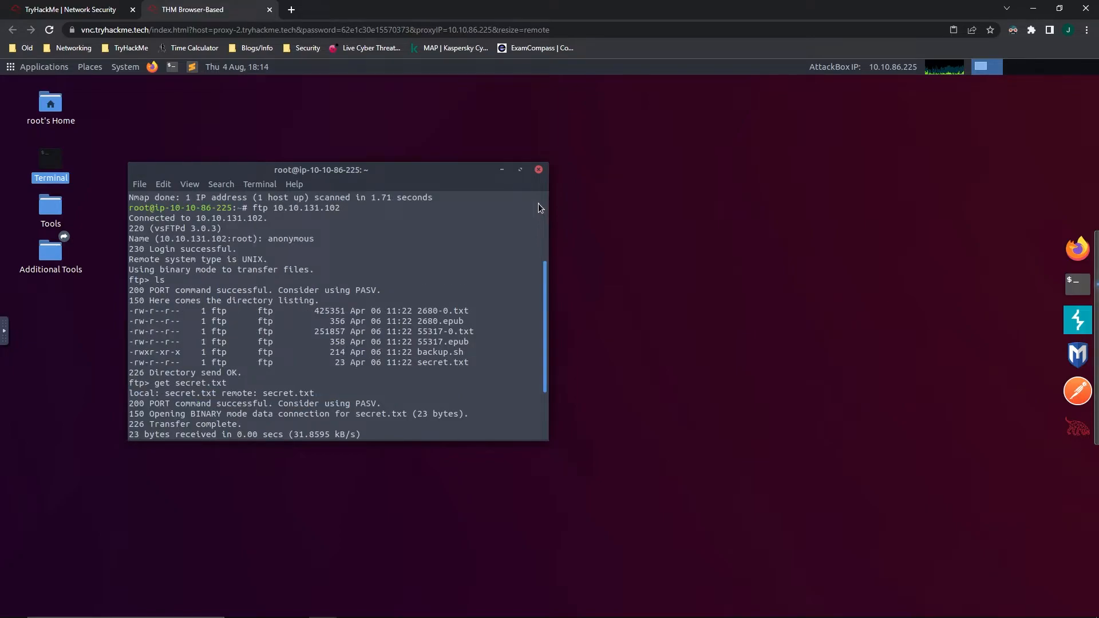
pyautogui.scroll(3)
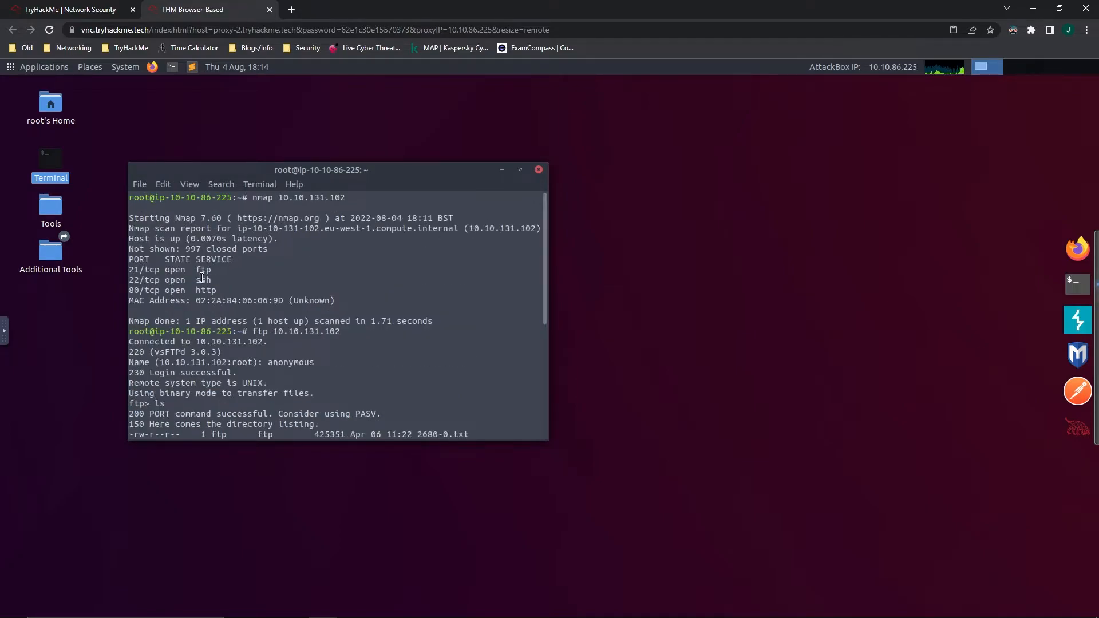
pyautogui.doubleClick(203, 279)
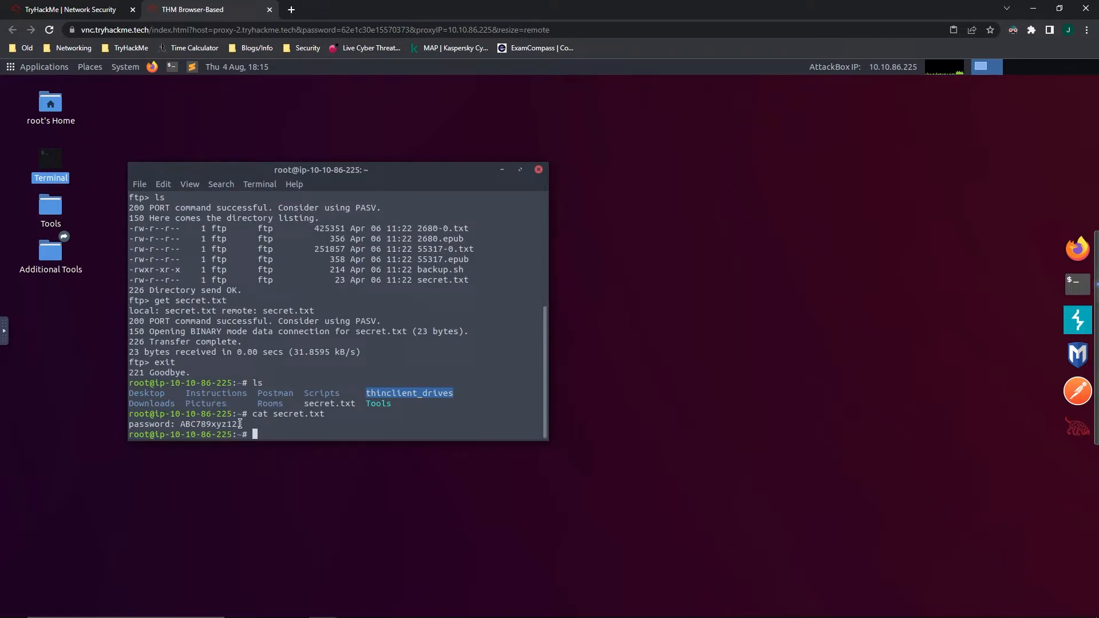
pyautogui.doubleClick(211, 424)
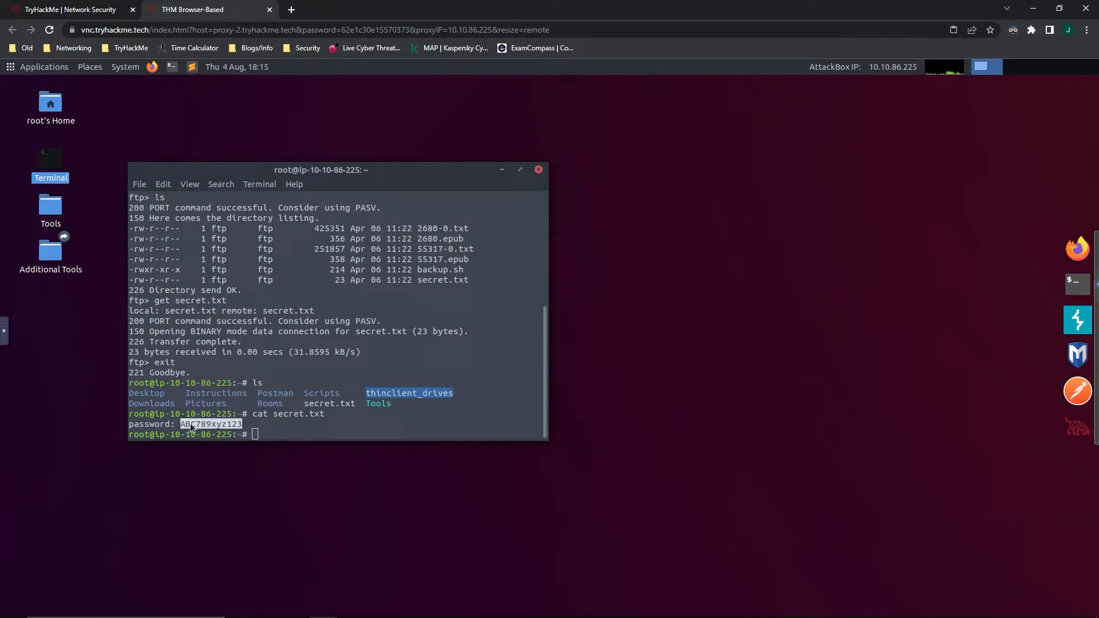
pyautogui.rightClick(235, 435)
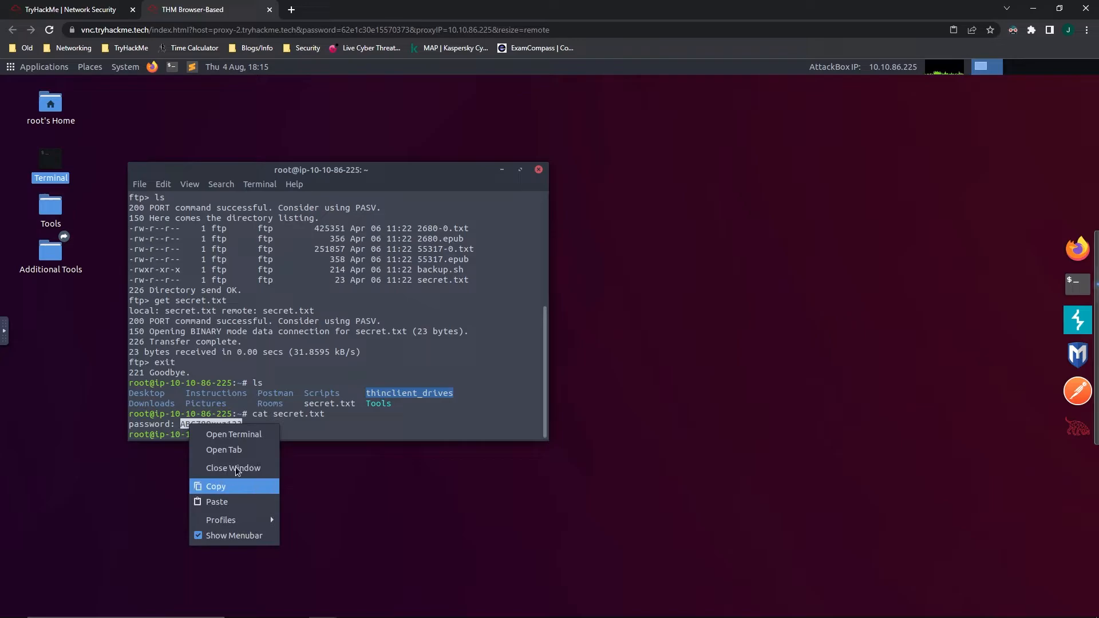
pyautogui.click(215, 485)
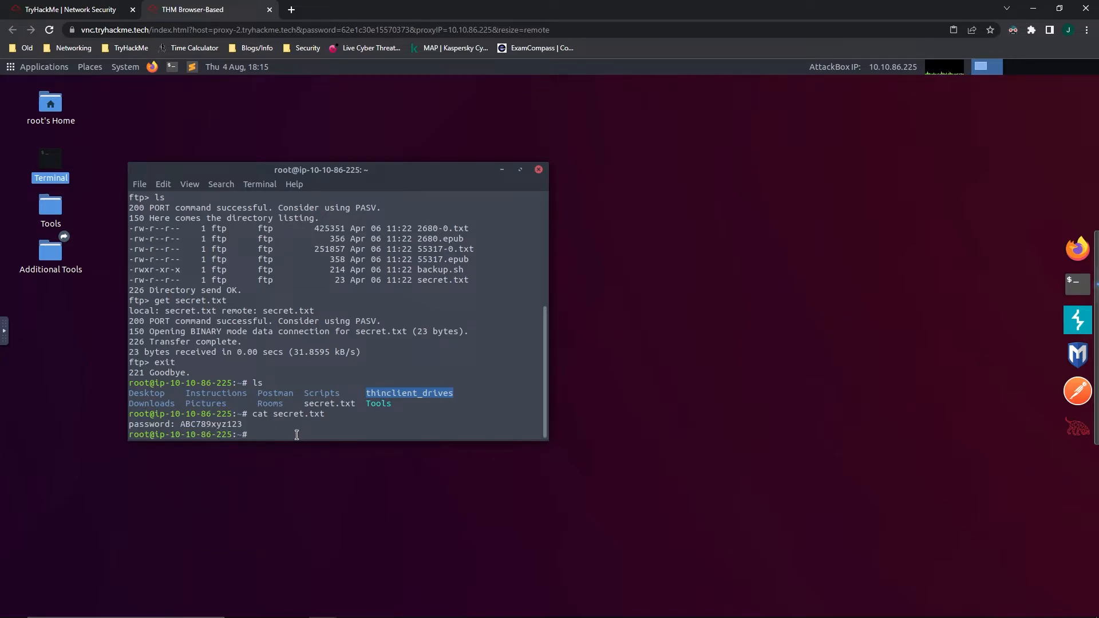
pyautogui.write('ssh roo')
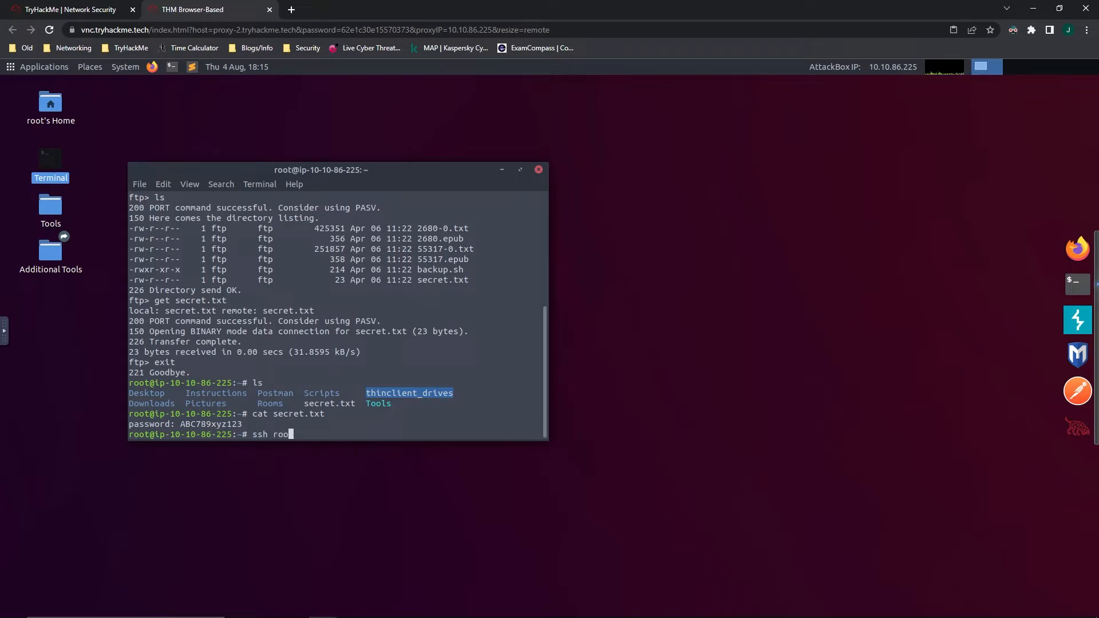
pyautogui.write('t@10.10')
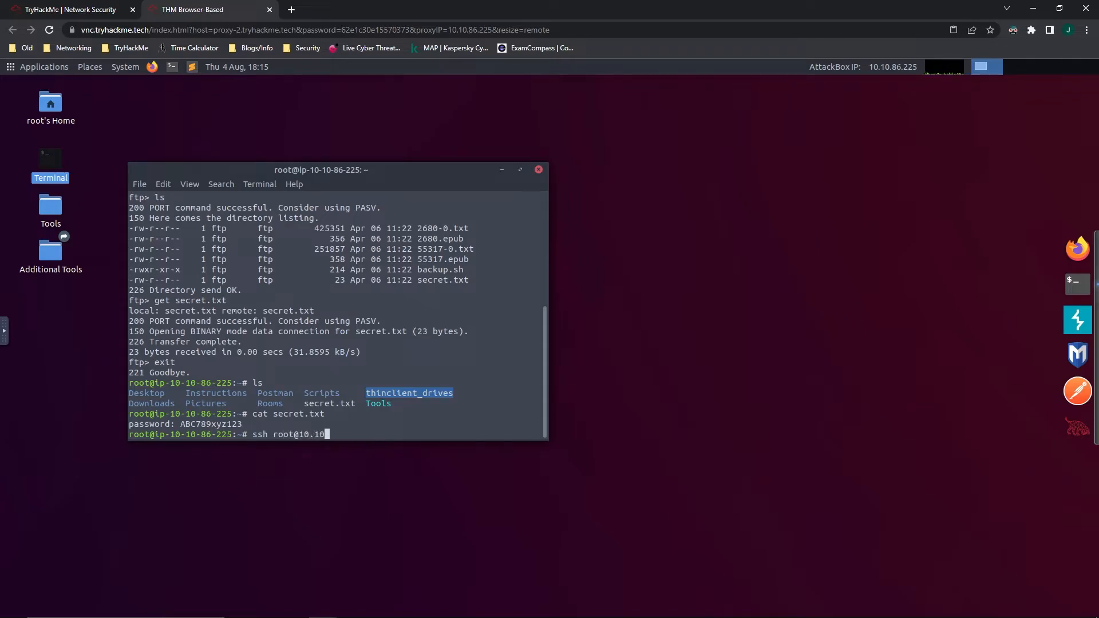
pyautogui.write('.131.102')
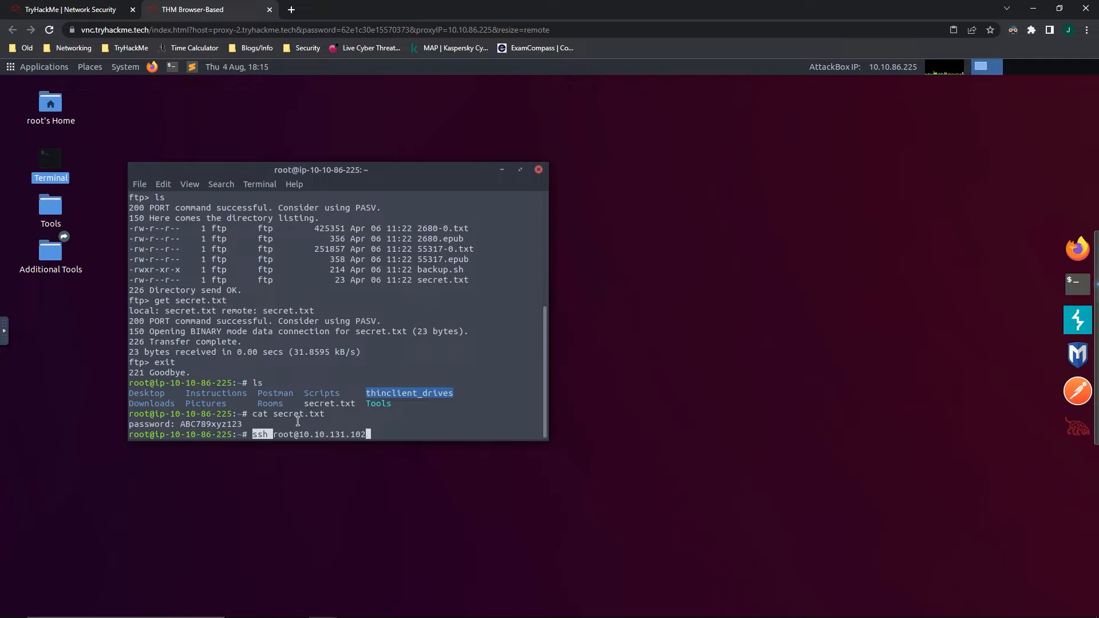
pyautogui.moveTo(376, 438)
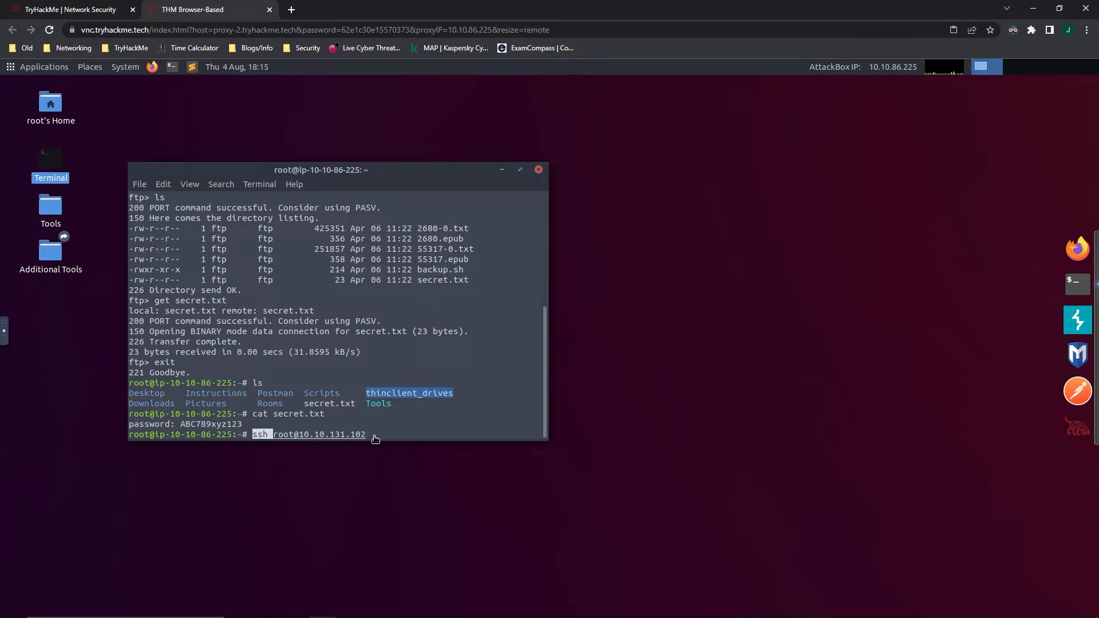
pyautogui.moveTo(294, 439)
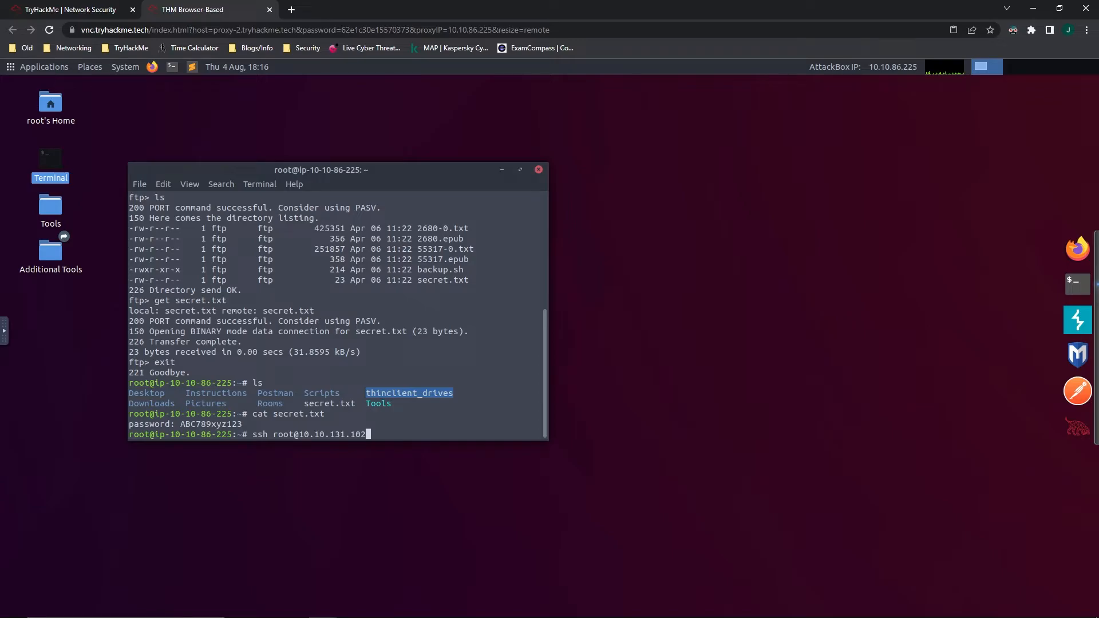
# Start the SSH connection to the target as root and accept its host fingerprint
pyautogui.press('Return')
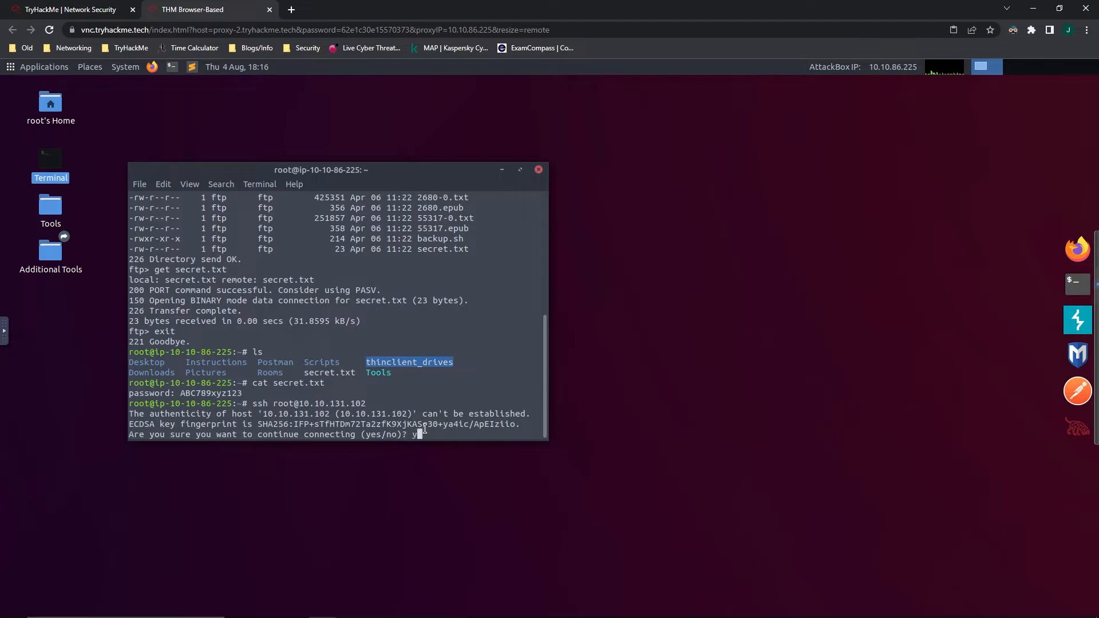
pyautogui.write('yes')
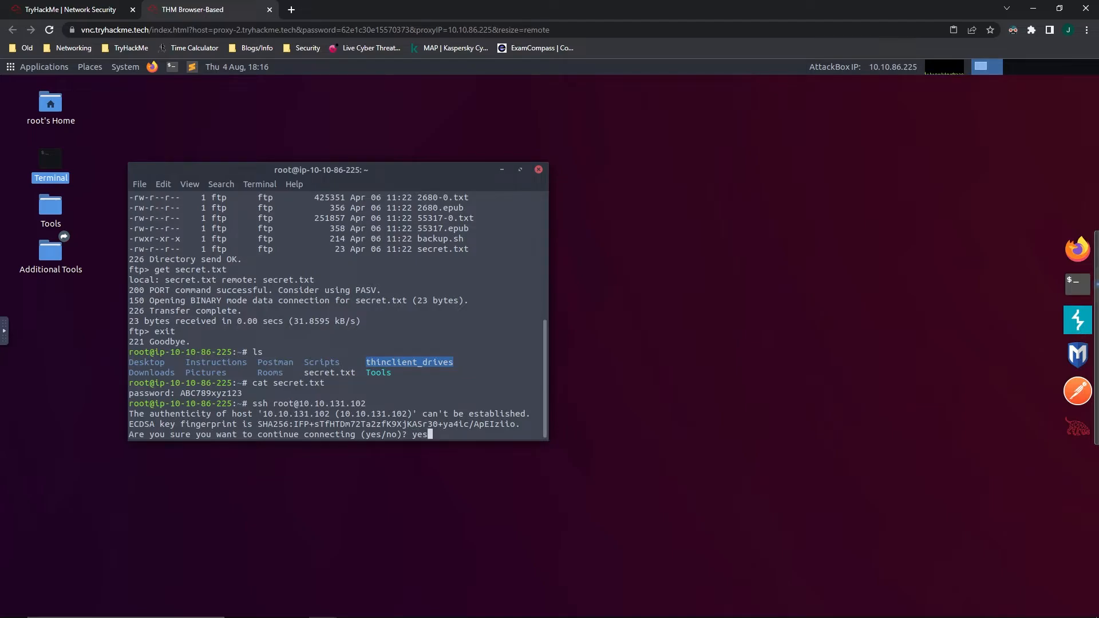
pyautogui.press('Return')
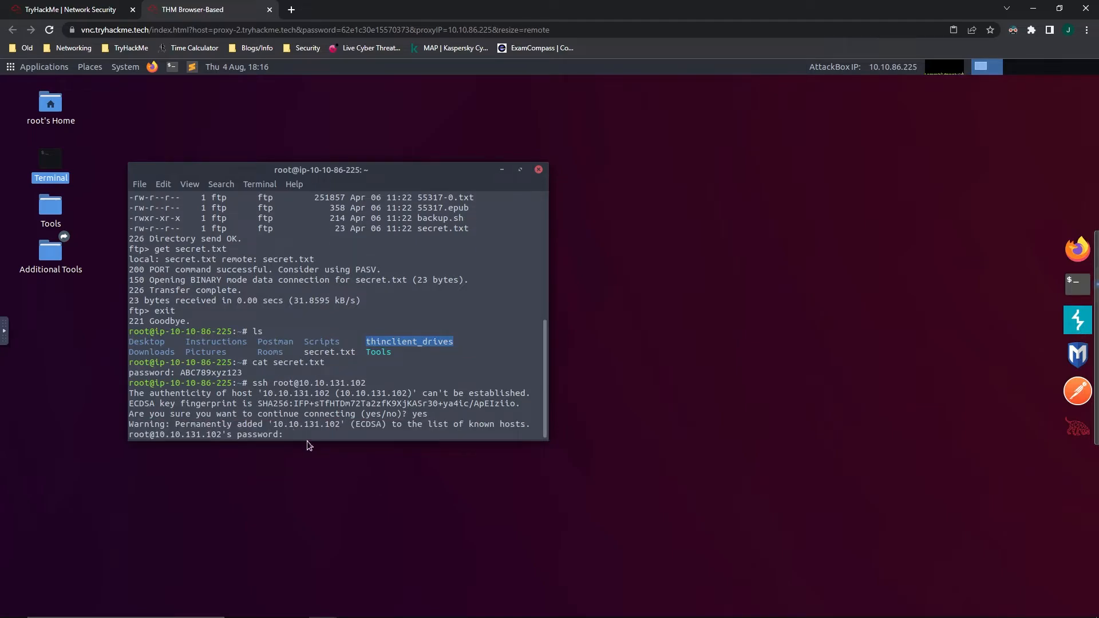
# Log in with the pasted recovered password and run whoami to confirm the session is root
pyautogui.rightClick(305, 435)
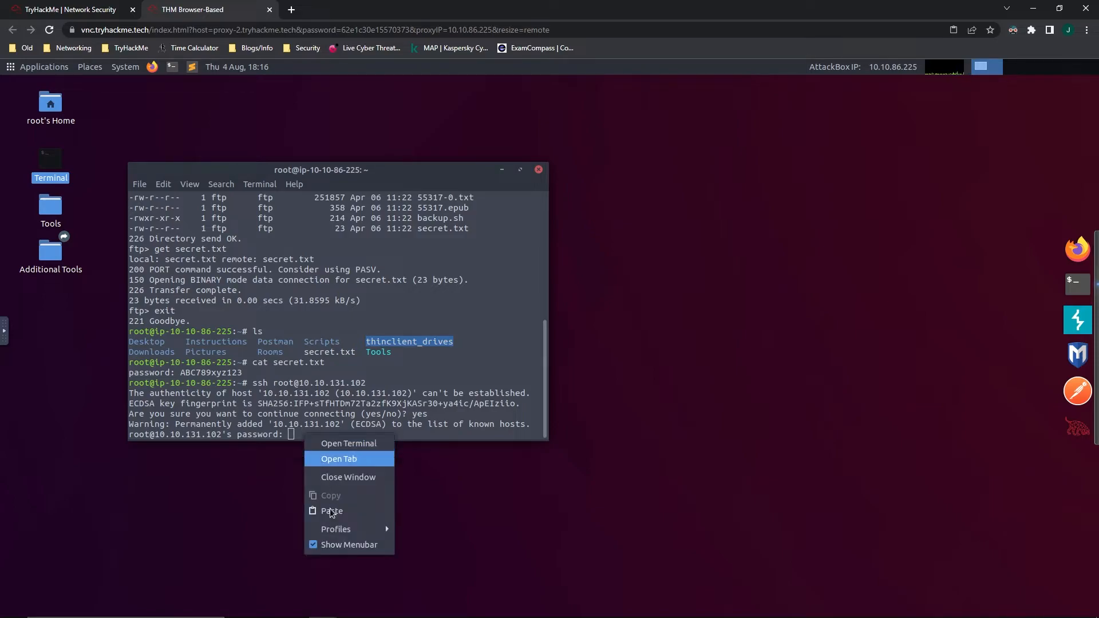
pyautogui.moveTo(330, 512)
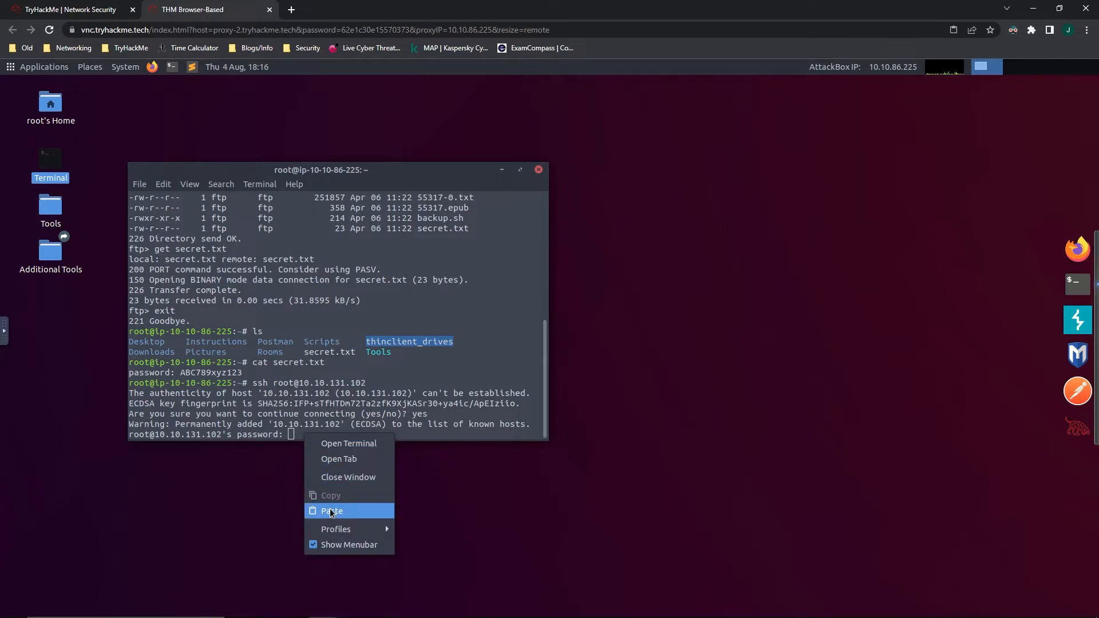
pyautogui.click(331, 511)
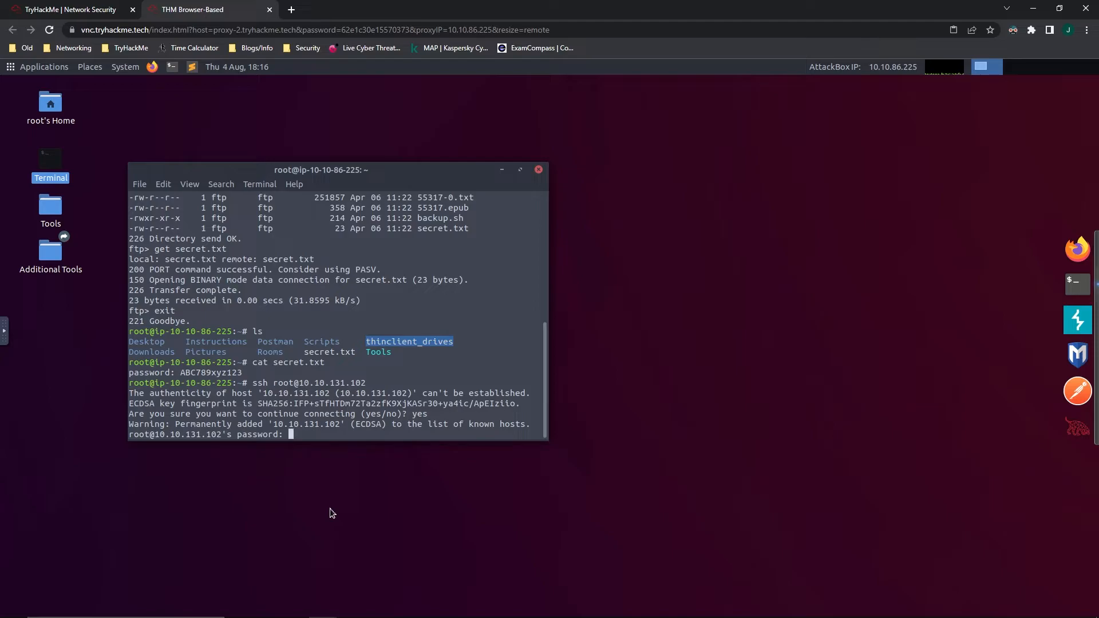
pyautogui.press('Return')
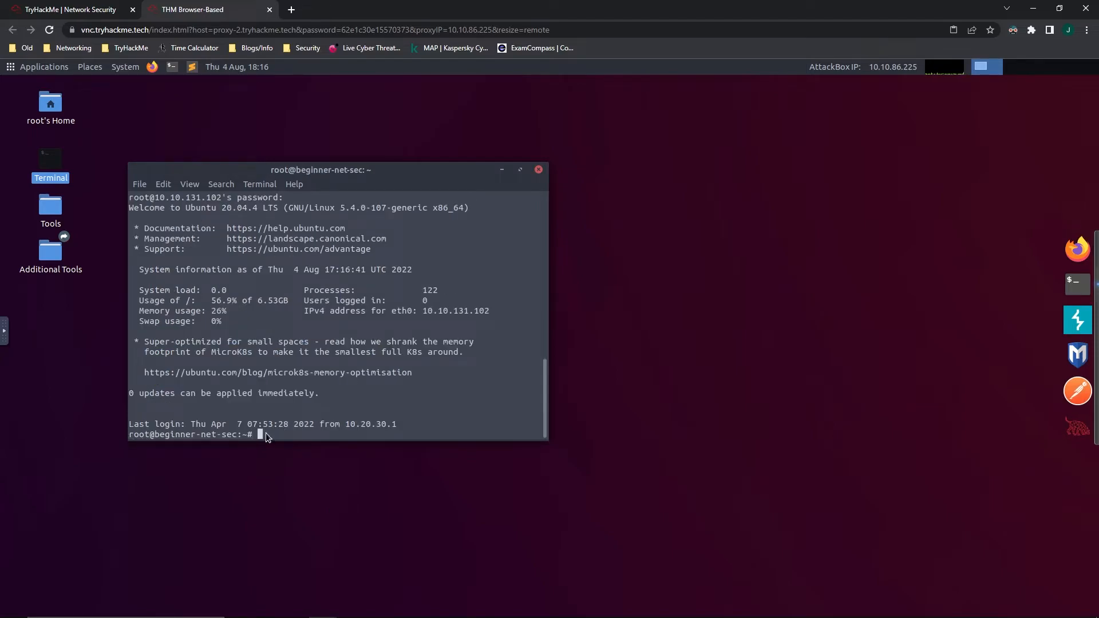
pyautogui.write('who')
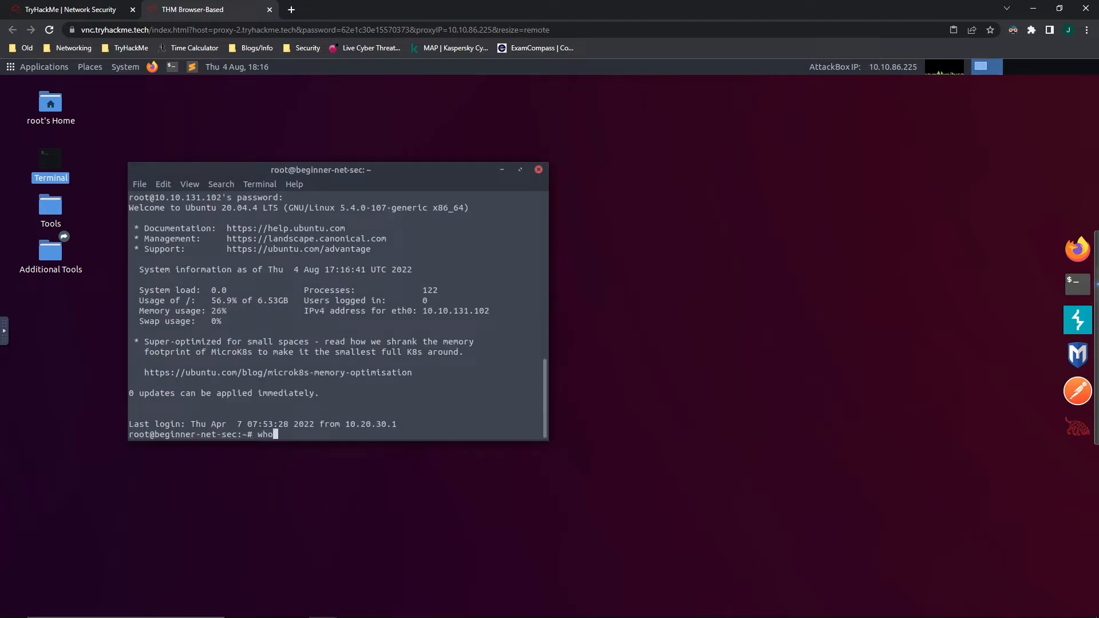
pyautogui.press('Return')
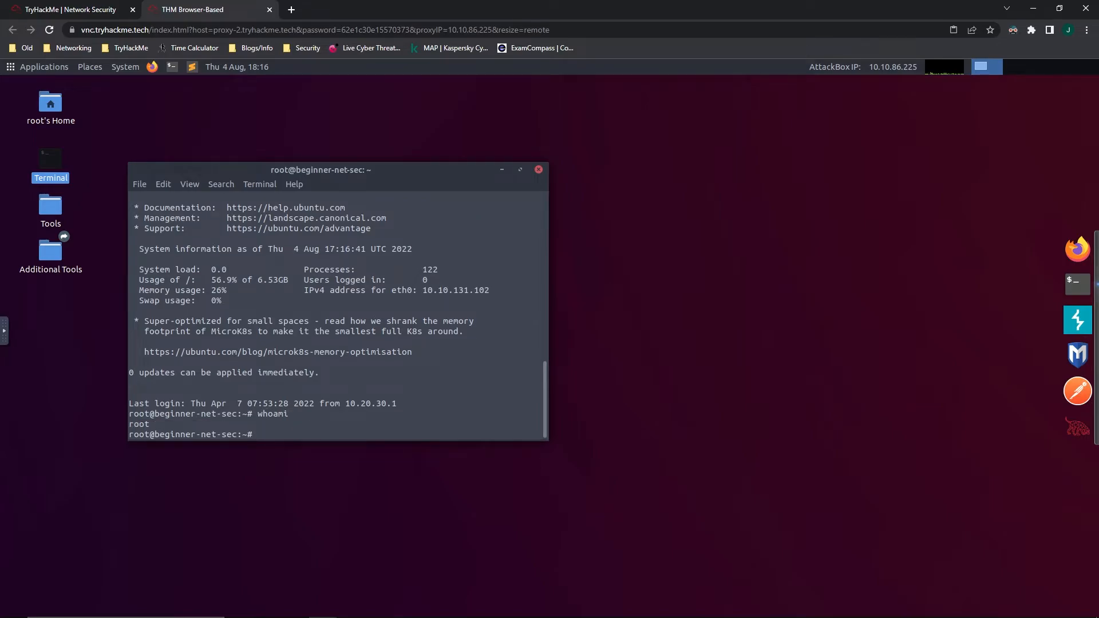
# Check the secret.txt password question on the room page, then return to the terminal output
pyautogui.doubleClick(139, 424)
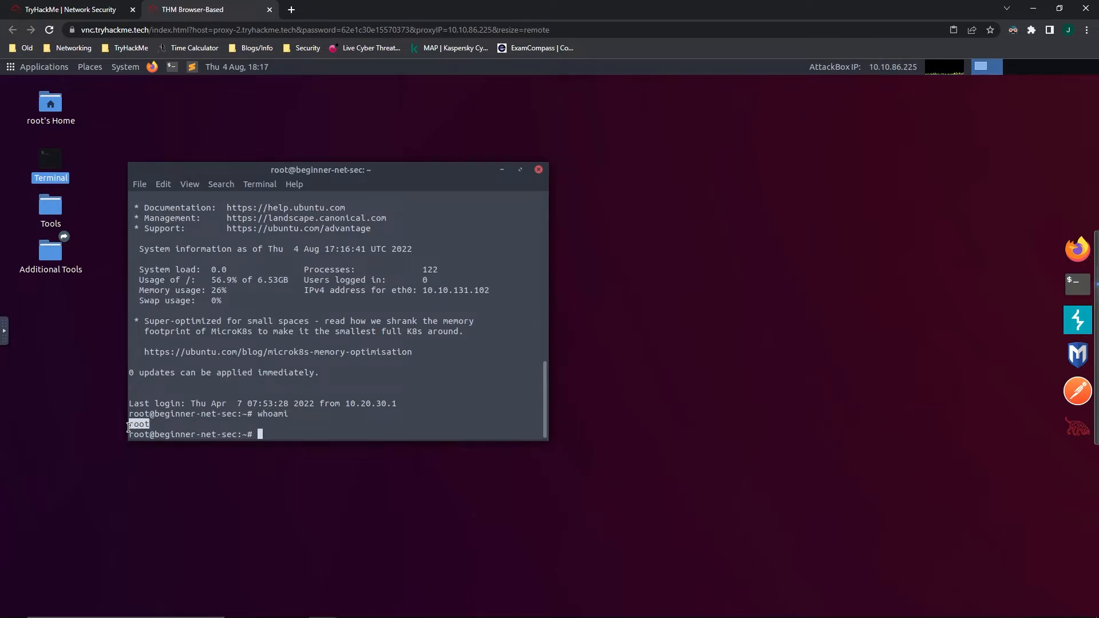
pyautogui.click(69, 9)
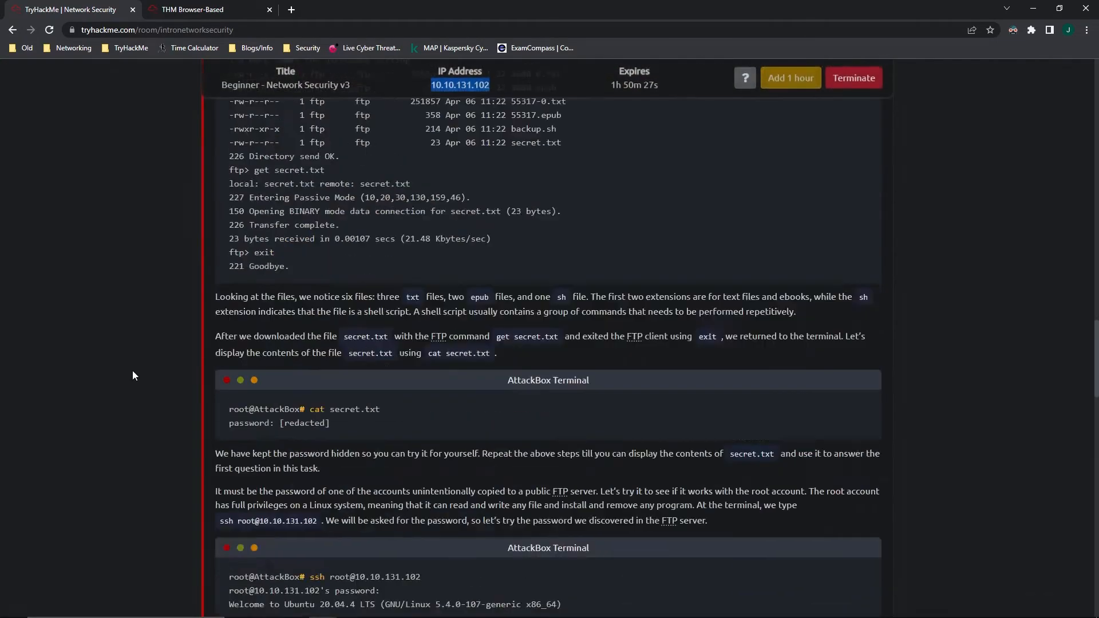
pyautogui.scroll(-3)
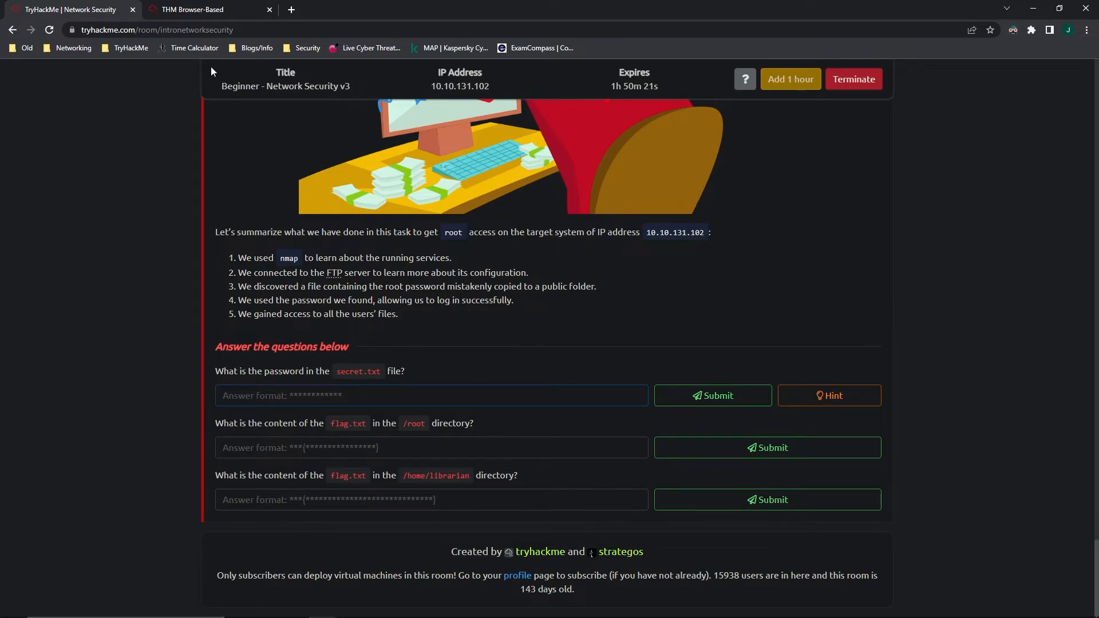
pyautogui.click(204, 9)
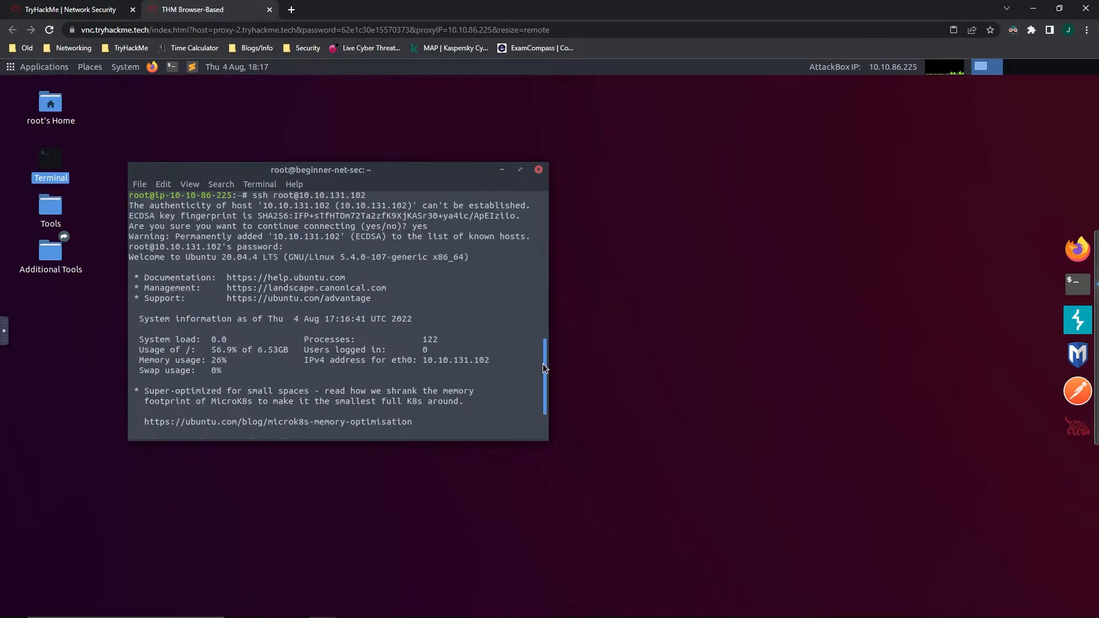
pyautogui.scroll(3)
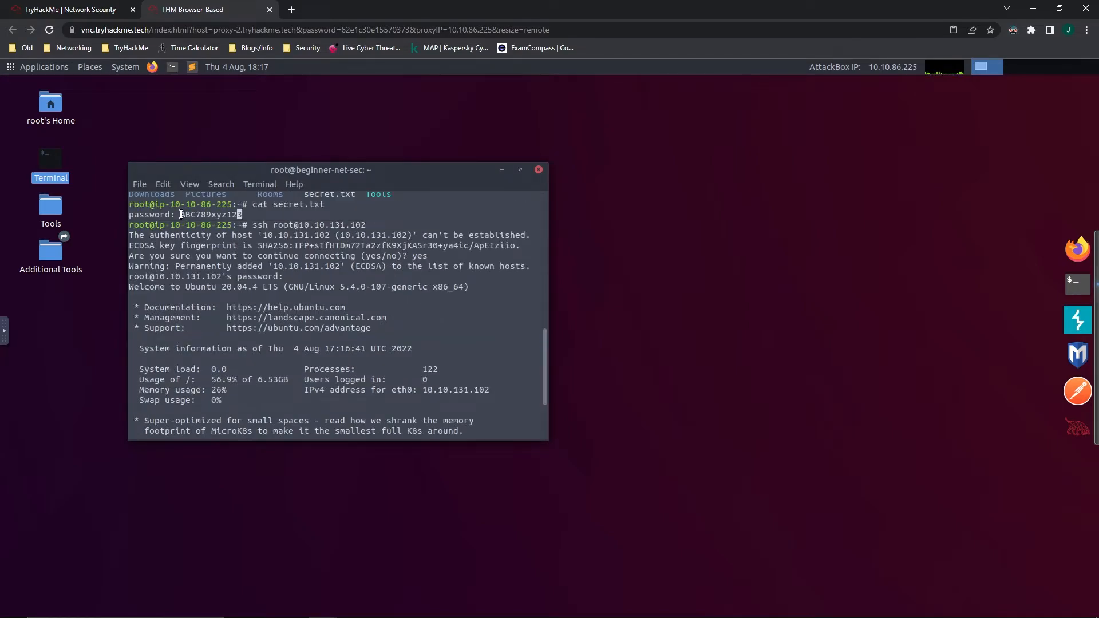
pyautogui.doubleClick(211, 214)
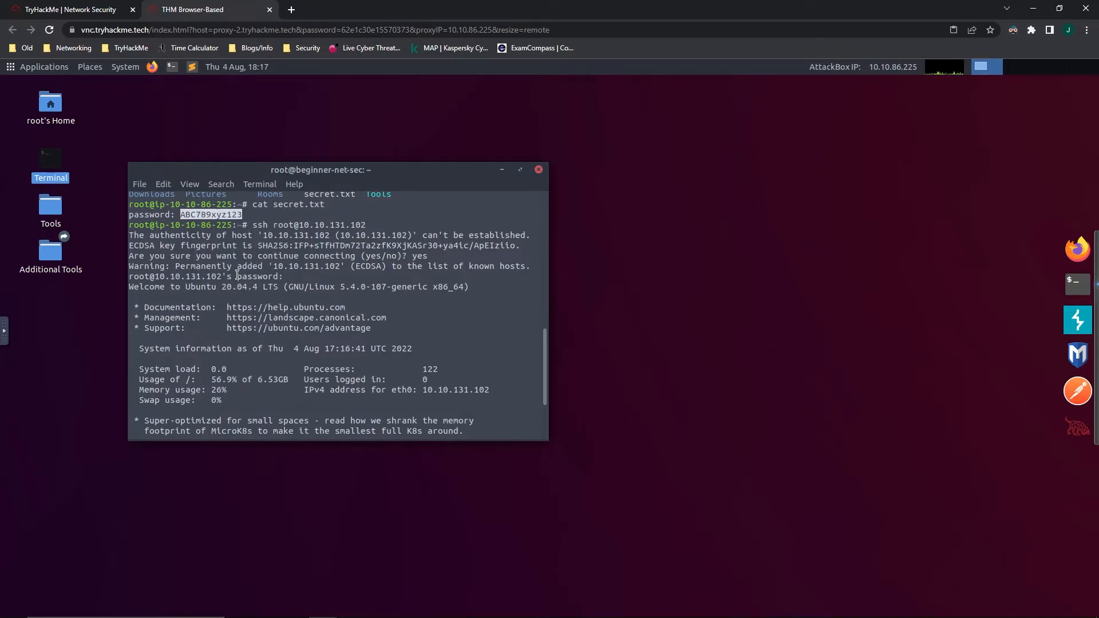
pyautogui.click(66, 9)
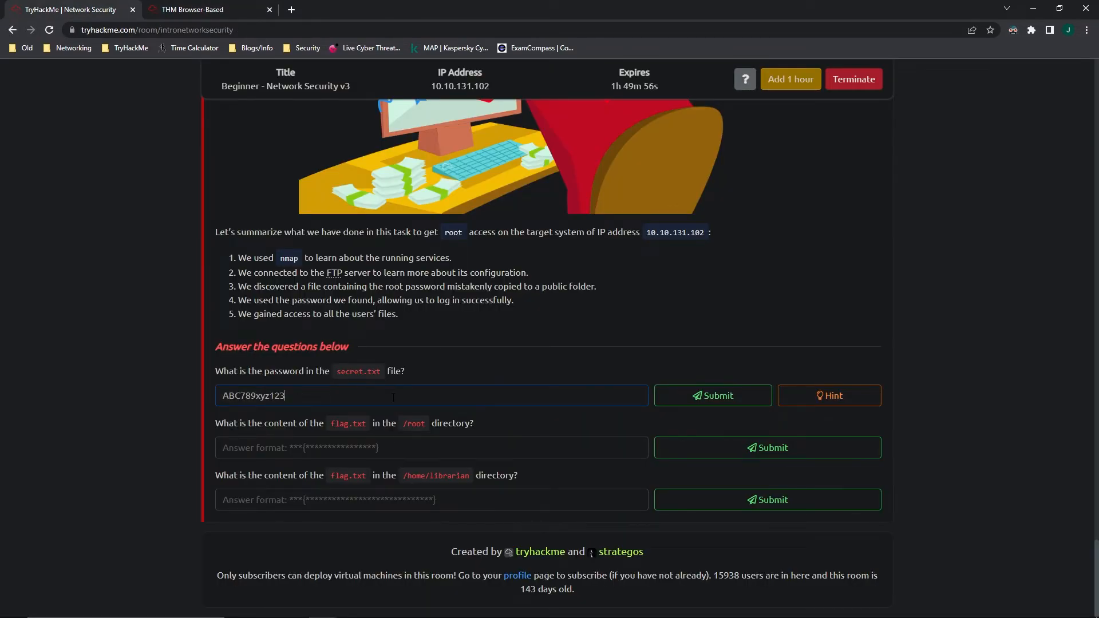
pyautogui.click(712, 395)
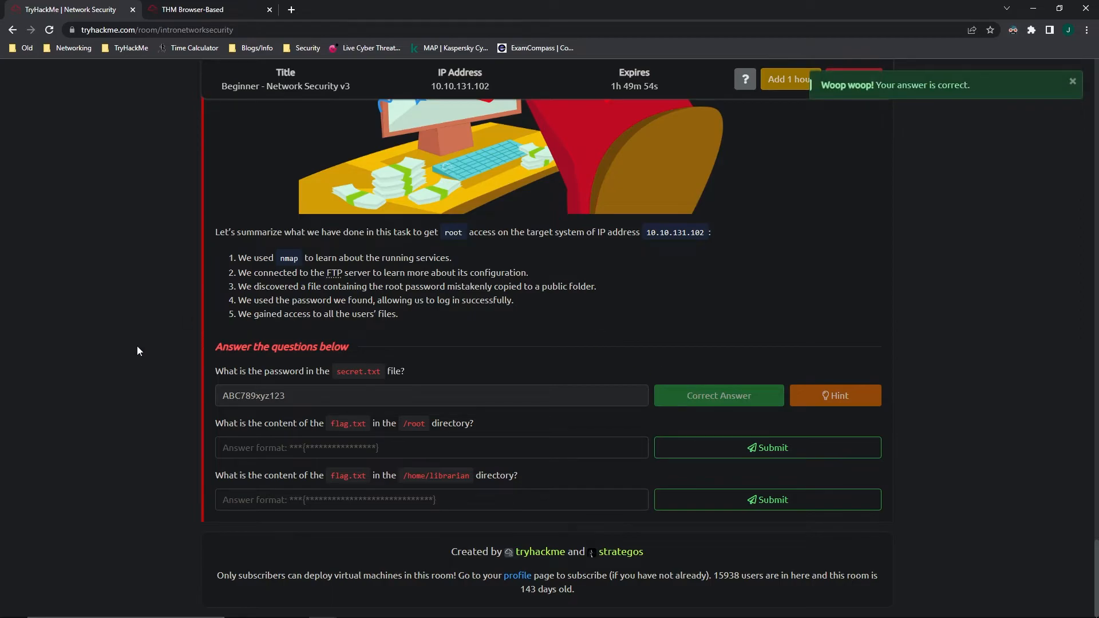
pyautogui.moveTo(370, 433)
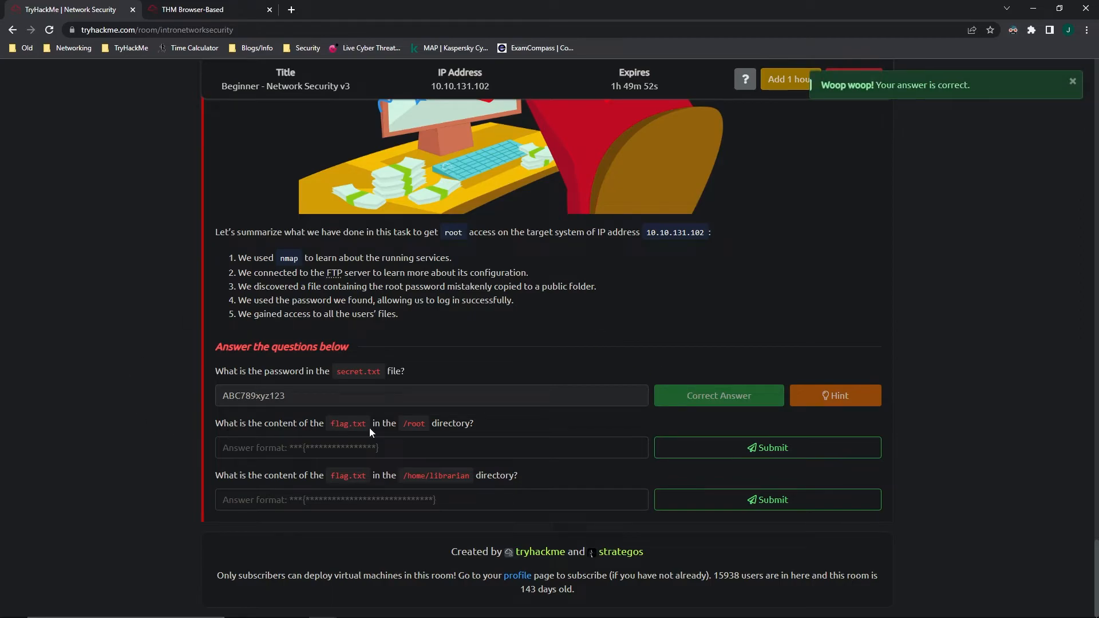
pyautogui.moveTo(459, 420)
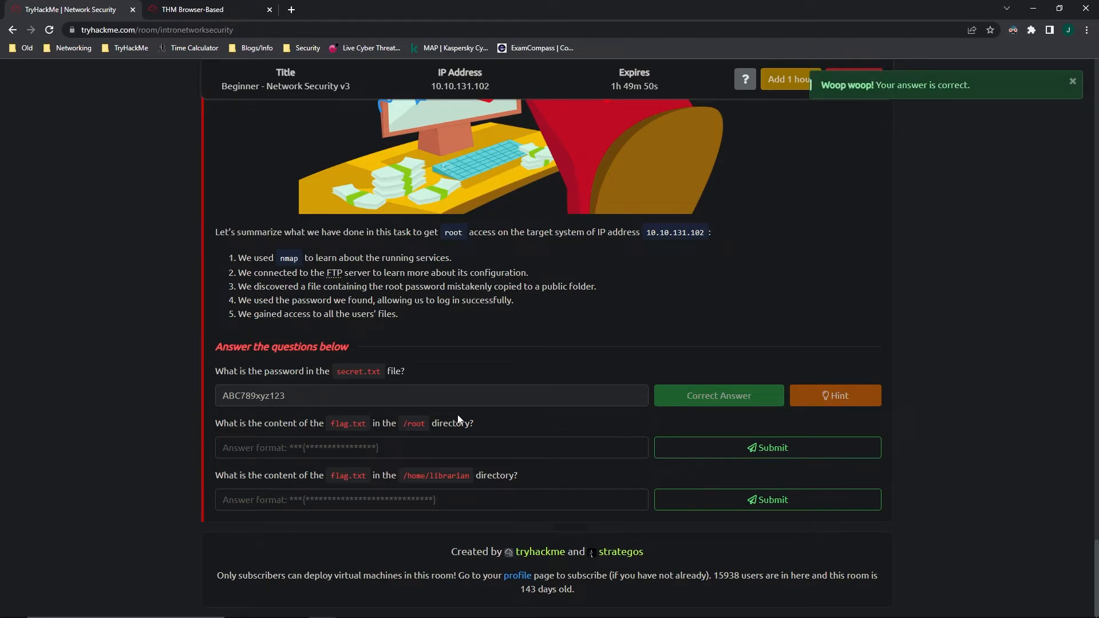
# List root's home directory and display flag.txt in the remote shell
pyautogui.click(193, 10)
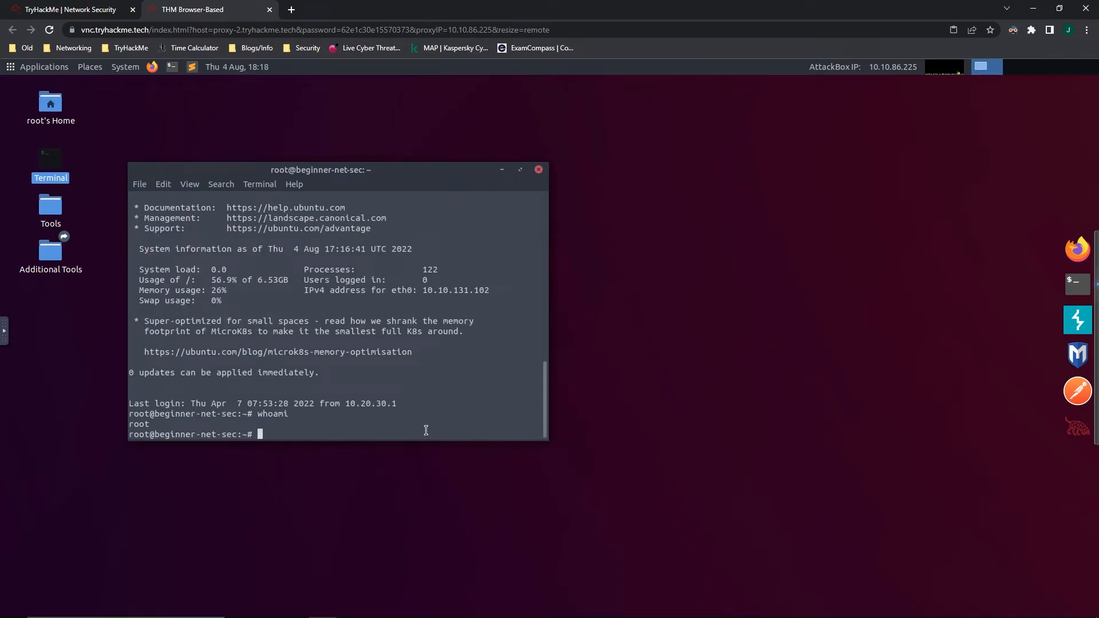
pyautogui.write('ls')
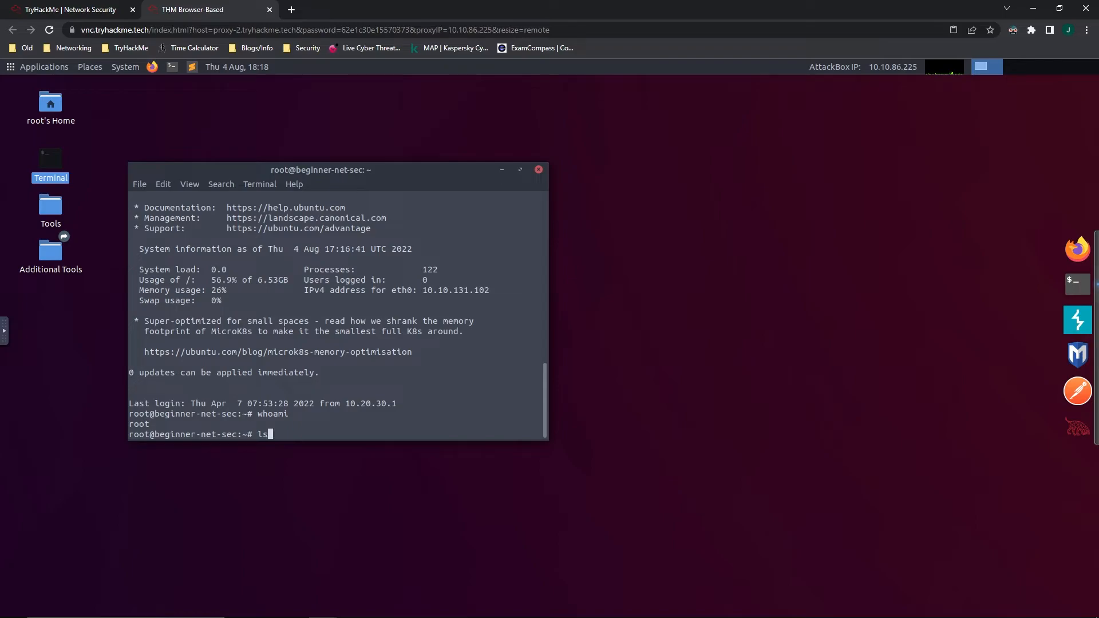
pyautogui.press('Return')
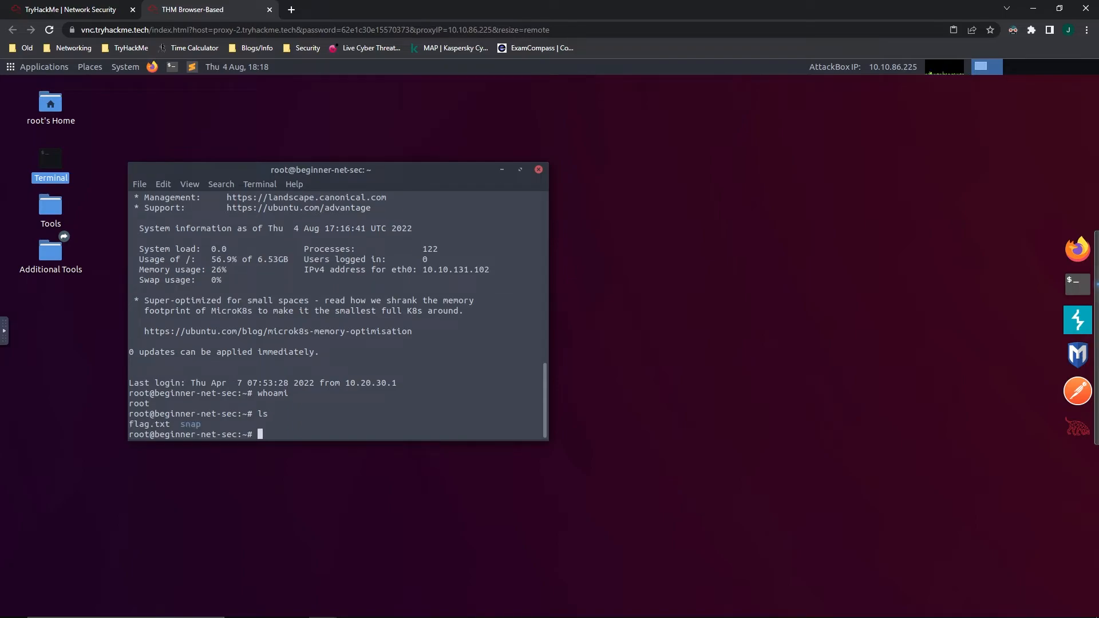
pyautogui.write('cat flag')
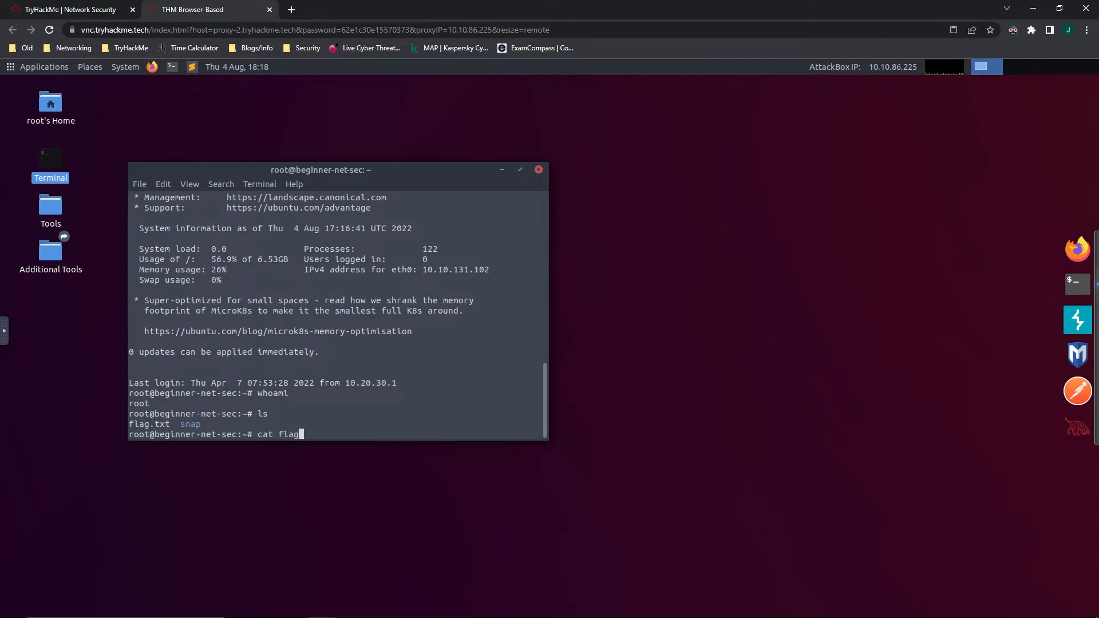
pyautogui.press('Return')
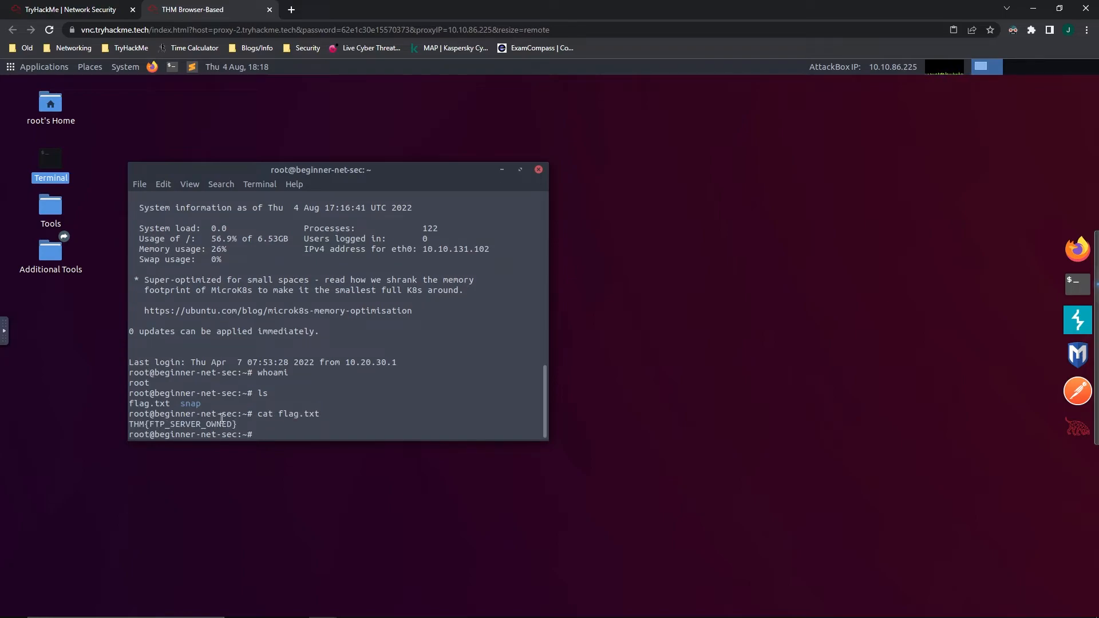
# Copy THM{FTP_SERVER_OWNED} and submit it as the root flag answer
pyautogui.doubleClick(182, 424)
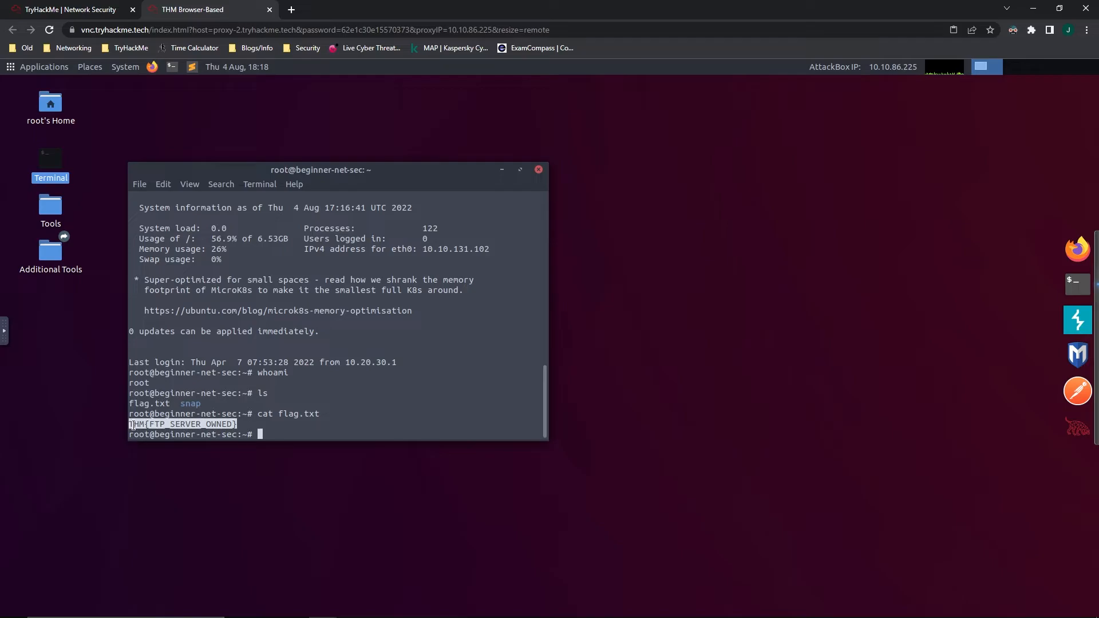
pyautogui.rightClick(179, 432)
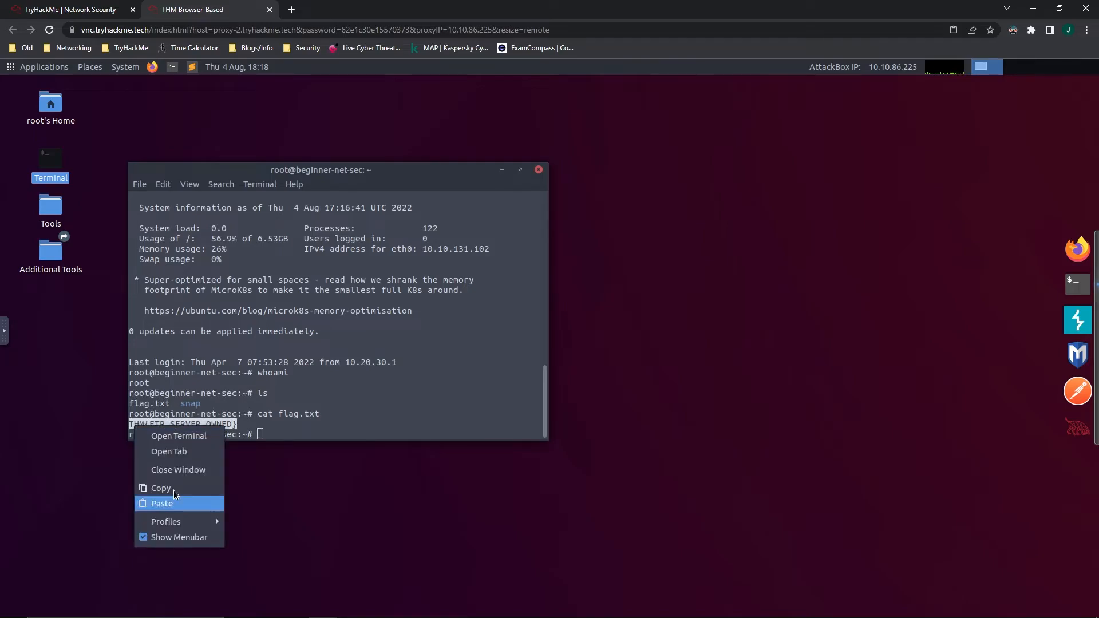
pyautogui.click(161, 488)
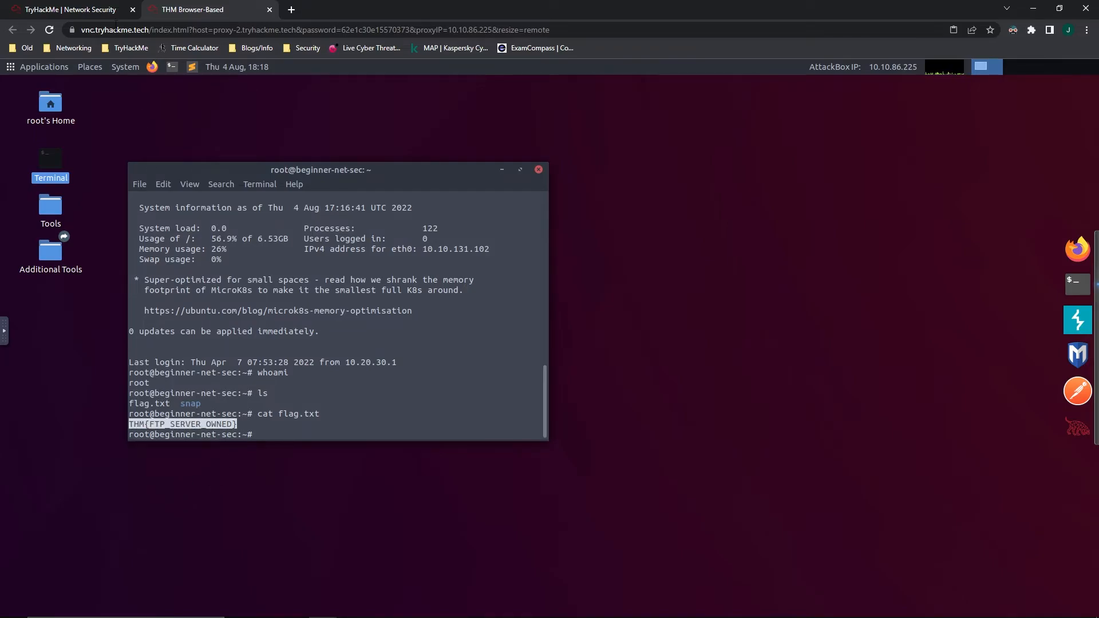
pyautogui.click(67, 9)
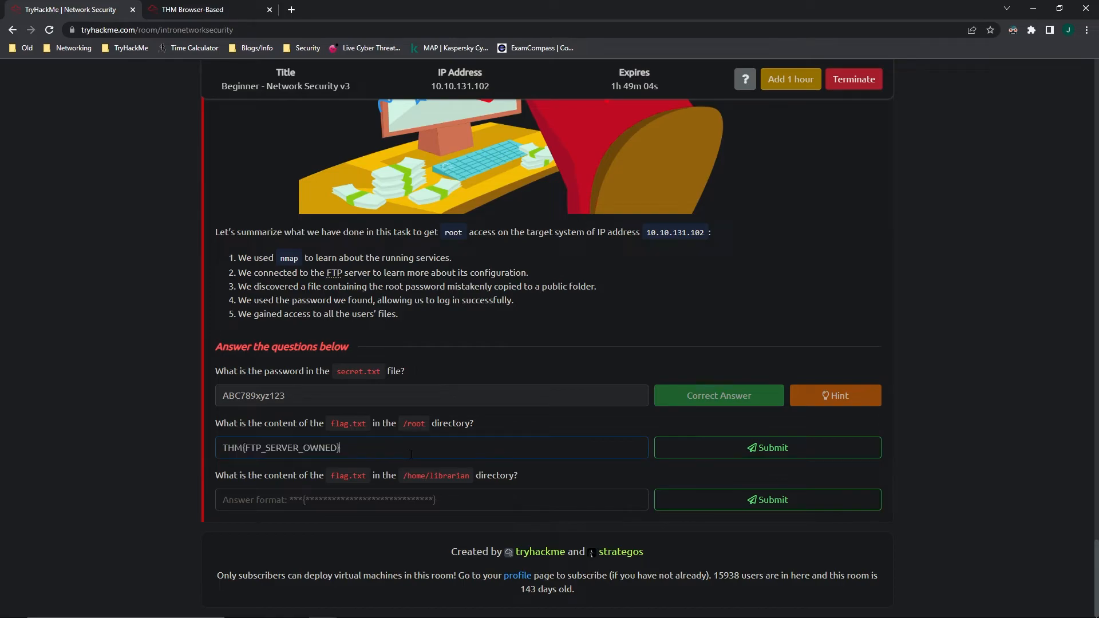
pyautogui.click(767, 447)
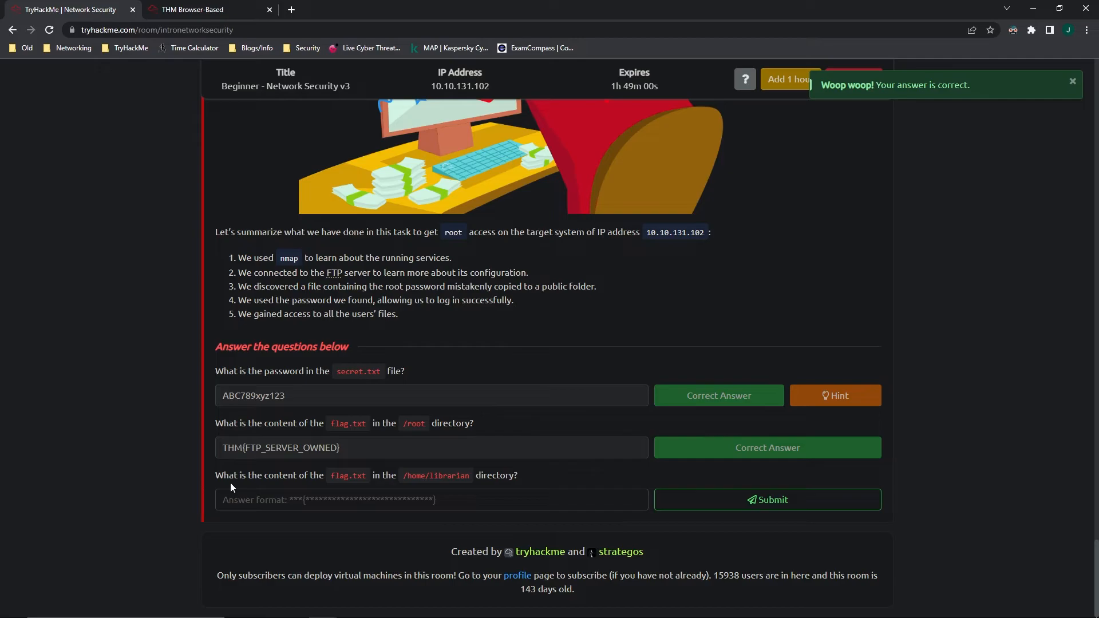
pyautogui.moveTo(410, 488)
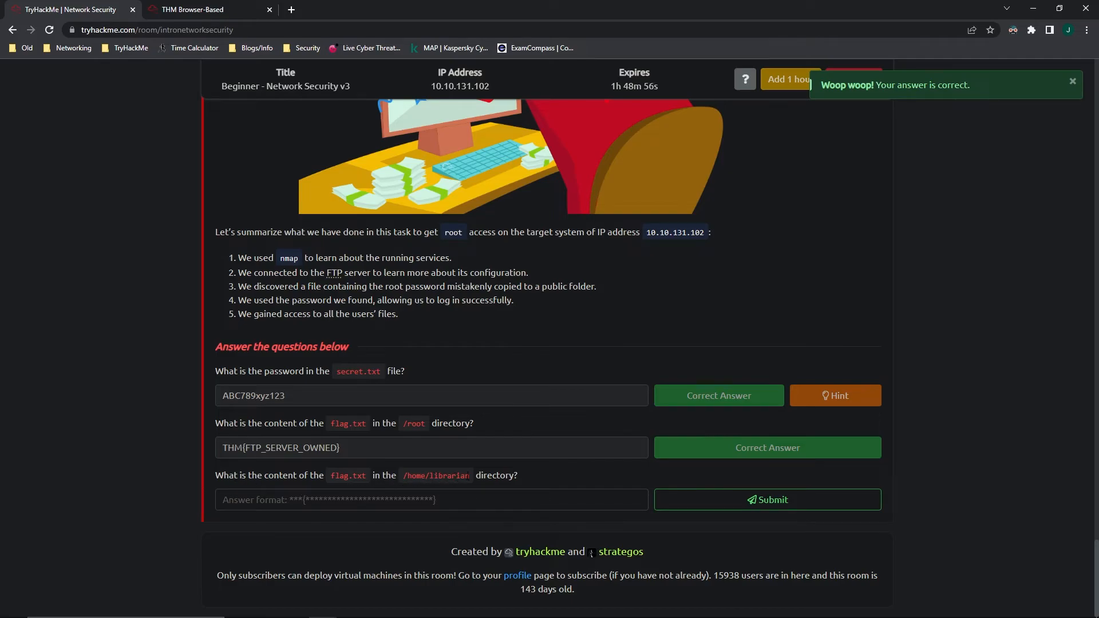
# Run pwd in the remote shell to confirm the working directory is /root
pyautogui.click(207, 10)
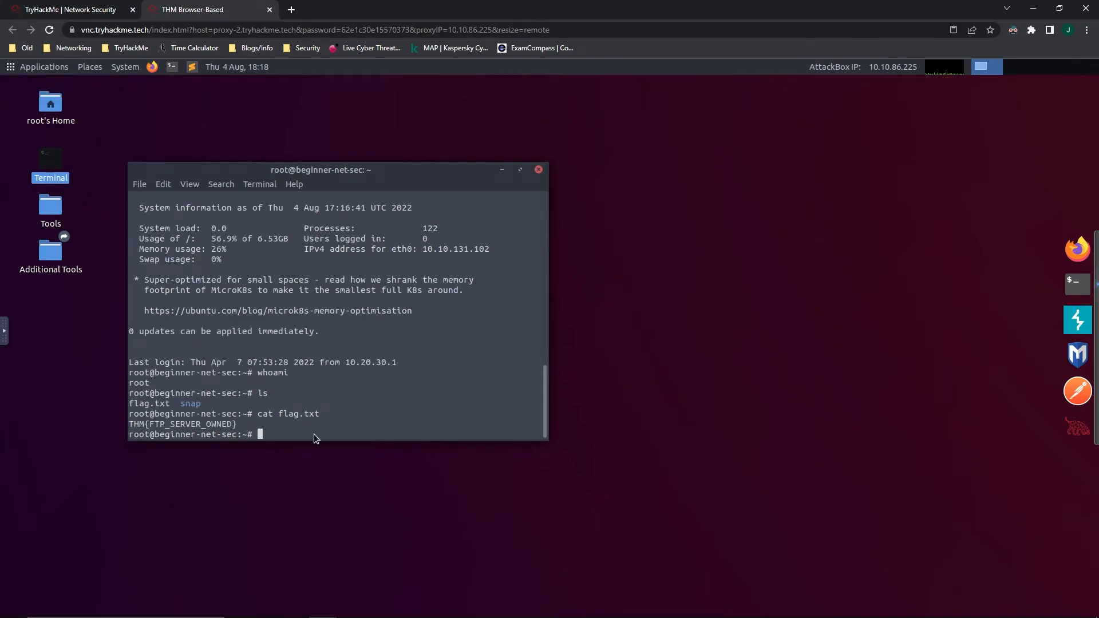
pyautogui.write('pw')
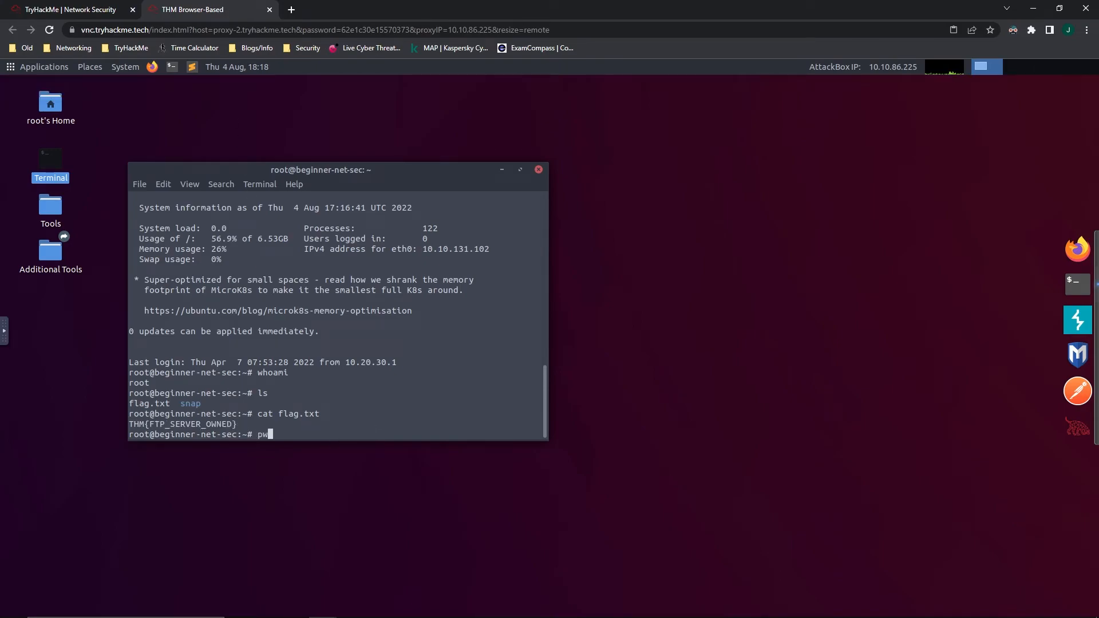
pyautogui.write('d')
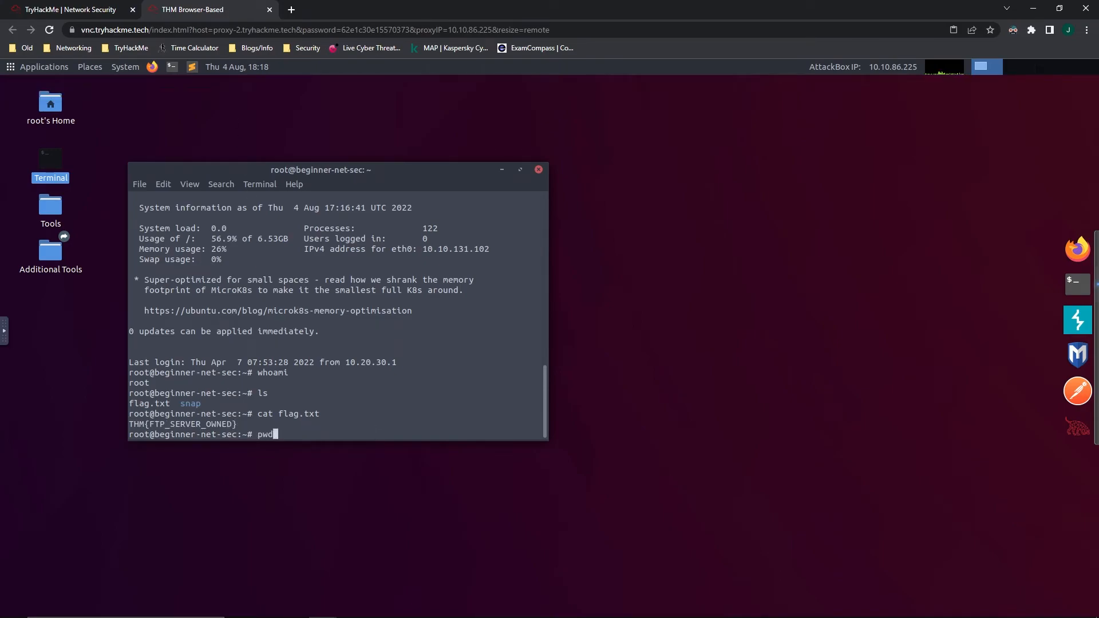
pyautogui.press('Return')
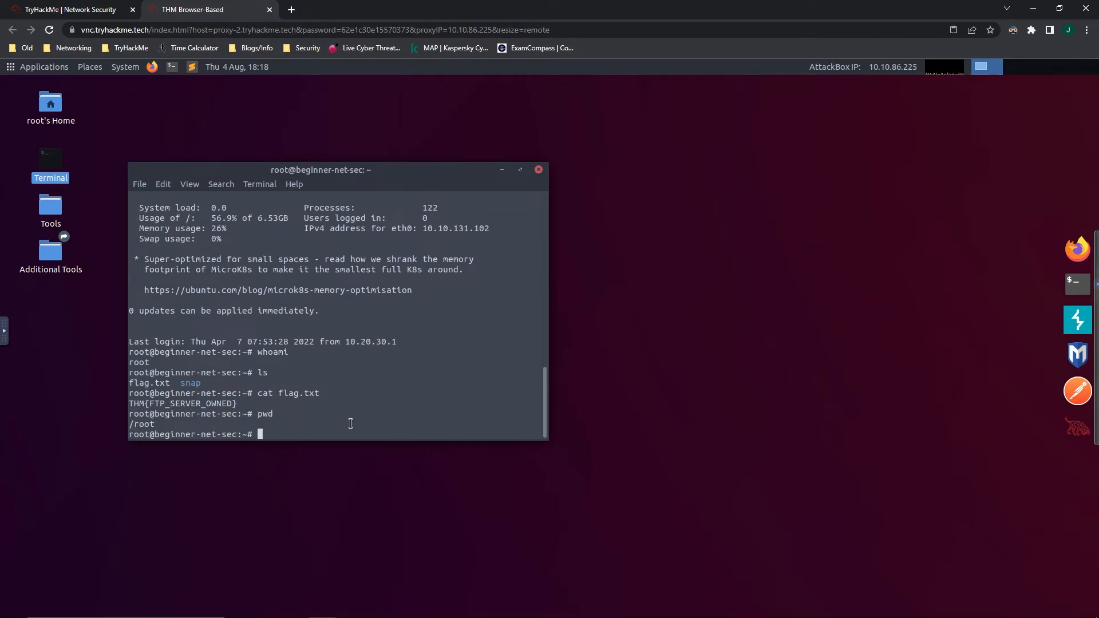
# Compare the /root path with the librarian flag question on the room page
pyautogui.click(70, 9)
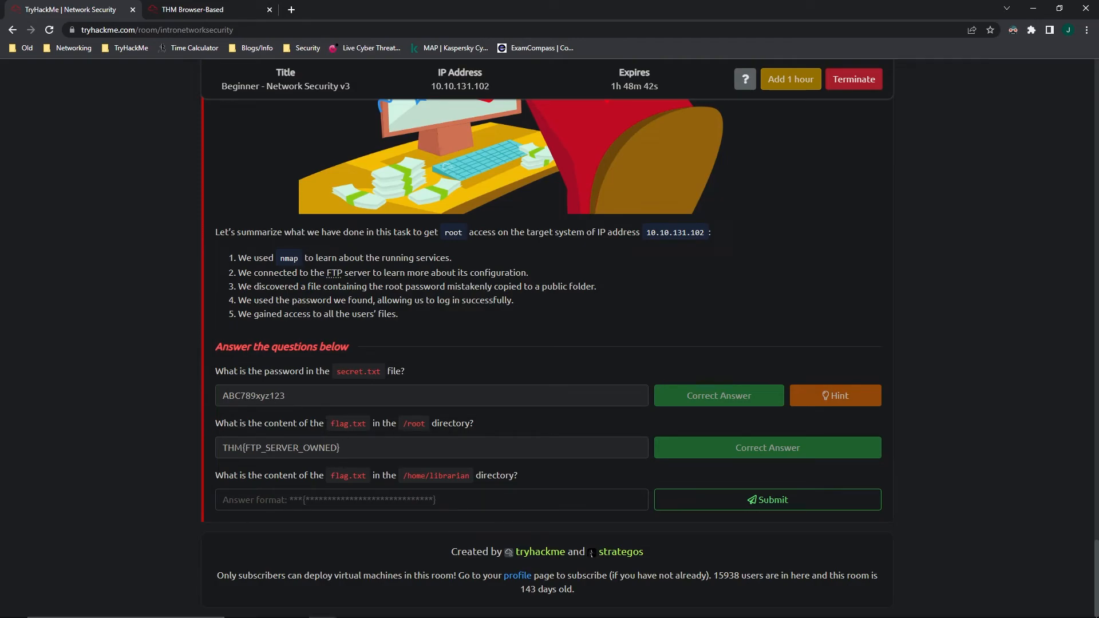
pyautogui.doubleClick(413, 423)
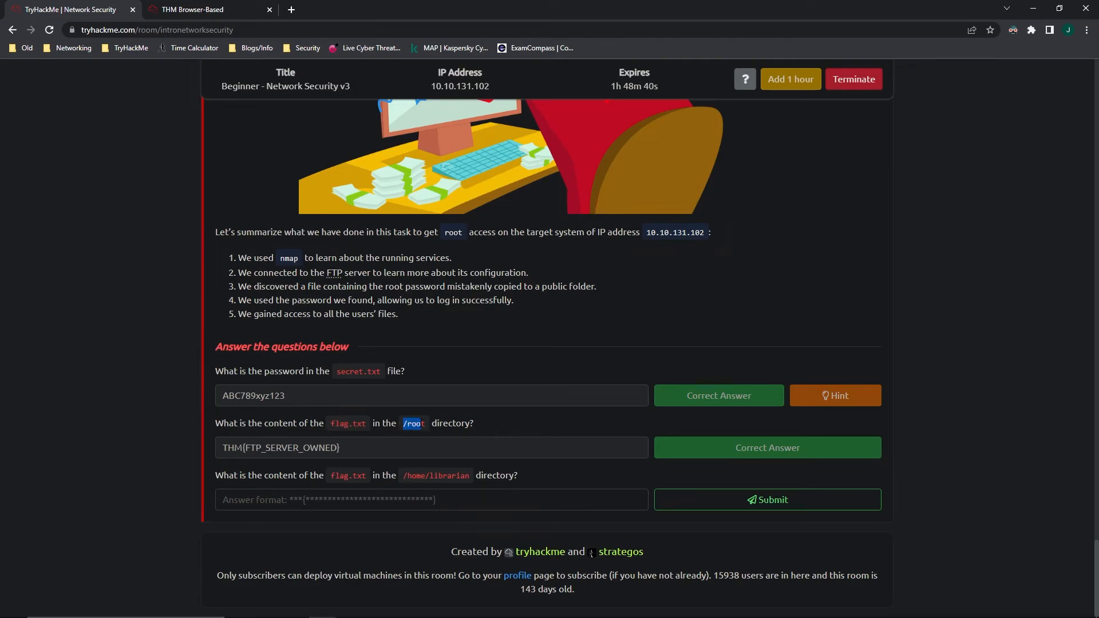
pyautogui.click(204, 9)
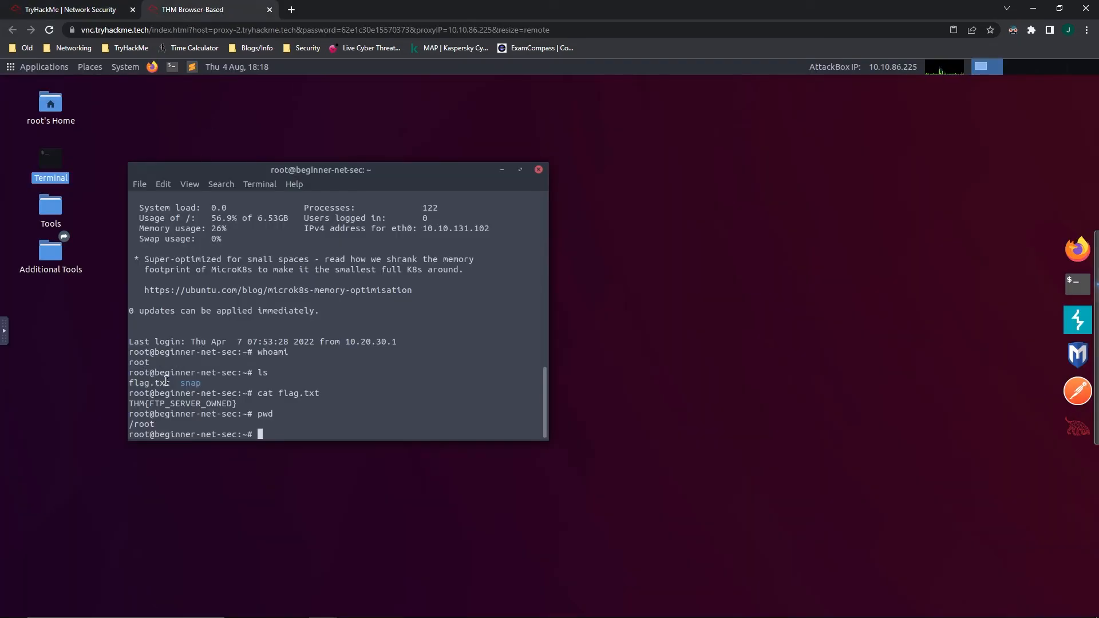
pyautogui.moveTo(313, 437)
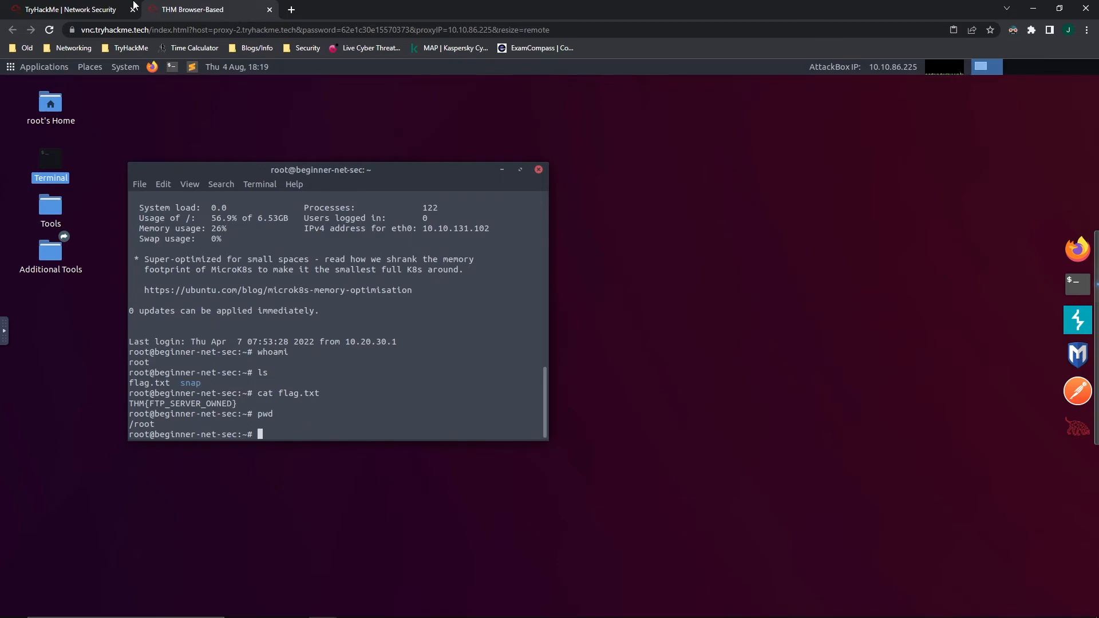
pyautogui.click(66, 9)
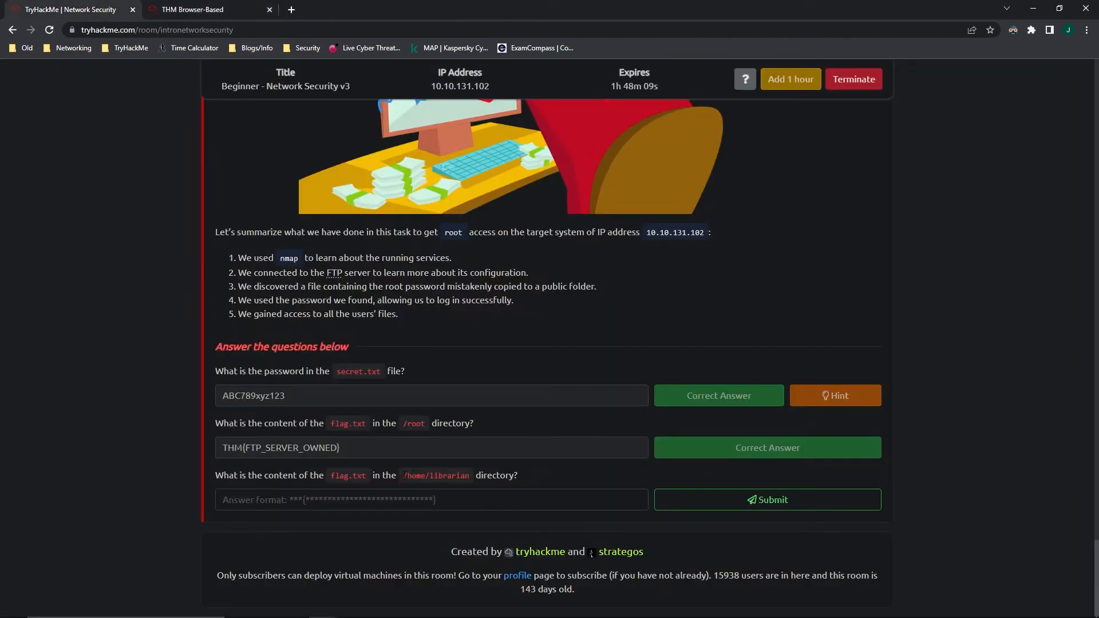
pyautogui.doubleClick(435, 475)
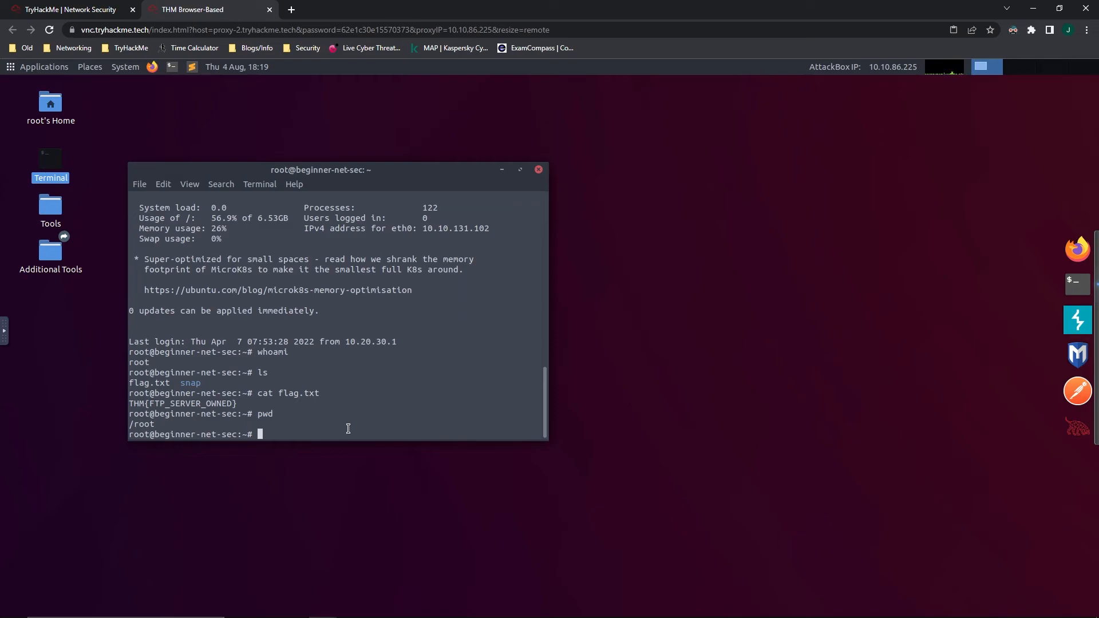
# Move into /home/librarian and list its files
pyautogui.write('cd /home')
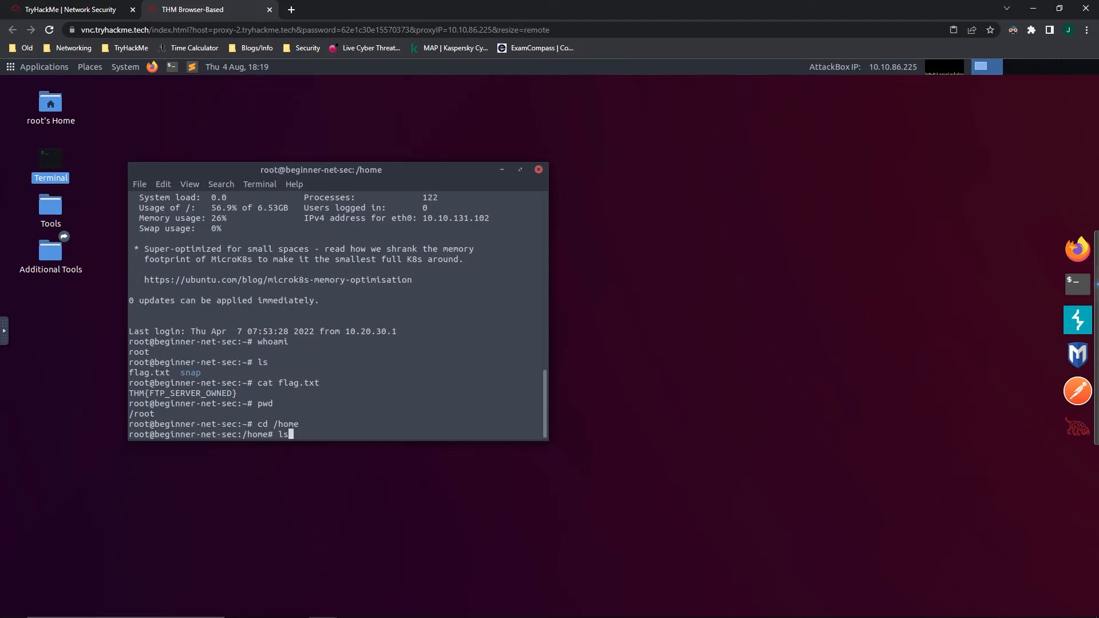
pyautogui.press('Return')
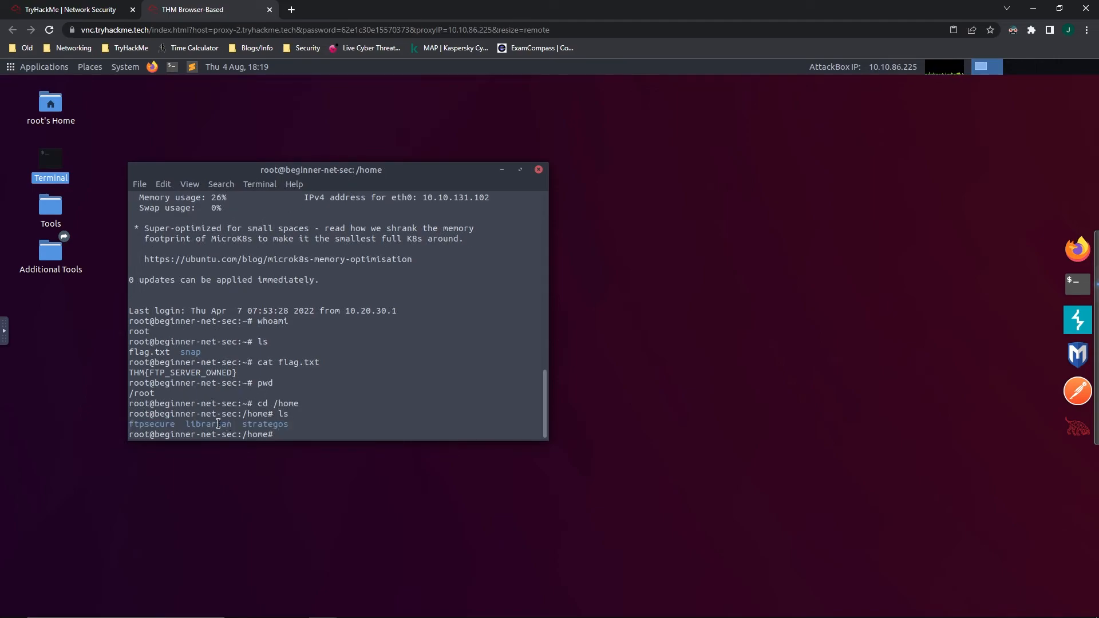
pyautogui.moveTo(310, 433)
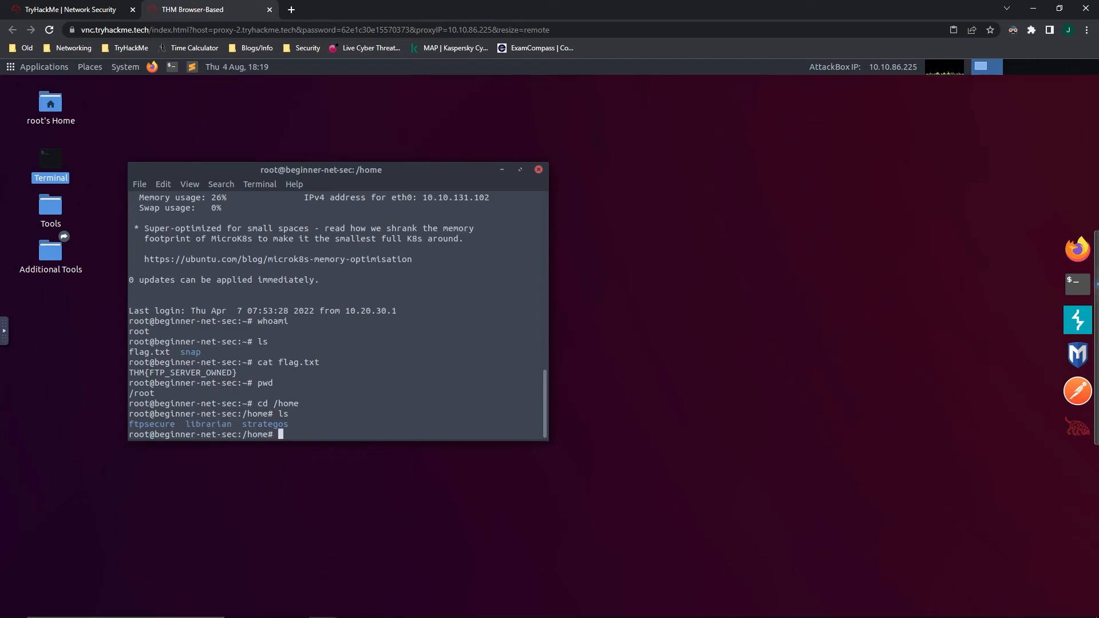
pyautogui.write('cd librarian')
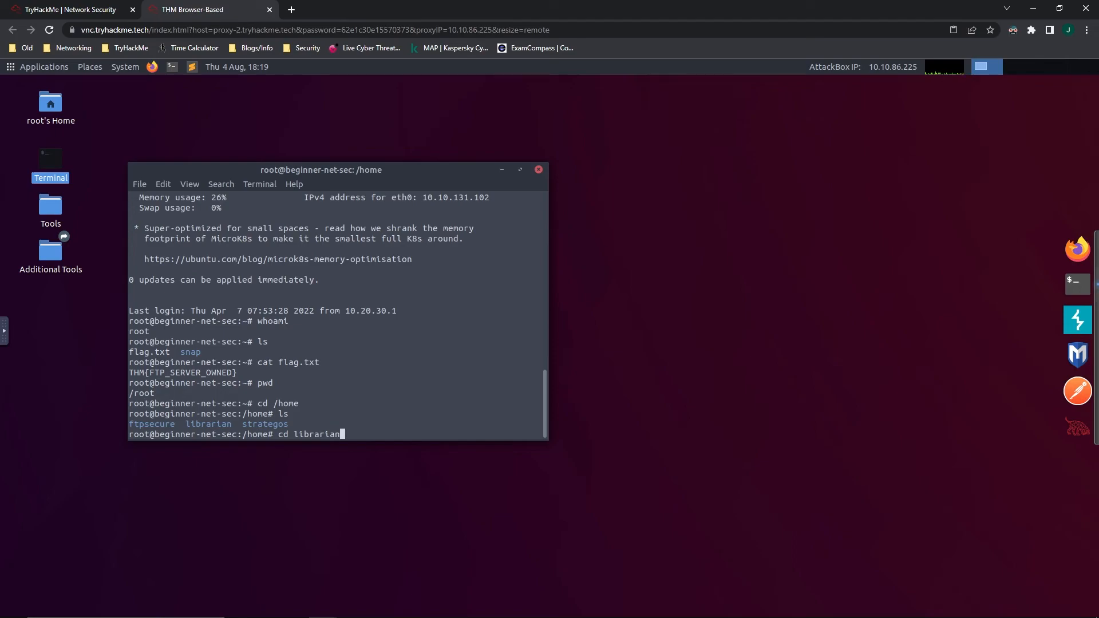
pyautogui.press('Return')
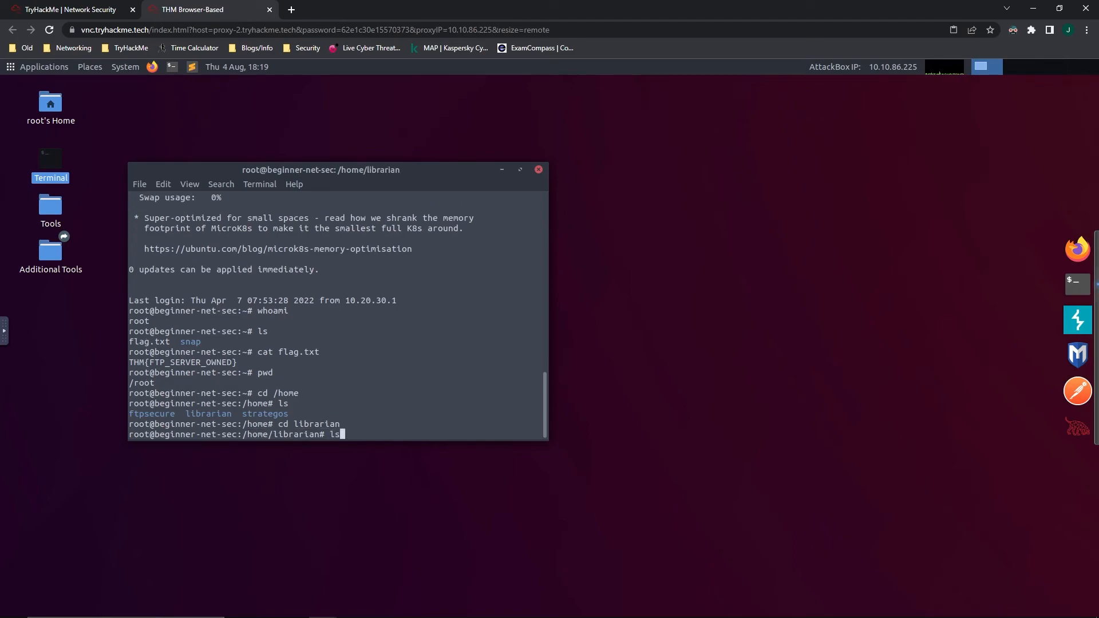
pyautogui.press('Return')
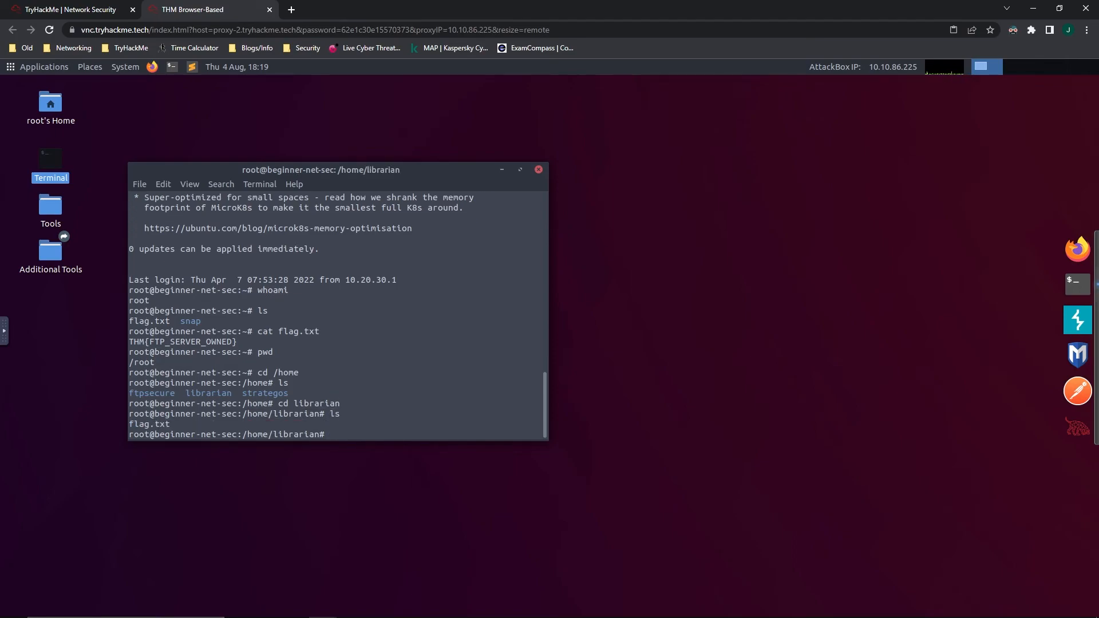
pyautogui.write('cat flag.')
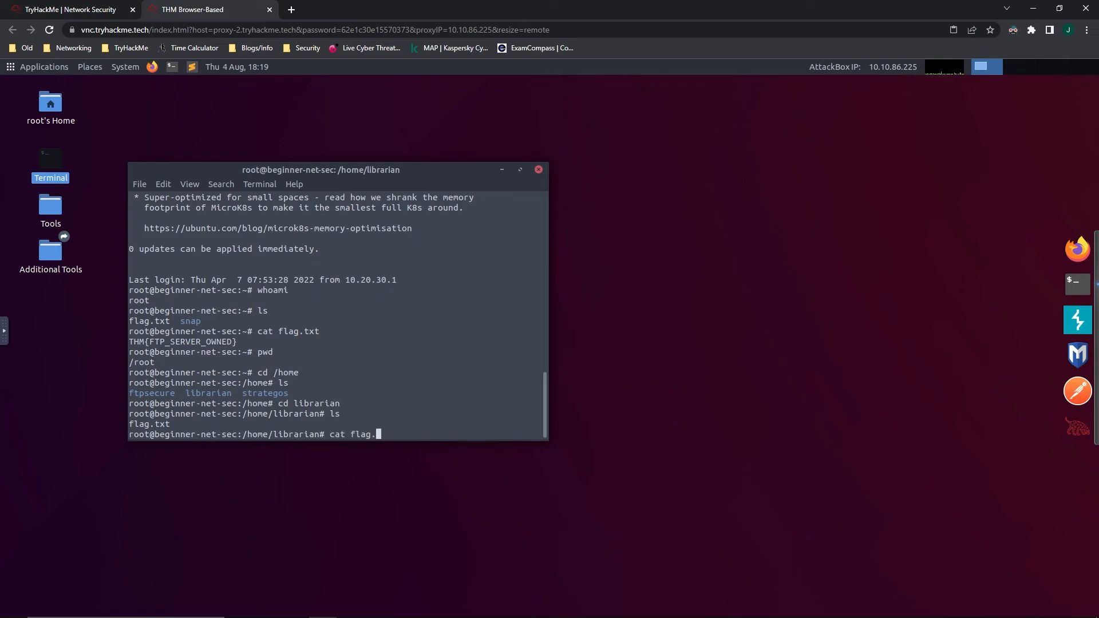
pyautogui.press('Return')
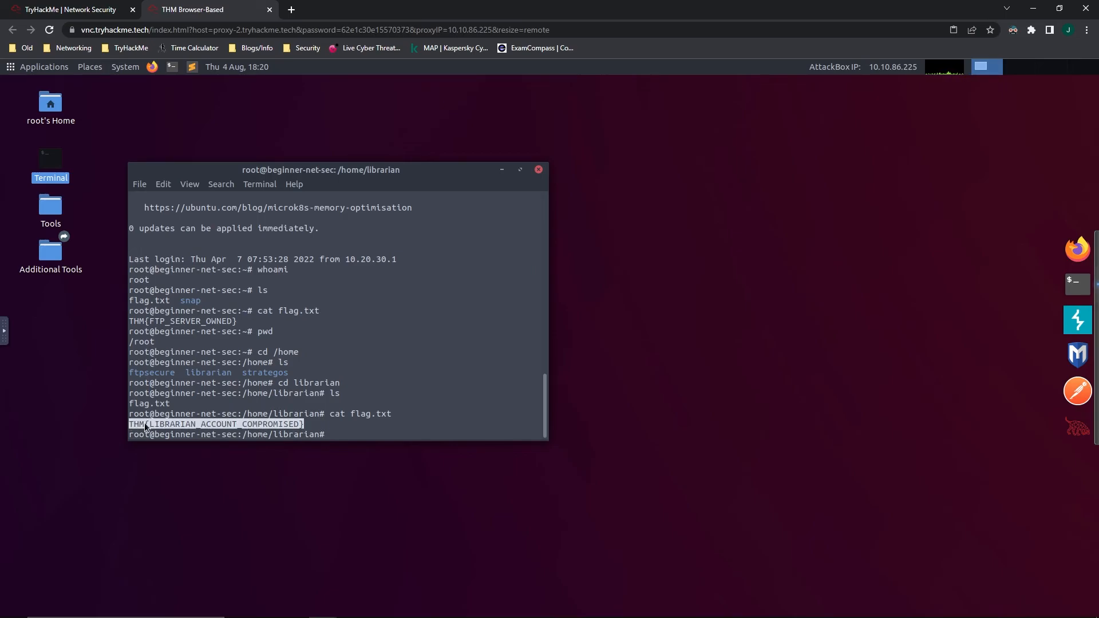
pyautogui.click(70, 9)
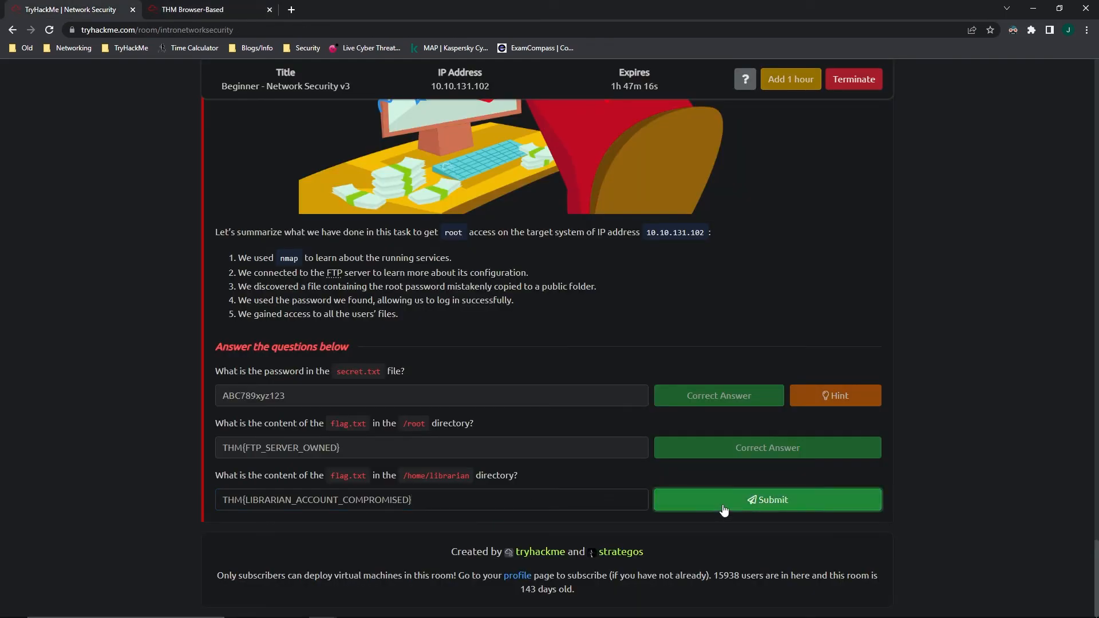
pyautogui.click(767, 500)
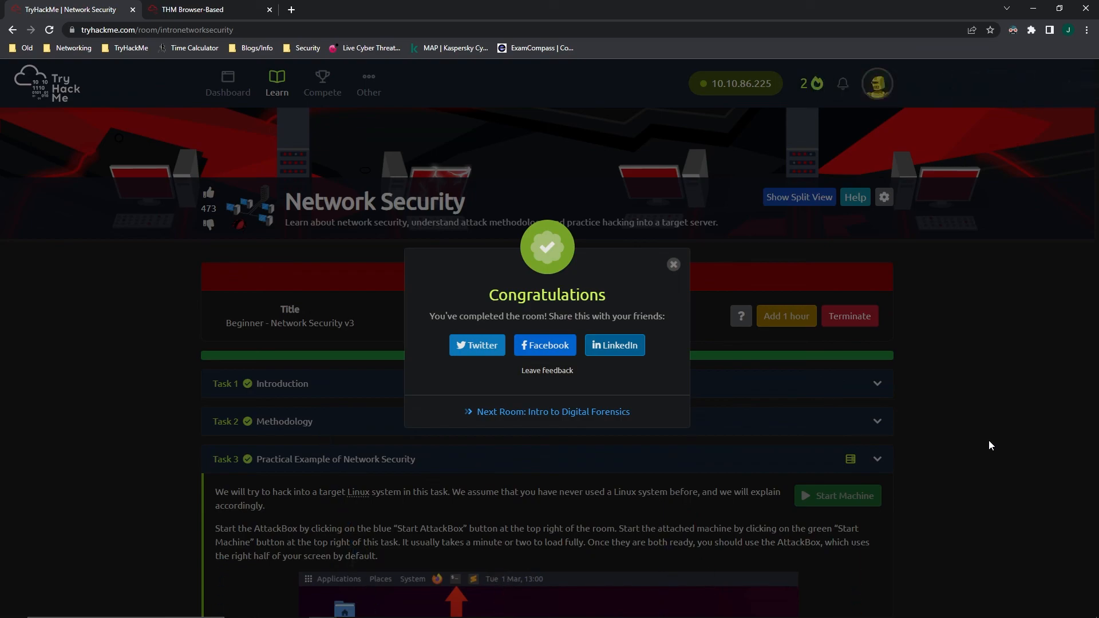
pyautogui.moveTo(776, 290)
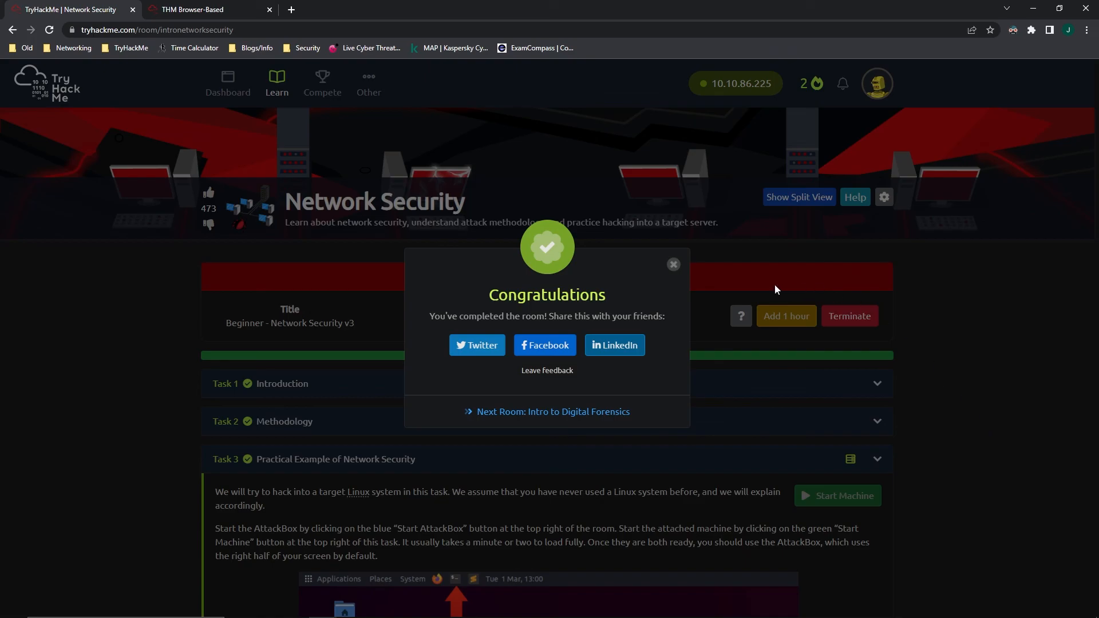
# Close the Congratulations popup and scroll Task 3 to see all three answers marked correct
pyautogui.click(672, 264)
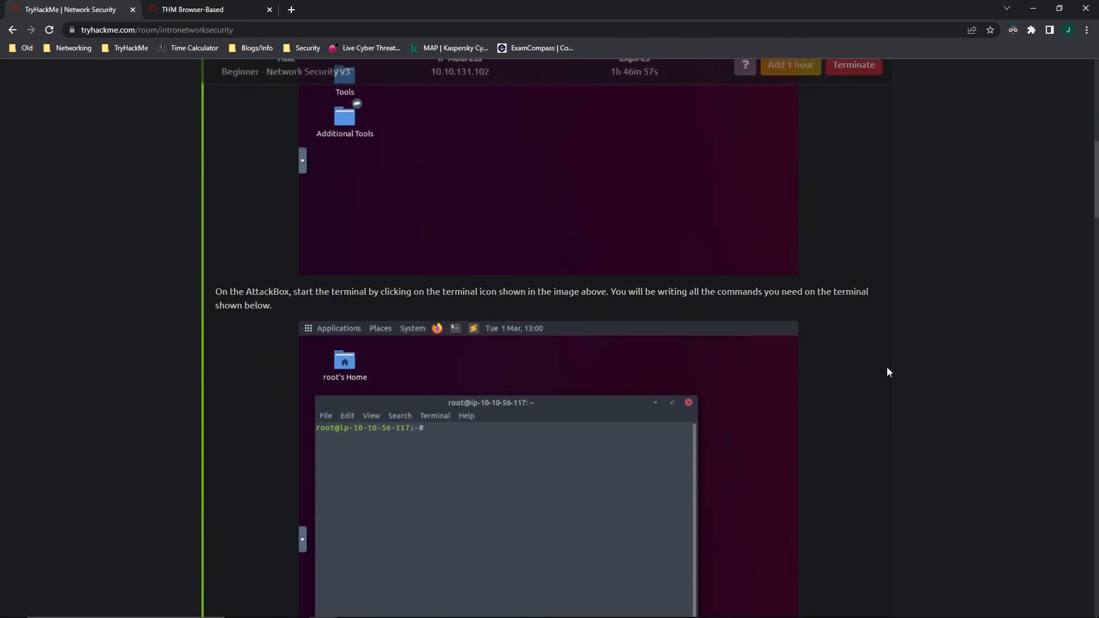
pyautogui.scroll(-3)
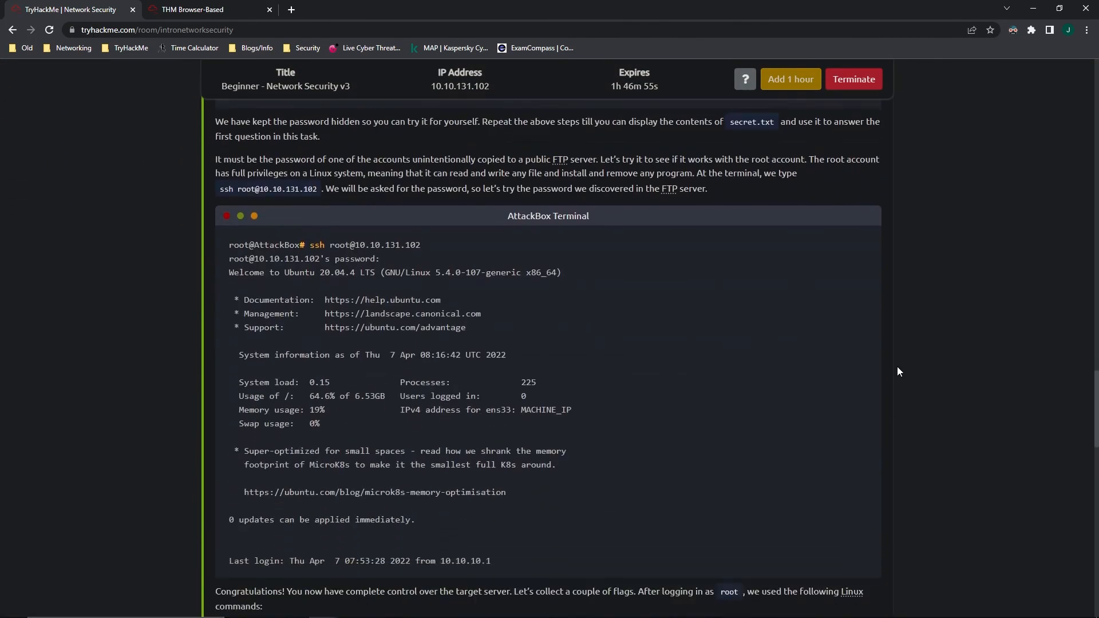
pyautogui.scroll(-3)
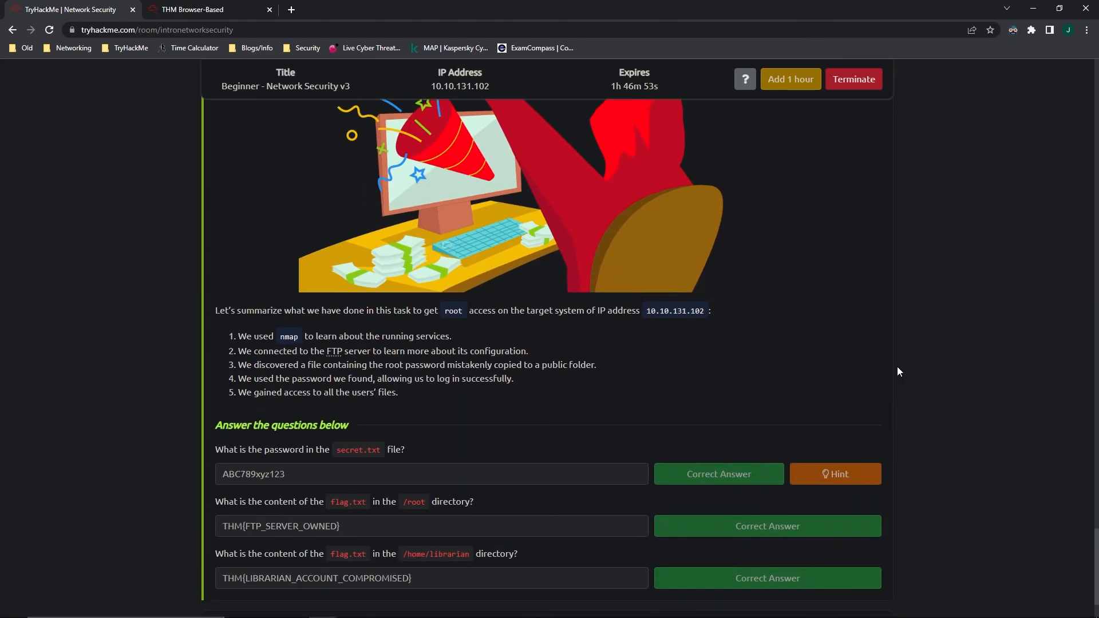
pyautogui.scroll(-3)
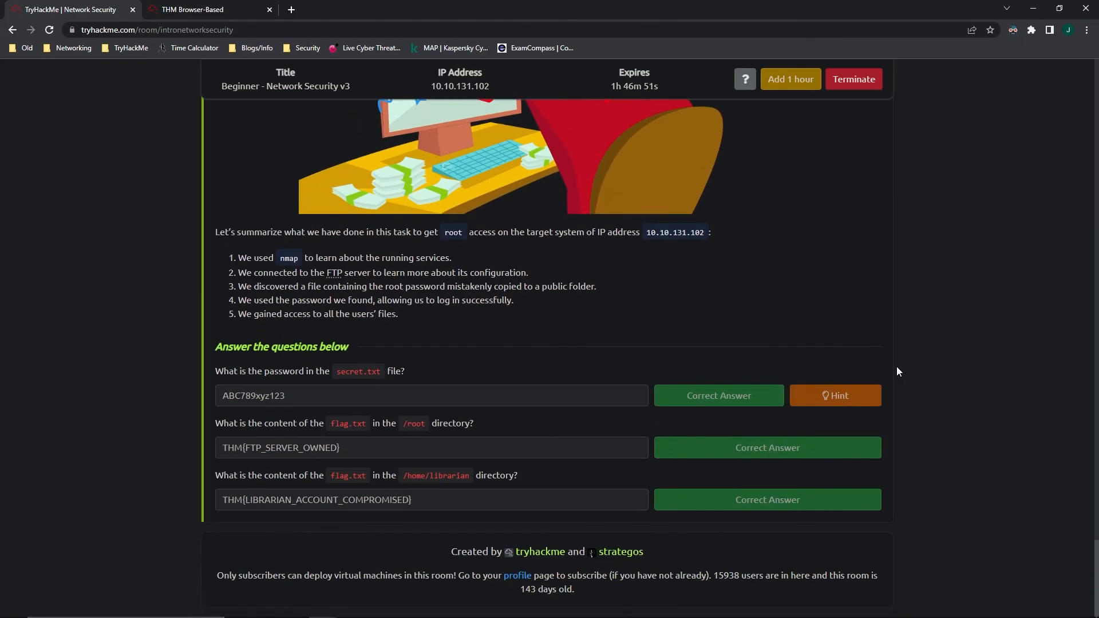
pyautogui.scroll(3)
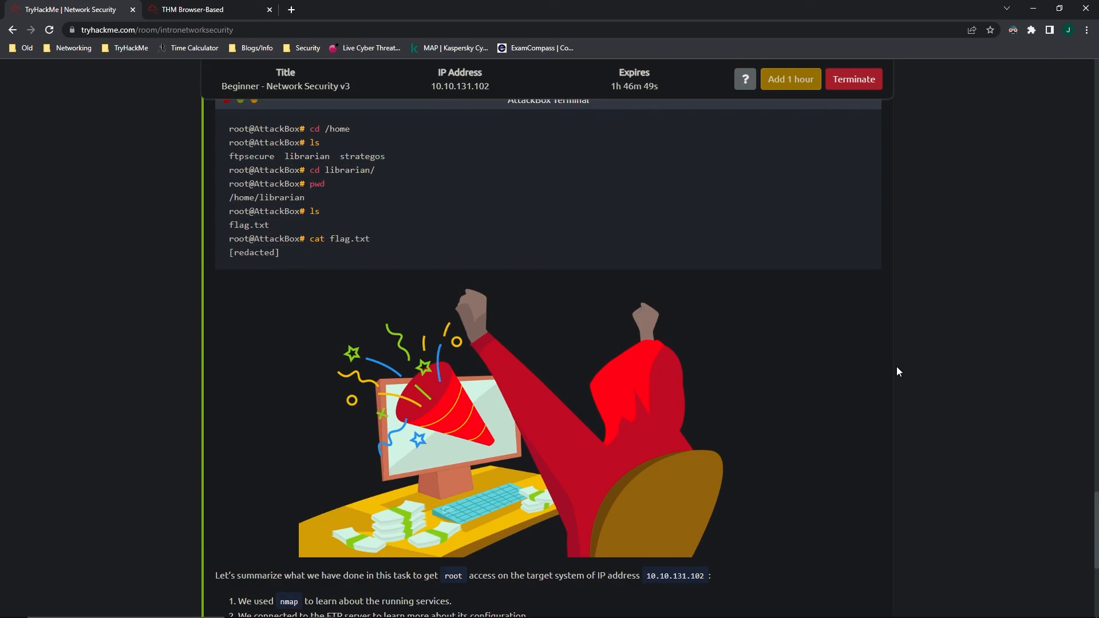